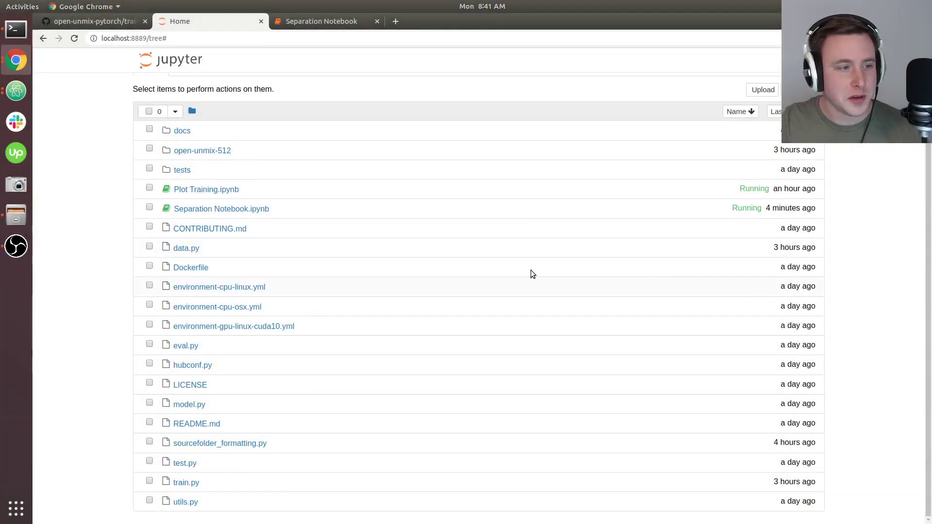
{"action": "mouse_move", "coordinate": [82, 208]}
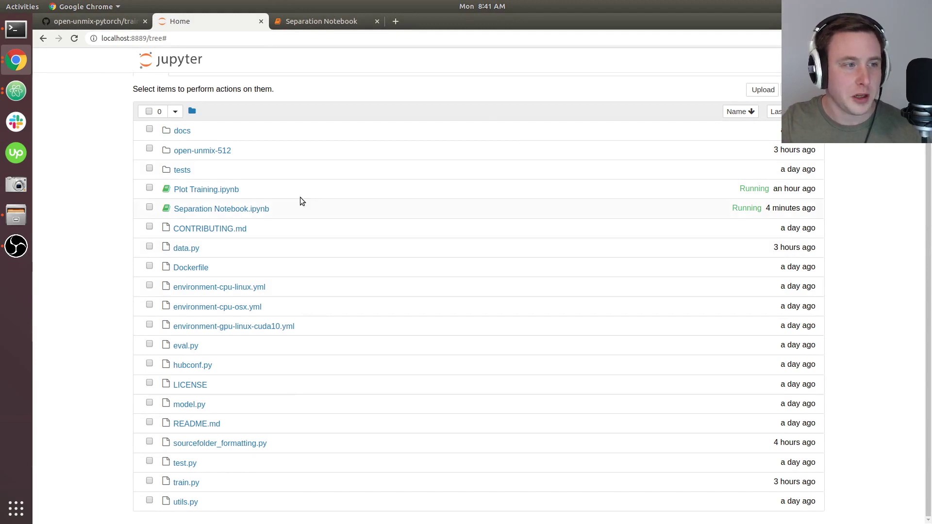
{"action": "mouse_move", "coordinate": [159, 285]}
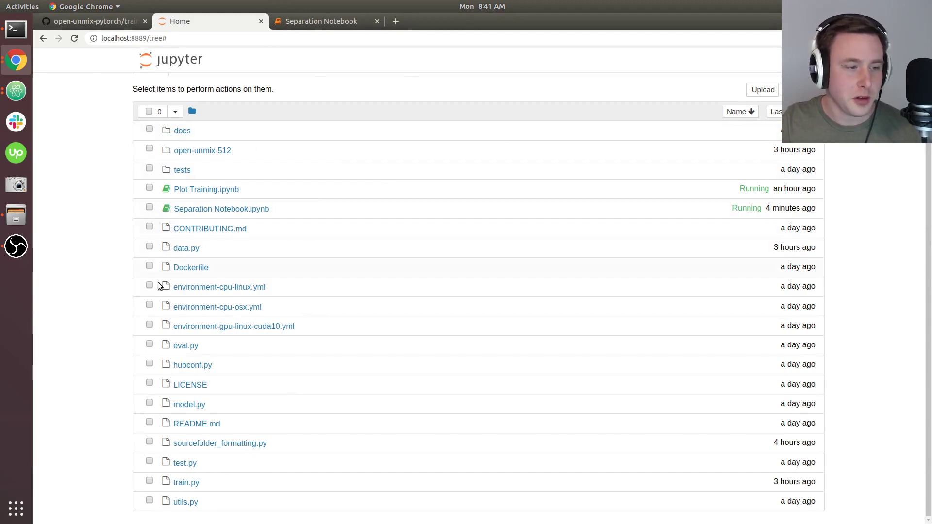
{"action": "mouse_move", "coordinate": [225, 202]}
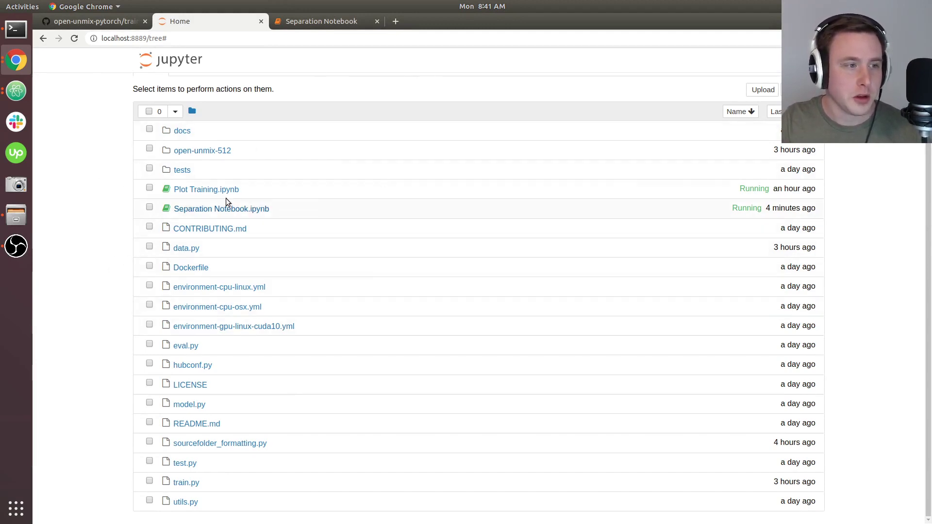
{"action": "mouse_move", "coordinate": [223, 214]}
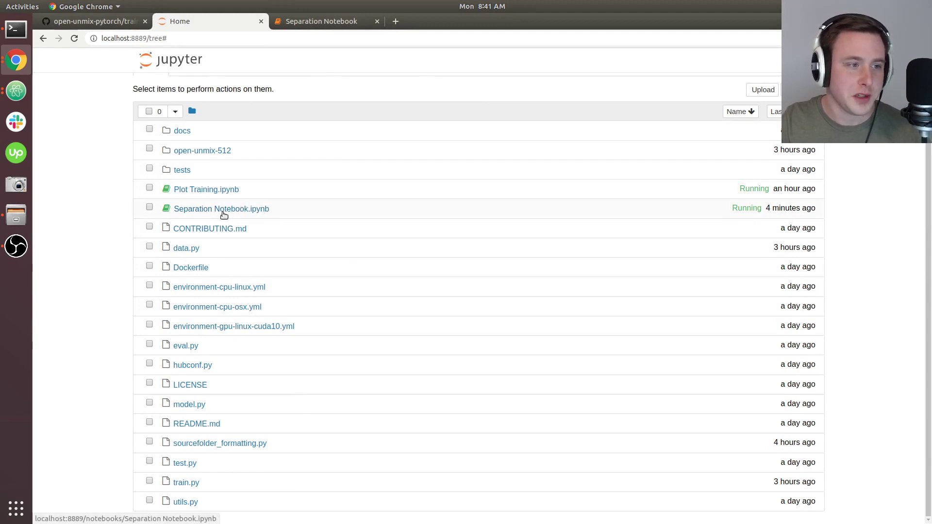
{"action": "mouse_move", "coordinate": [320, 153]}
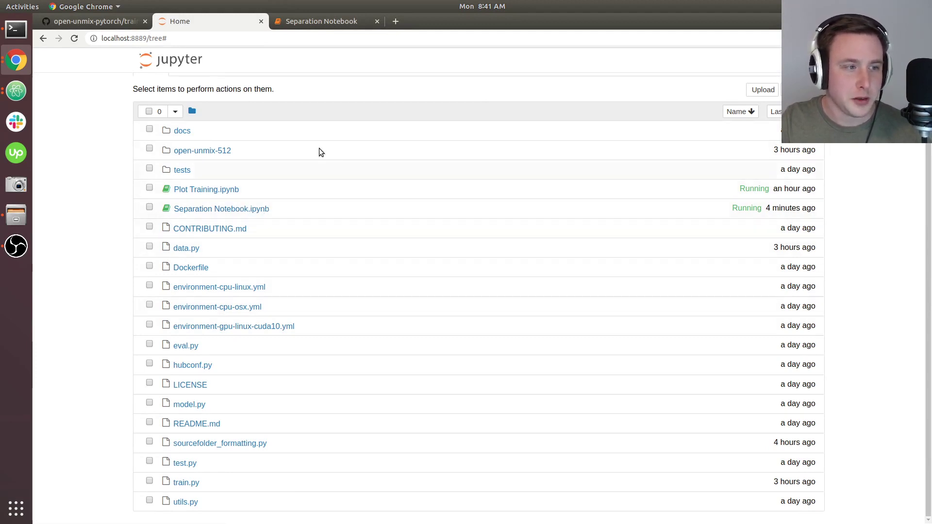
{"action": "mouse_move", "coordinate": [468, 325]}
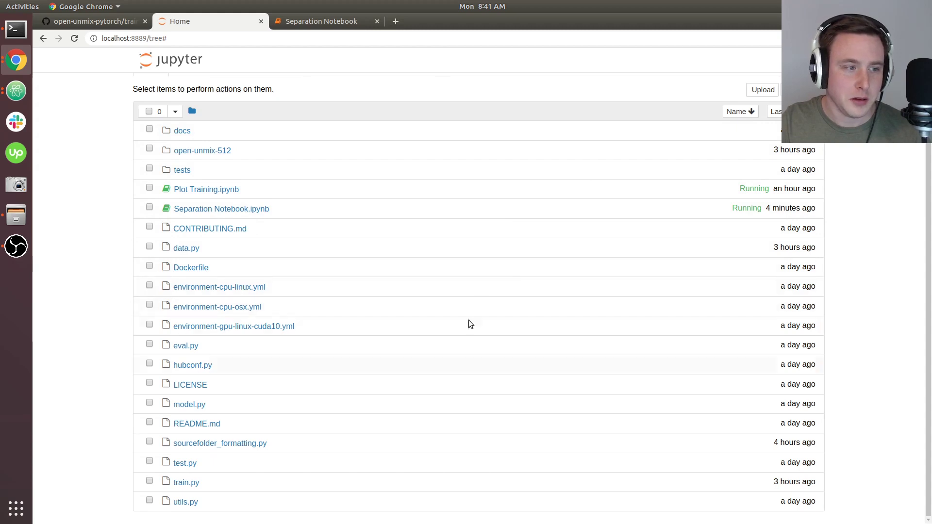
{"action": "mouse_move", "coordinate": [248, 429]}
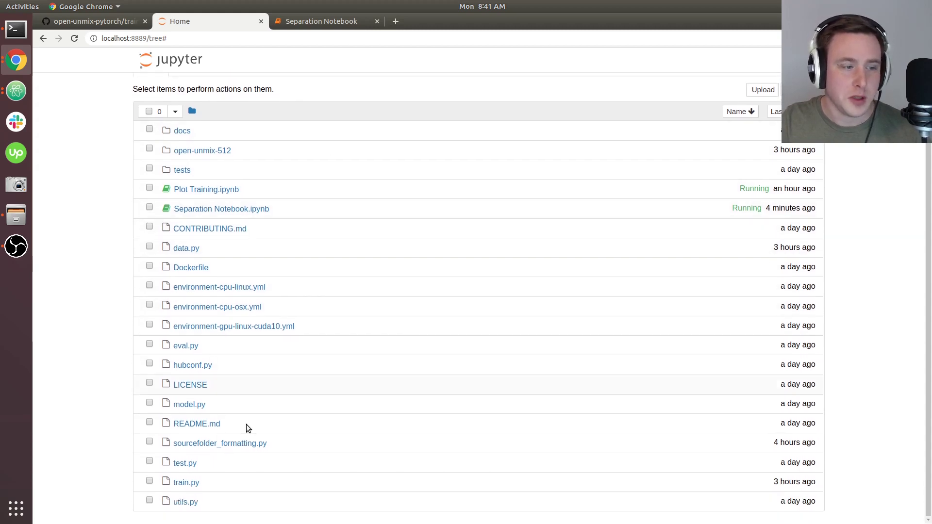
{"action": "mouse_move", "coordinate": [331, 56]}
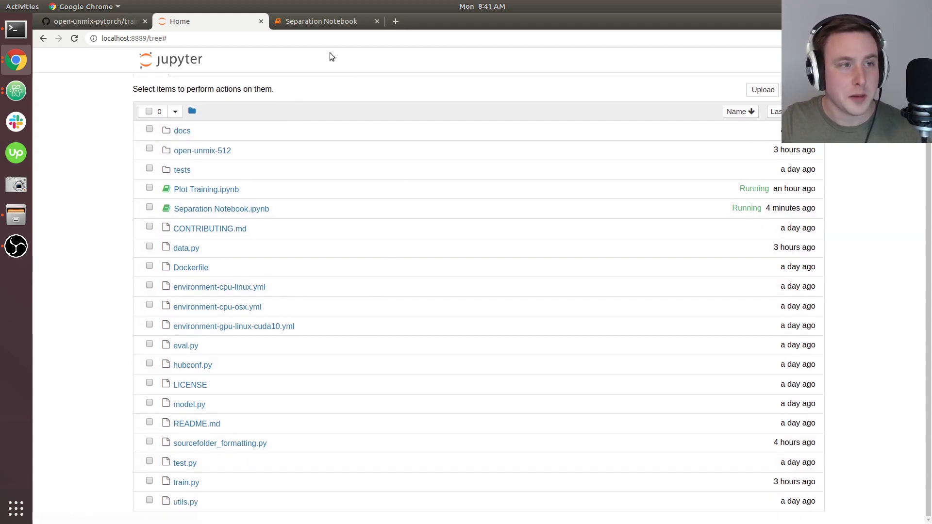
- Bring the Separation Notebook forward, review the dataset-path cell and settle into the empty last cell
{"action": "left_click", "coordinate": [323, 20]}
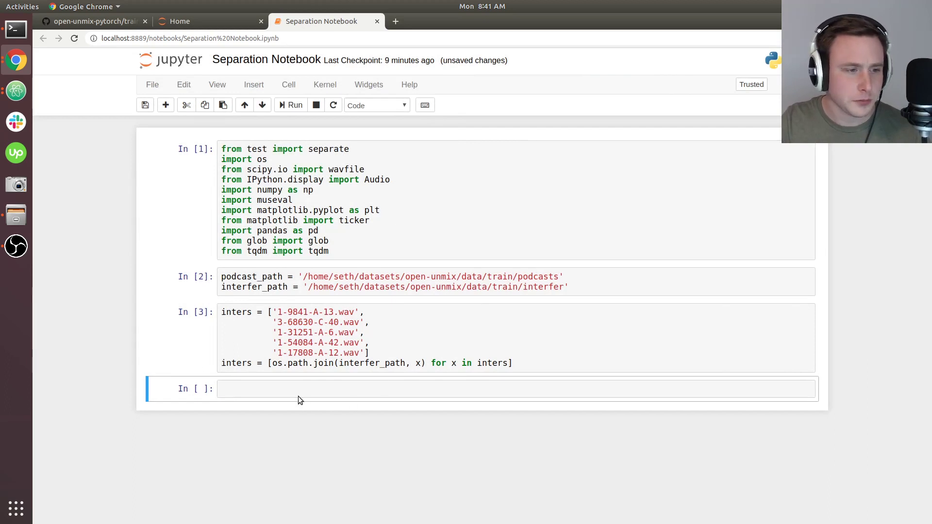
{"action": "left_click", "coordinate": [301, 388]}
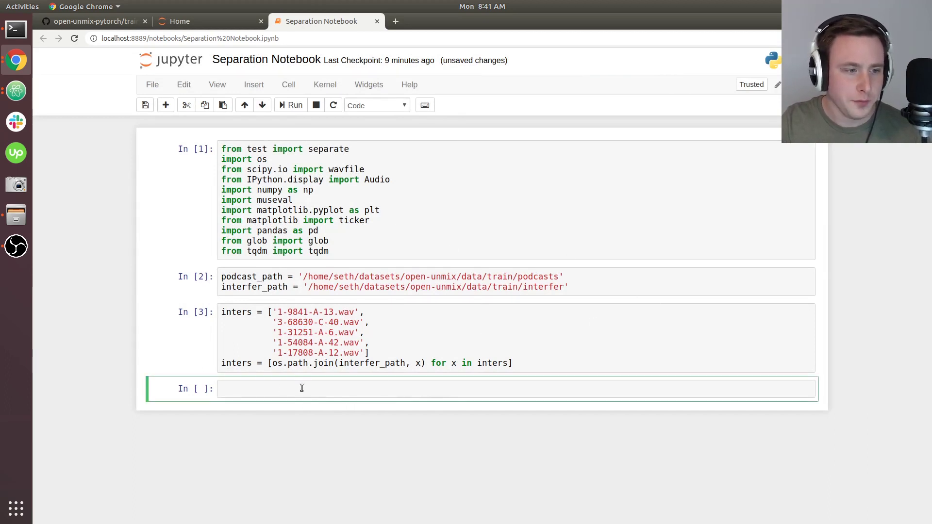
{"action": "left_click", "coordinate": [416, 282]}
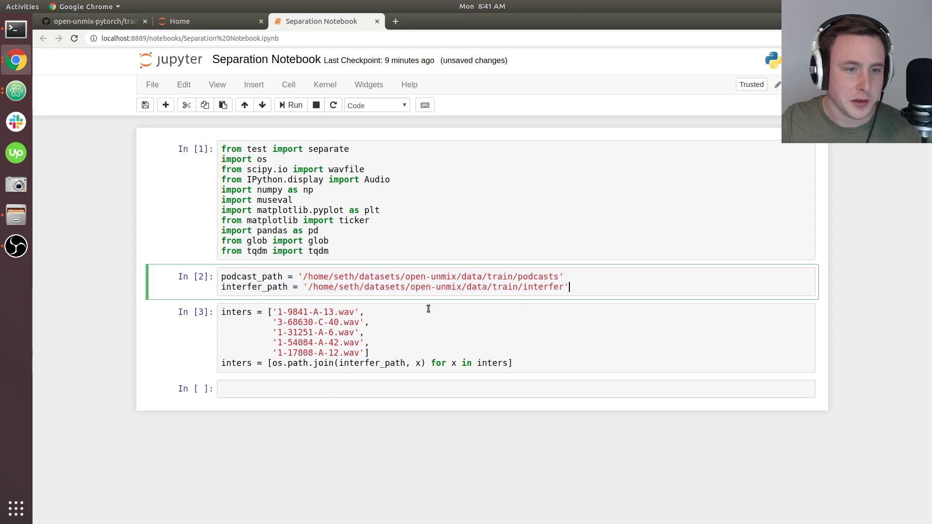
{"action": "mouse_move", "coordinate": [565, 263]}
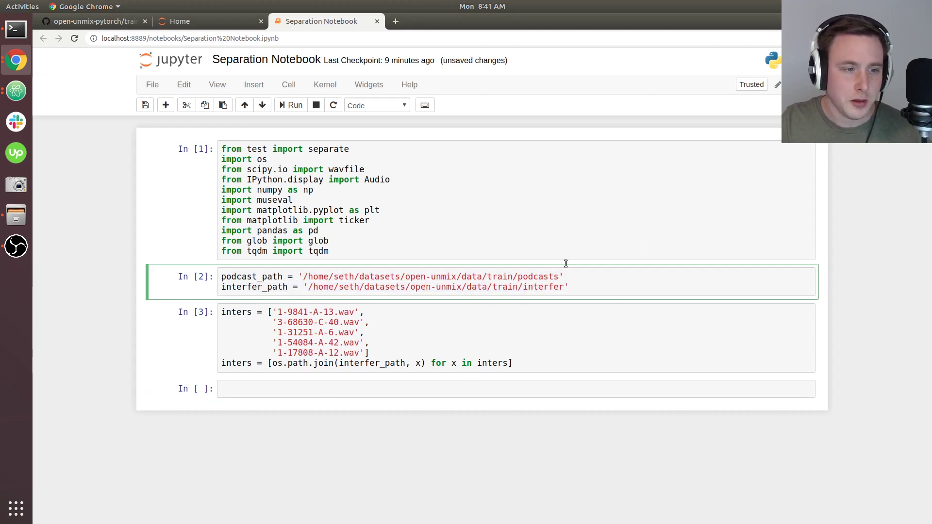
{"action": "left_click", "coordinate": [375, 352]}
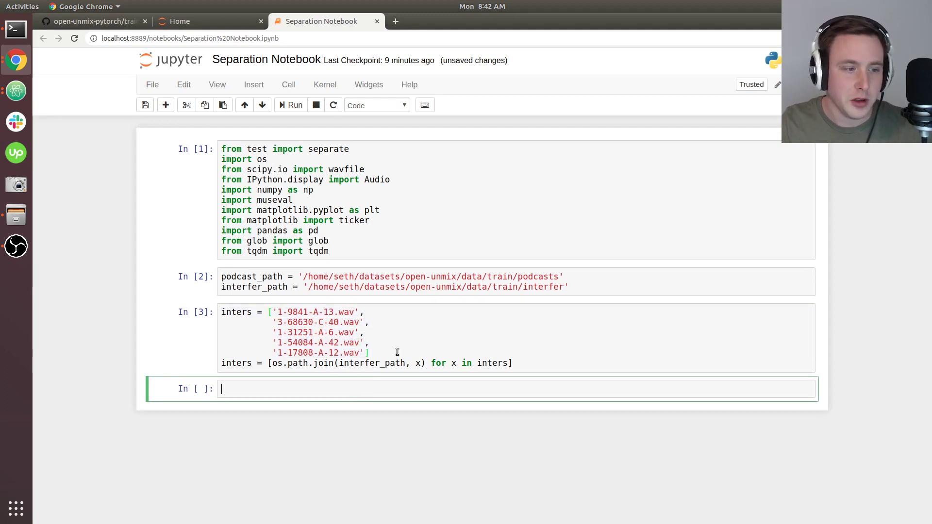
{"action": "left_click", "coordinate": [371, 353]}
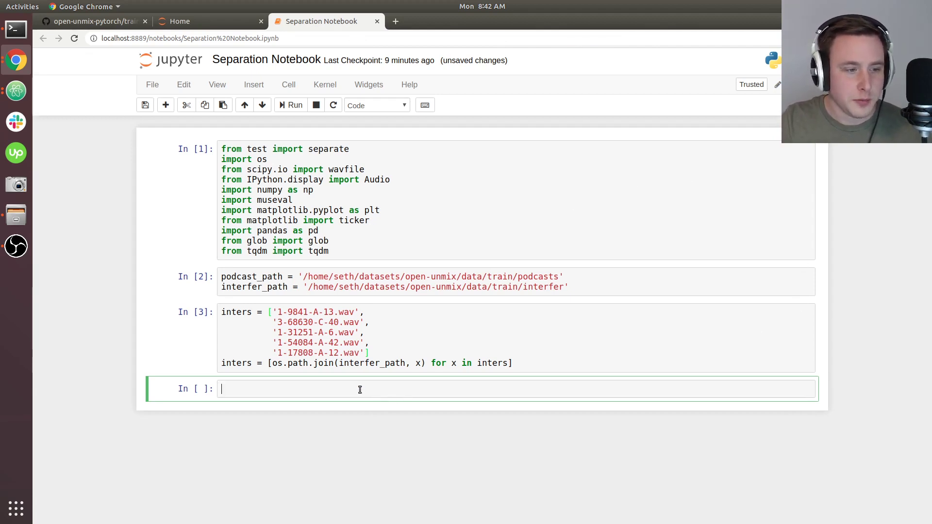
{"action": "mouse_move", "coordinate": [653, 398]}
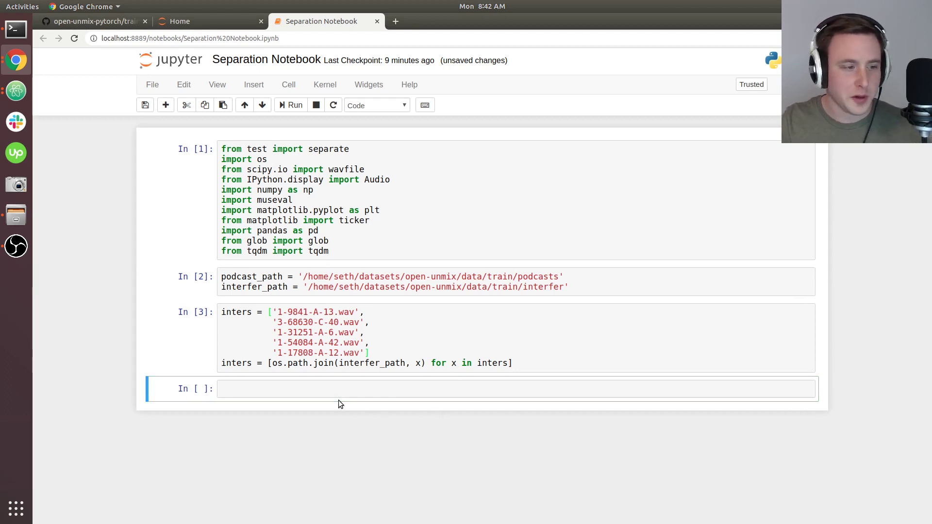
{"action": "left_click", "coordinate": [395, 389]}
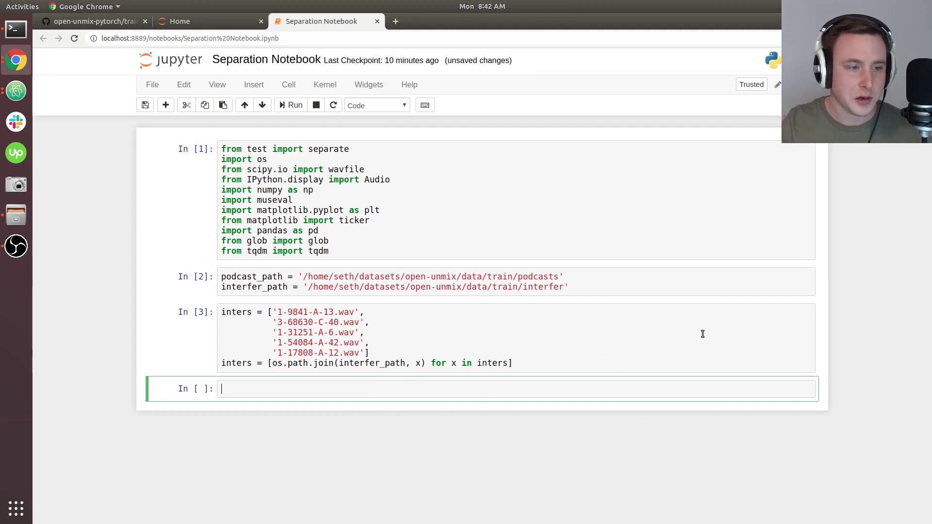
{"action": "mouse_move", "coordinate": [308, 320]}
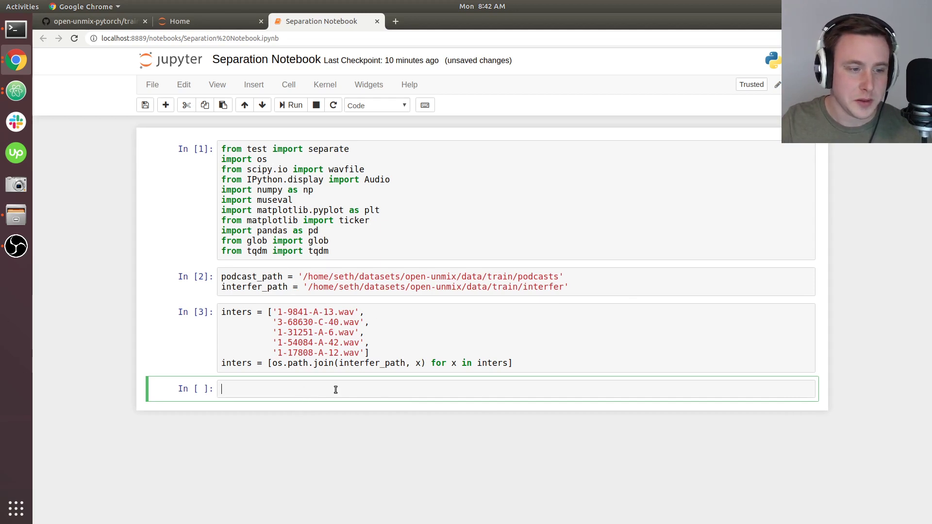
- Start a loop with empty pod_sample and int_sample lists enumerating range(600, 605)
{"action": "type", "text": "pod"}
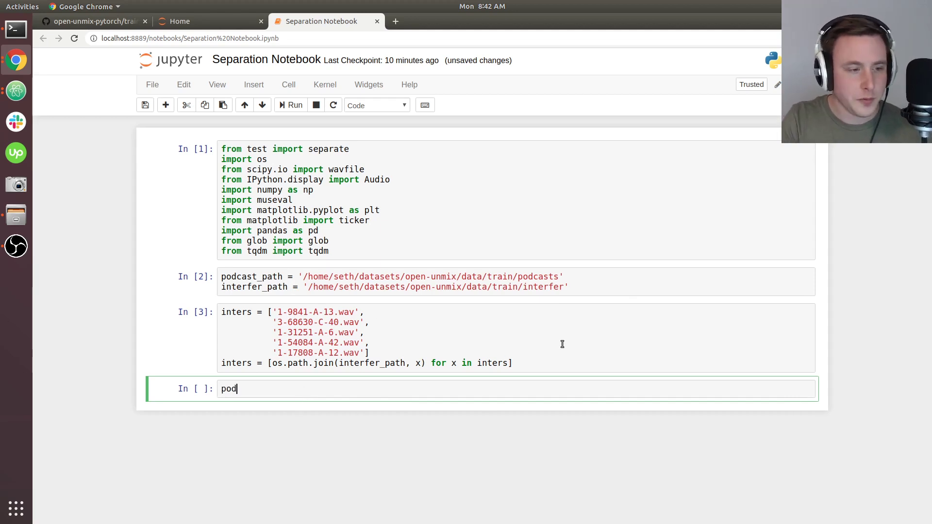
{"action": "type", "text": "_sample = ["}
{"action": "type", "text": "in"}
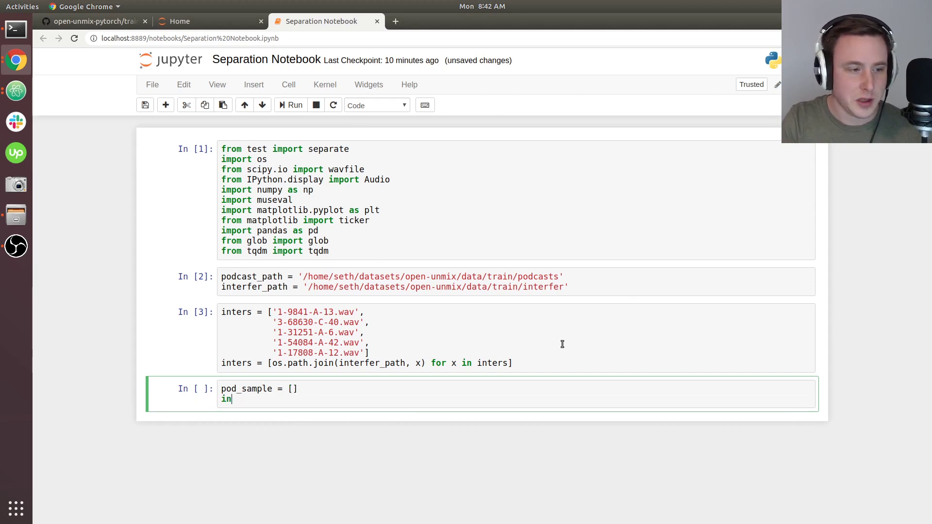
{"action": "type", "text": "t_sample = []"}
{"action": "type", "text": "for ix"}
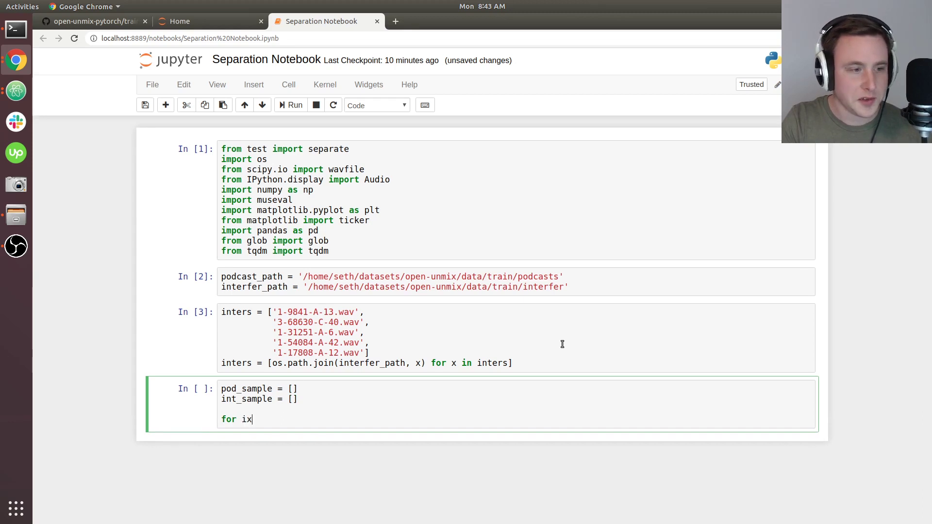
{"action": "type", "text": ", i in en"}
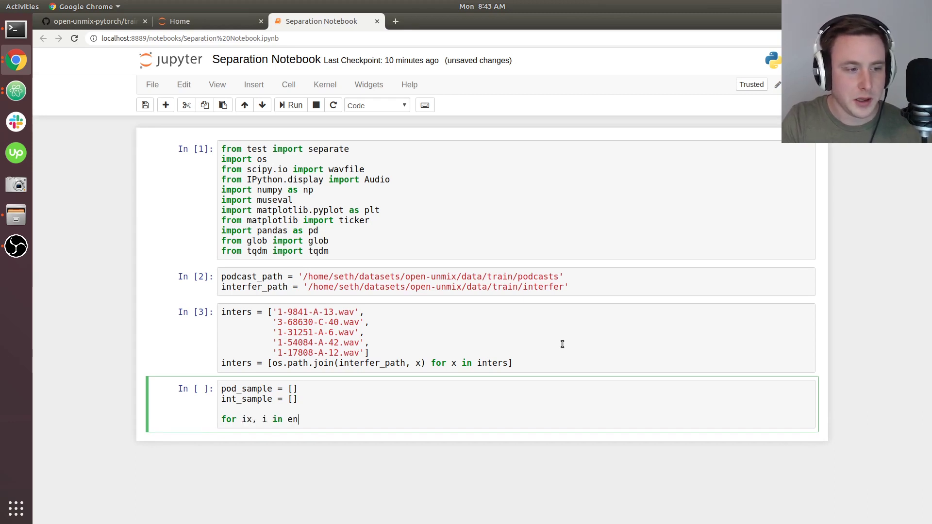
{"action": "type", "text": "umerate"}
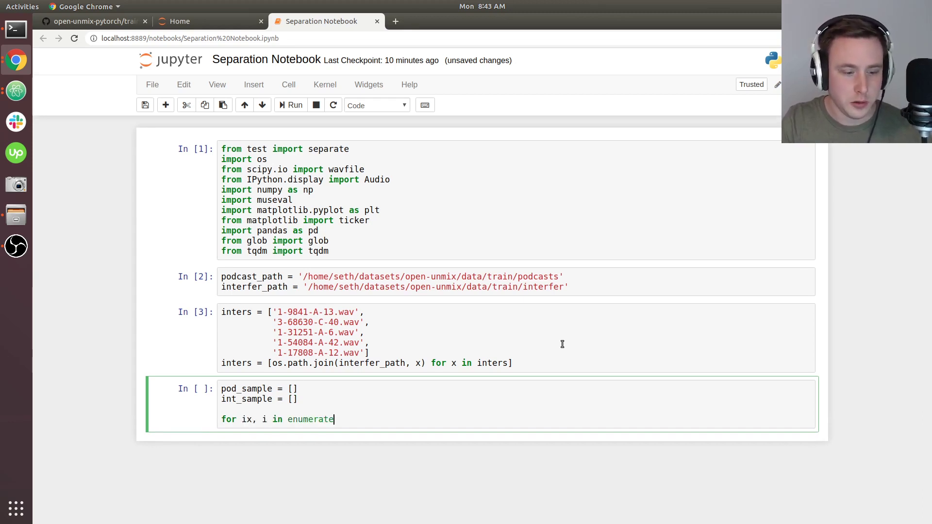
{"action": "type", "text": "()"}
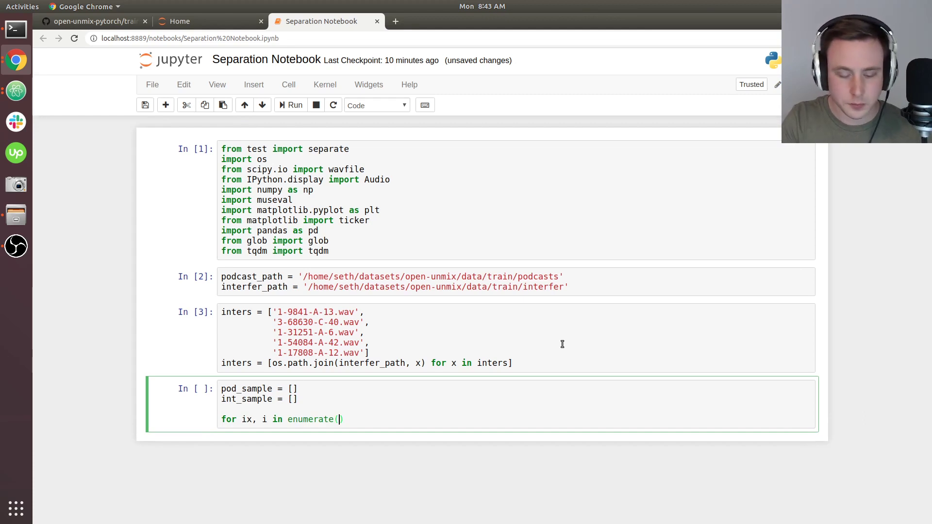
{"action": "type", "text": "range(600"}
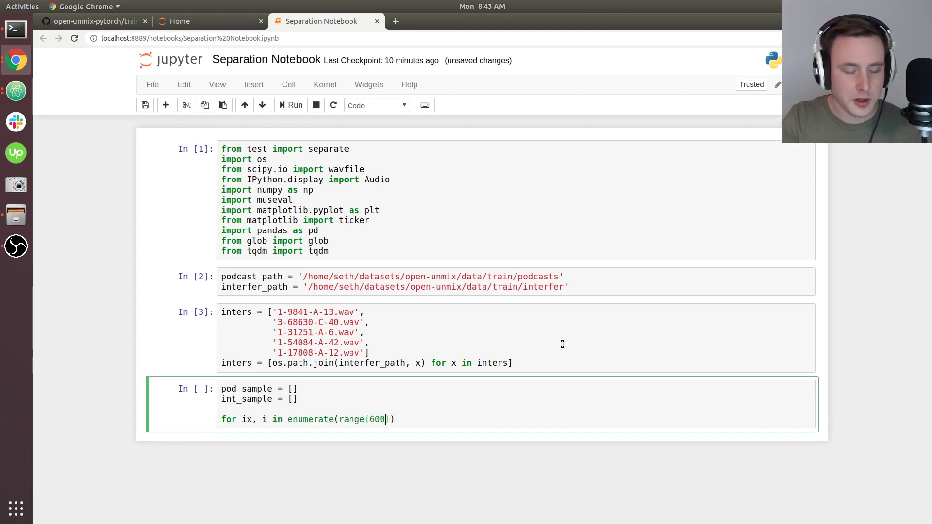
{"action": "type", "text": ", 605"}
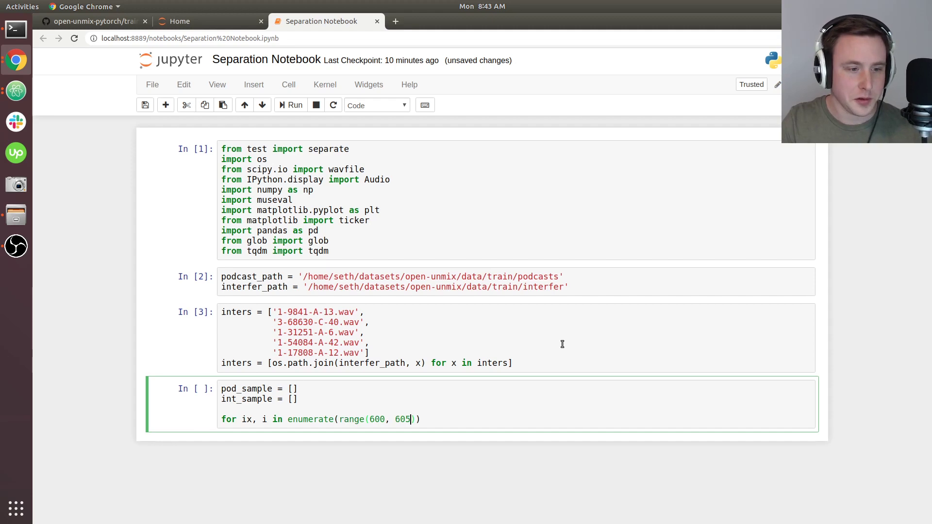
{"action": "type", "text": ")"}
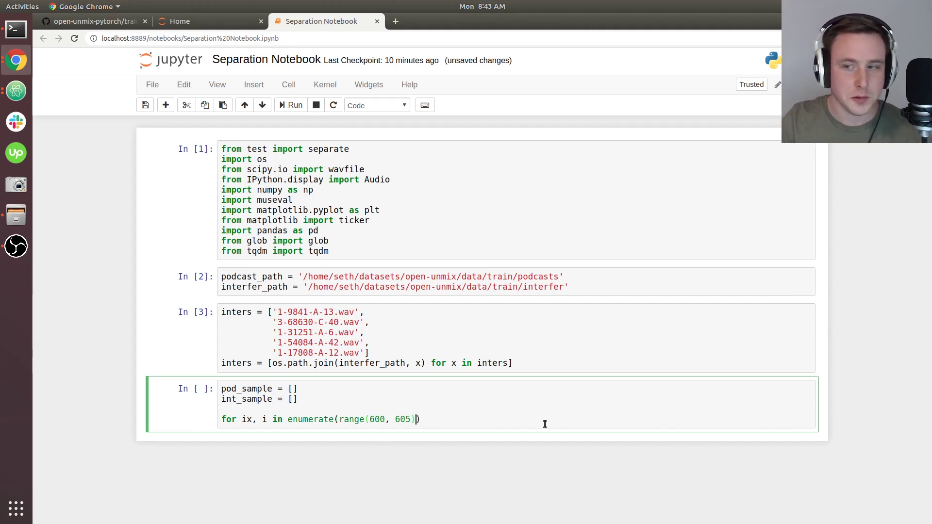
{"action": "type", "text": ","}
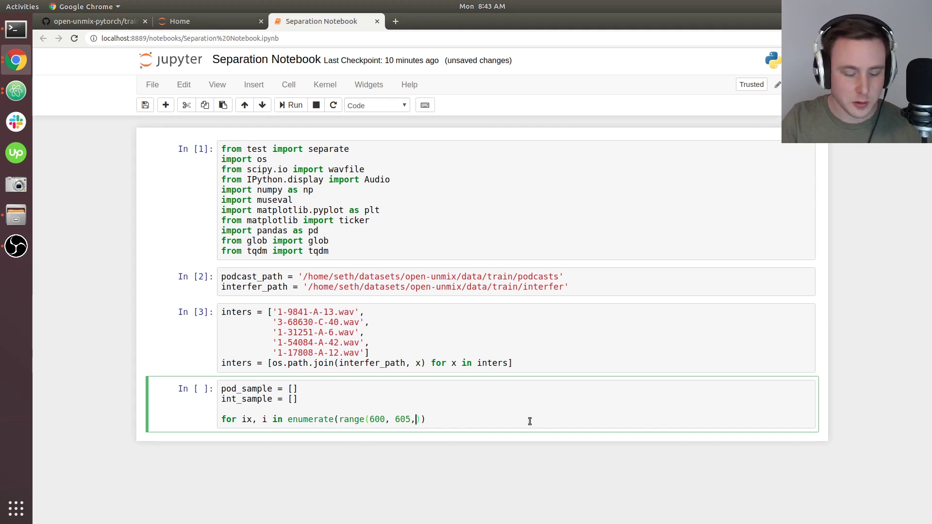
{"action": "type", "text": "1))"}
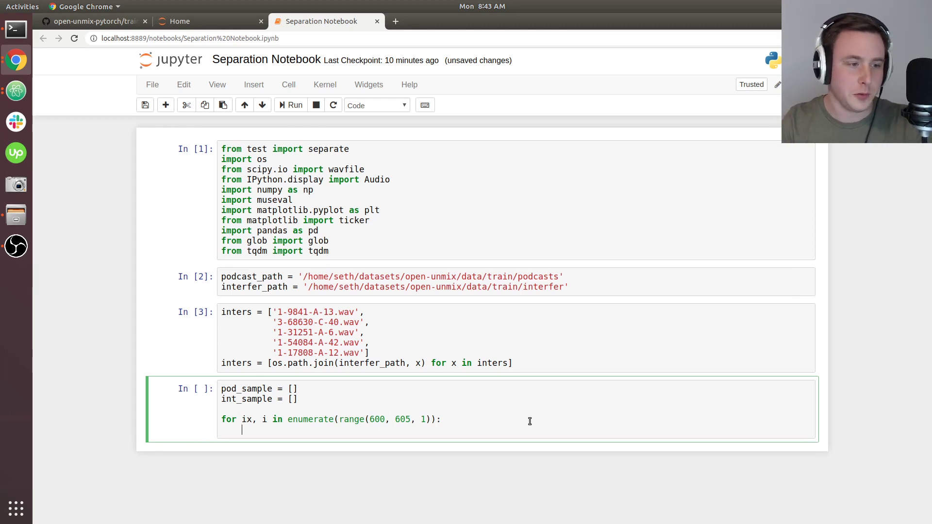
- Read each bob_lazar_{}.wav podcast clip from the podcast path with wavfile.read and append it to pod_sample
{"action": "type", "text": "ra"}
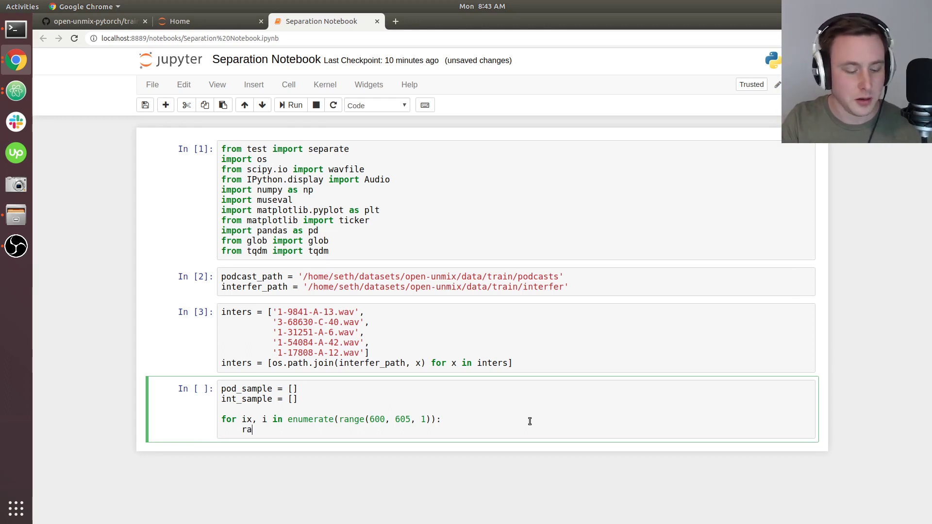
{"action": "type", "text": "te,"}
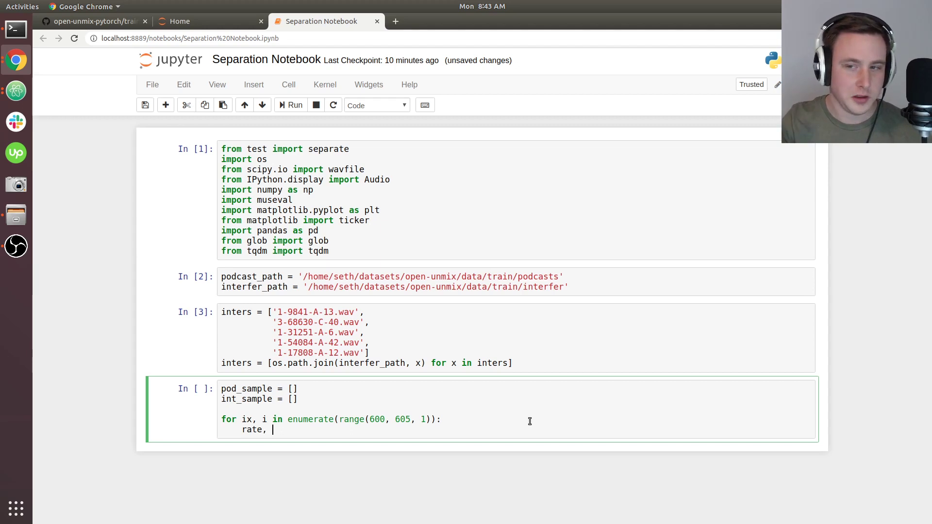
{"action": "type", "text": "wav"}
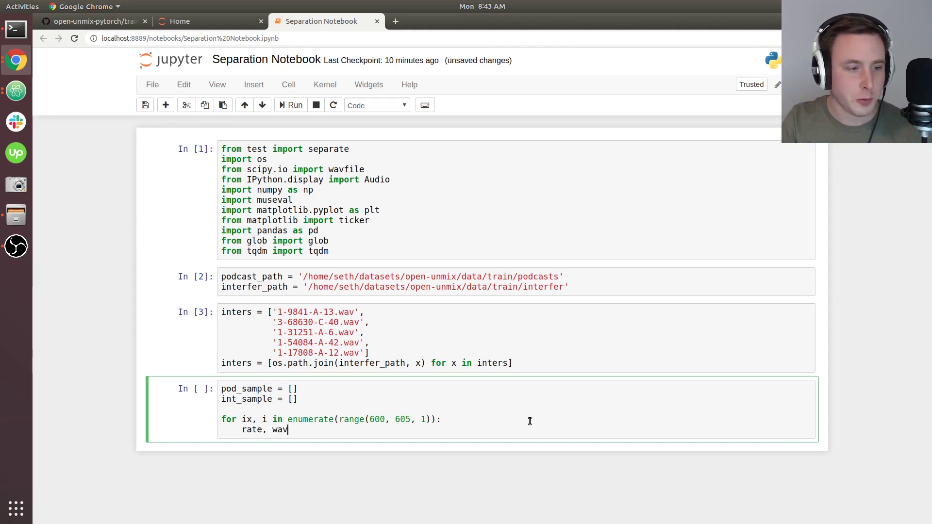
{"action": "type", "text": "= wavfile."}
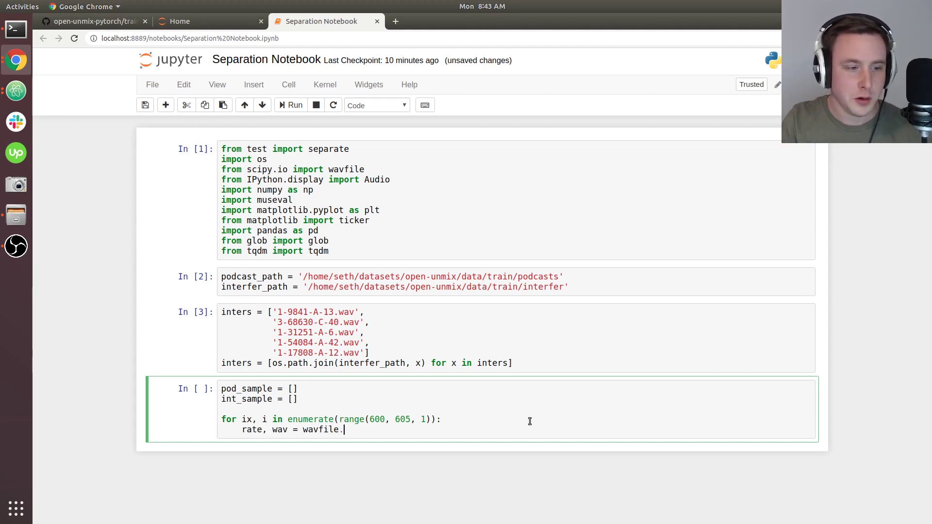
{"action": "type", "text": "read()"}
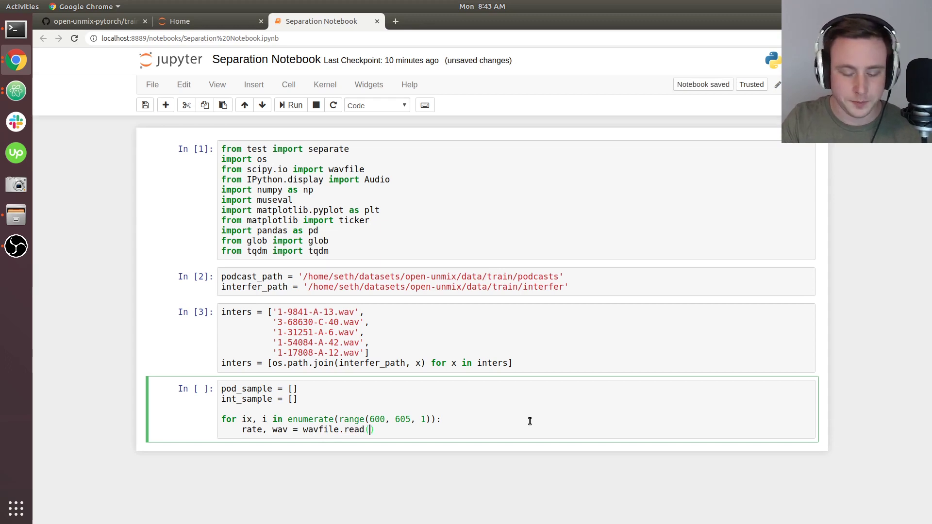
{"action": "type", "text": "os.path.join"}
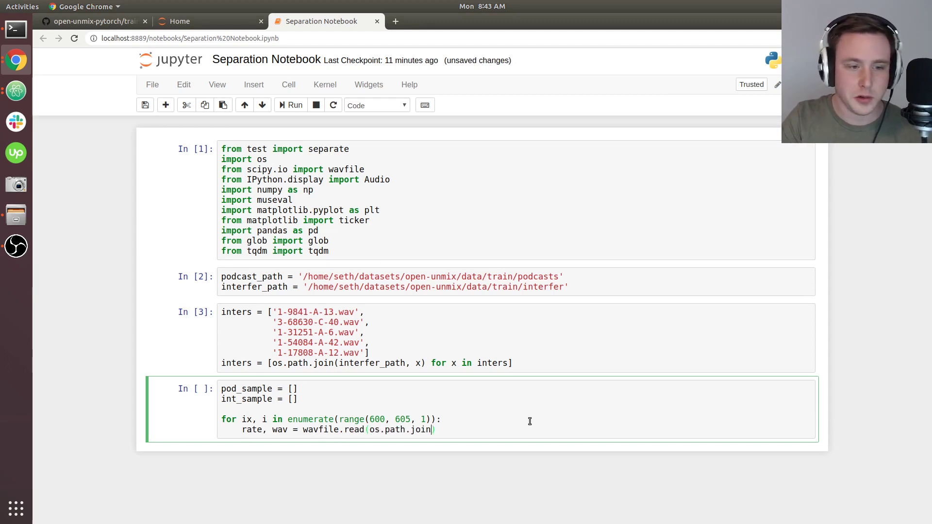
{"action": "type", "text": "podcas"}
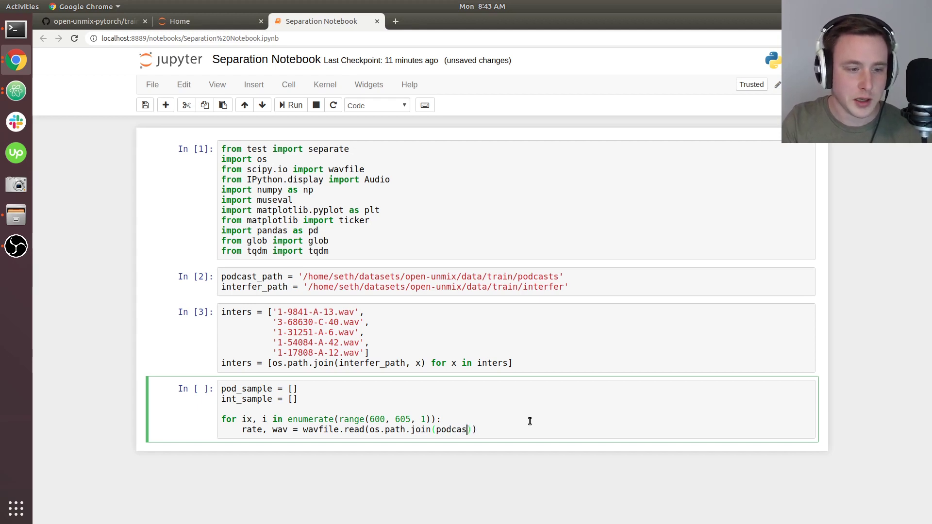
{"action": "type", "text": "t_path,"}
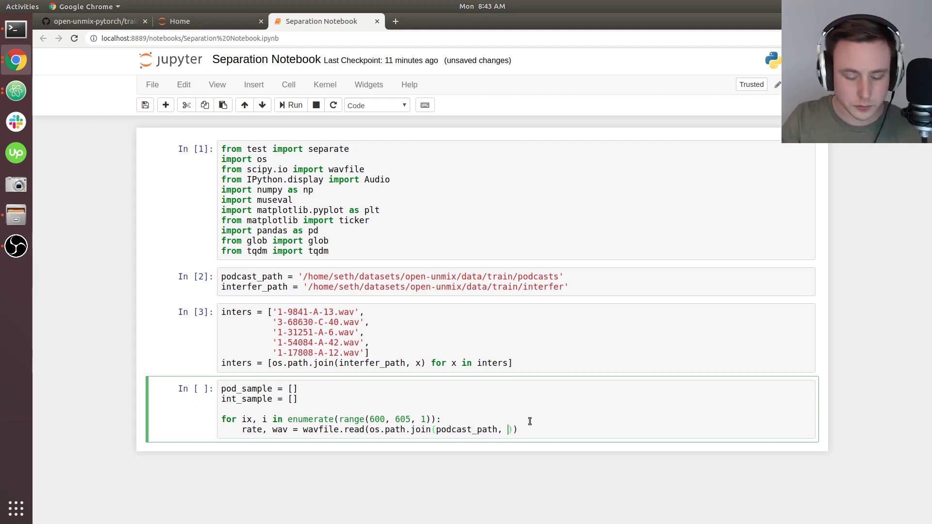
{"action": "type", "text": "'bob_l'"}
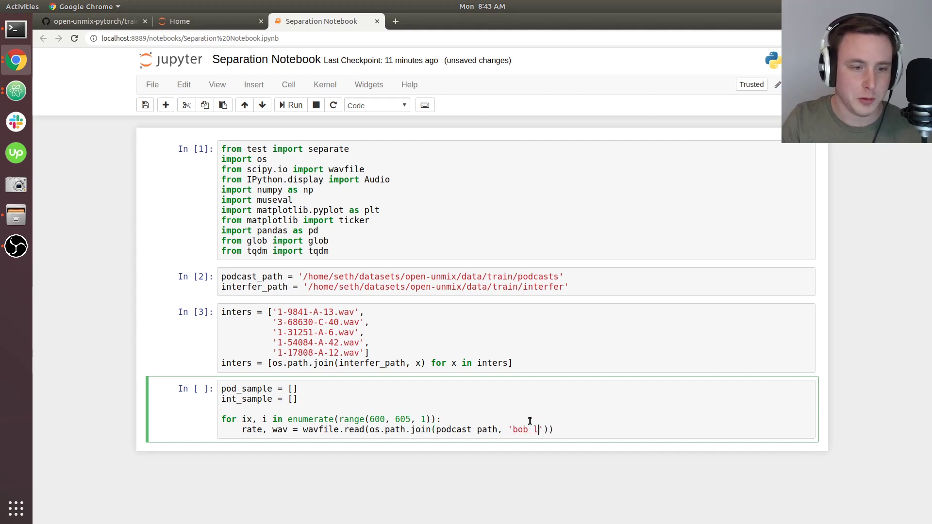
{"action": "type", "text": "az"}
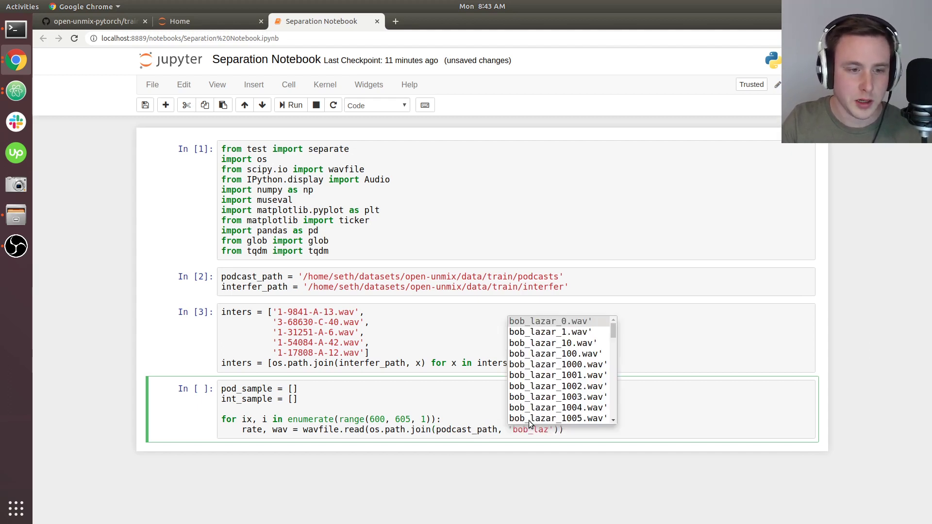
{"action": "scroll", "scroll_direction": "down", "scroll_amount": 3}
{"action": "type", "text": "a"}
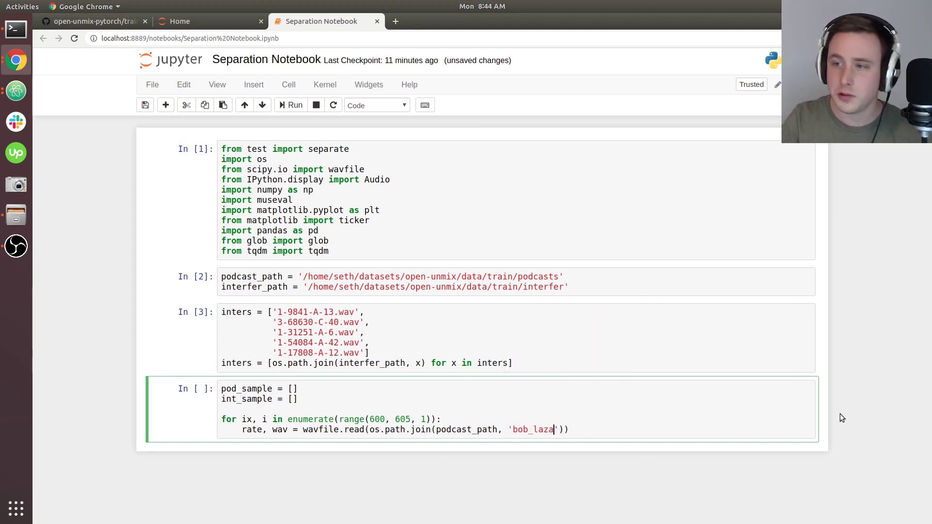
{"action": "type", "text": "r_{}"}
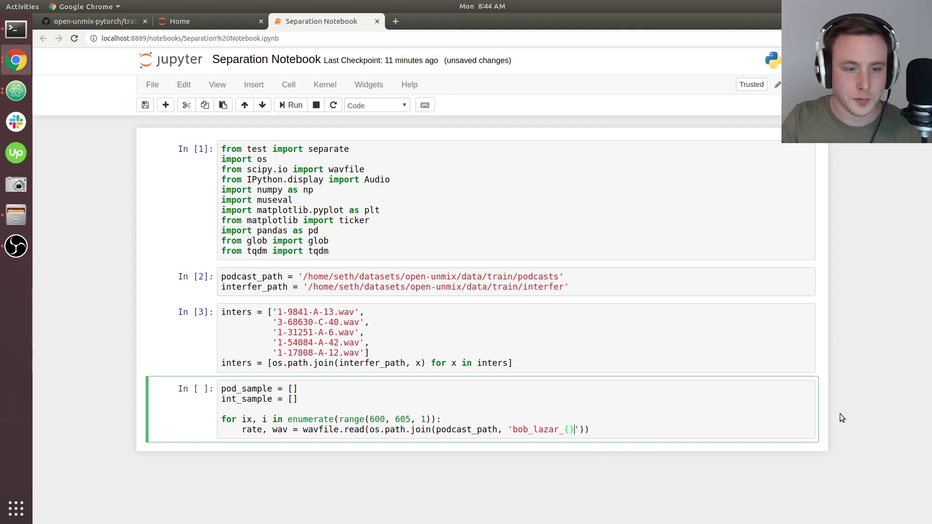
{"action": "type", "text": ".wav"}
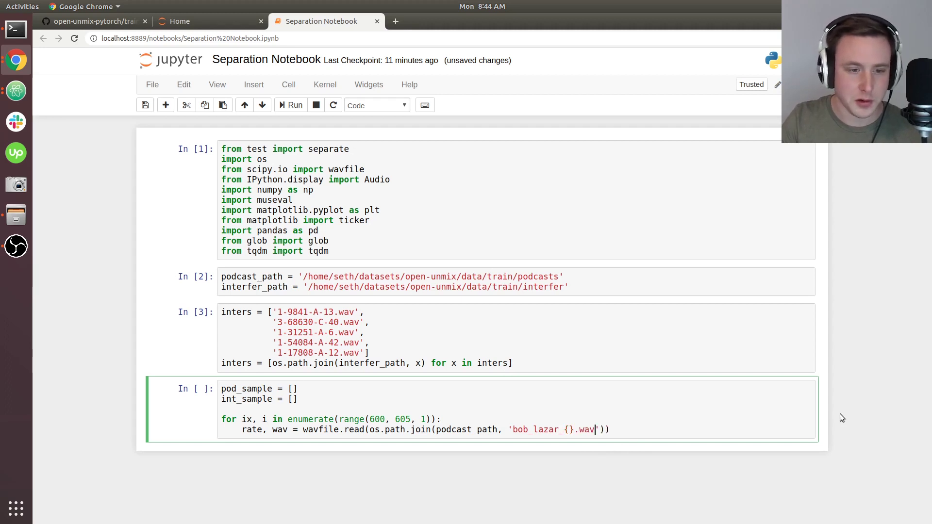
{"action": "type", "text": ".f"}
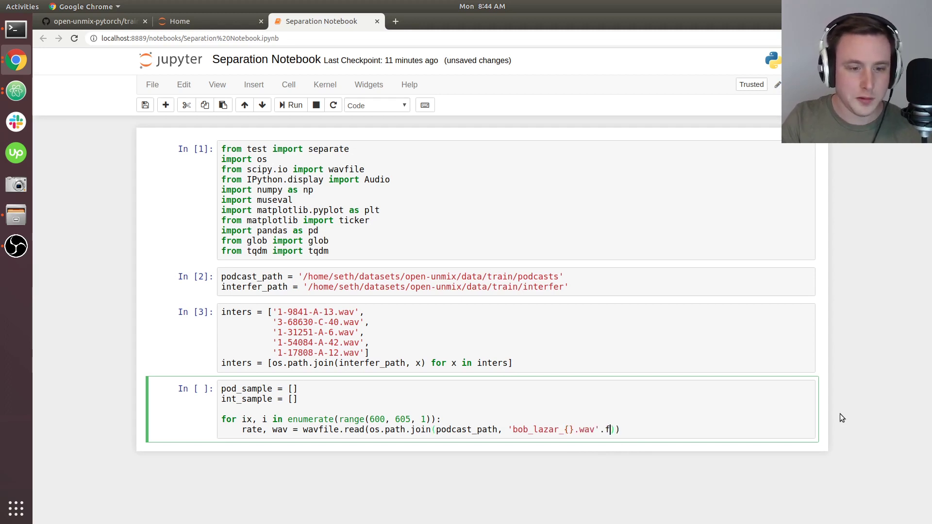
{"action": "type", "text": "om"}
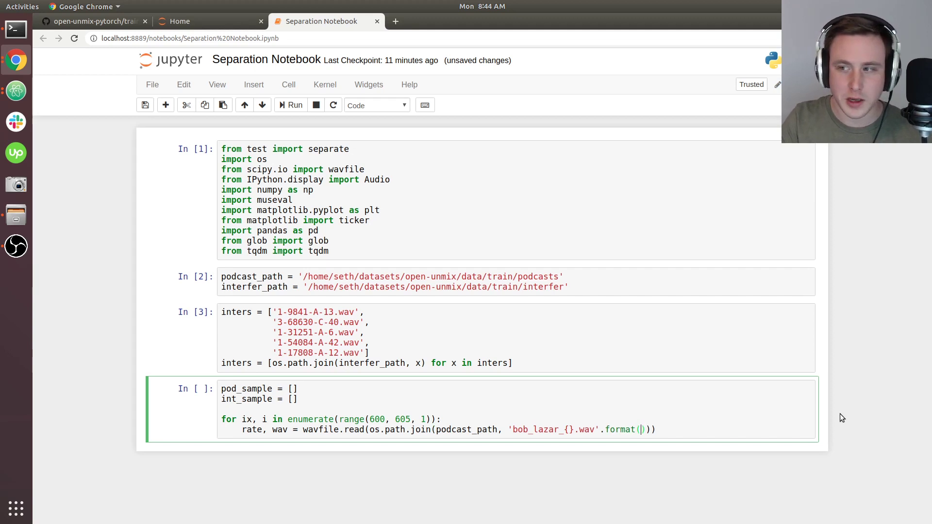
{"action": "type", "text": "i"}
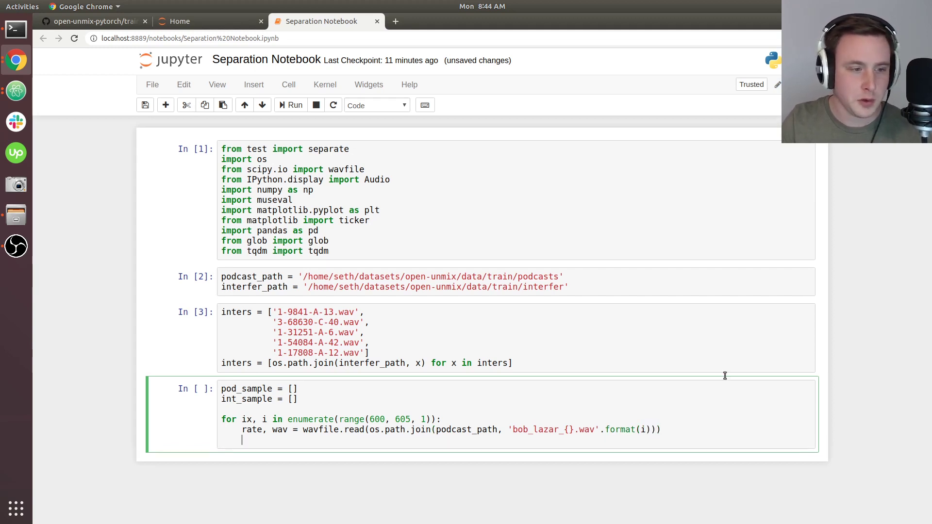
{"action": "type", "text": "pod_s"}
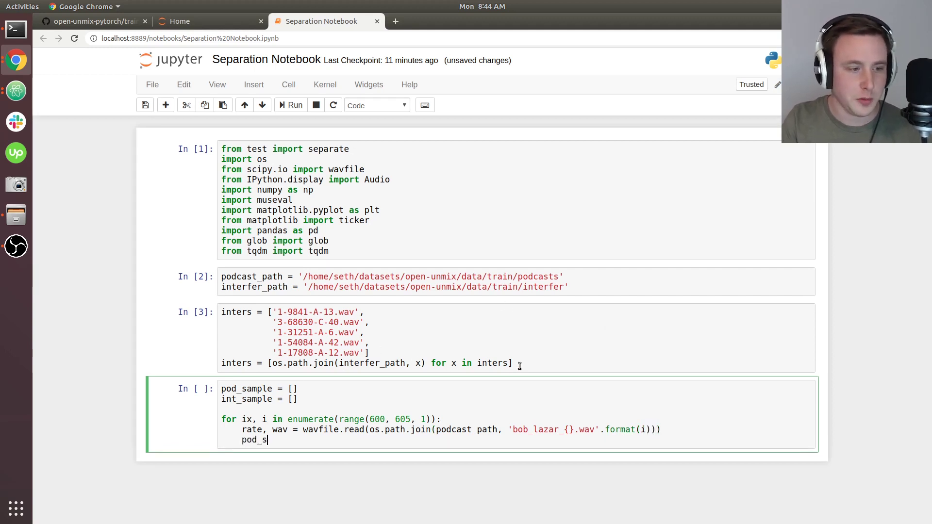
{"action": "type", "text": "ample.append"}
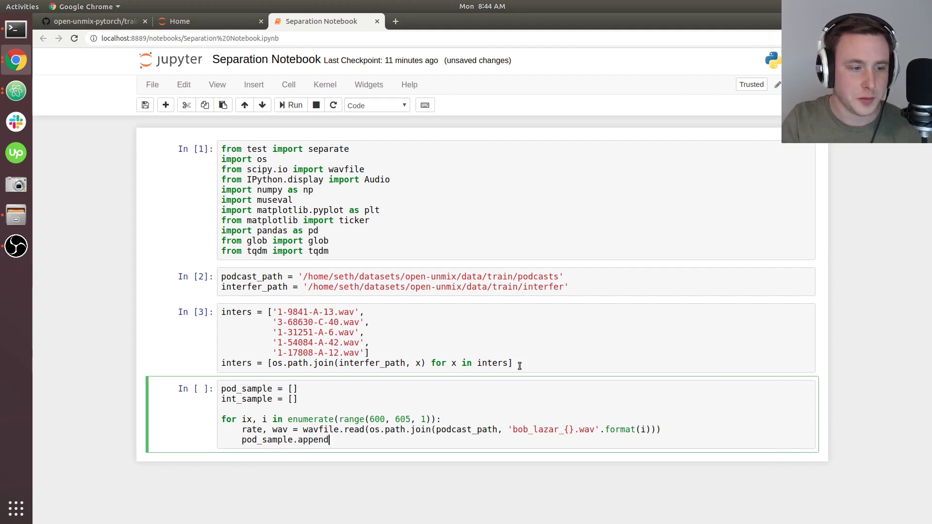
{"action": "type", "text": "(wav)"}
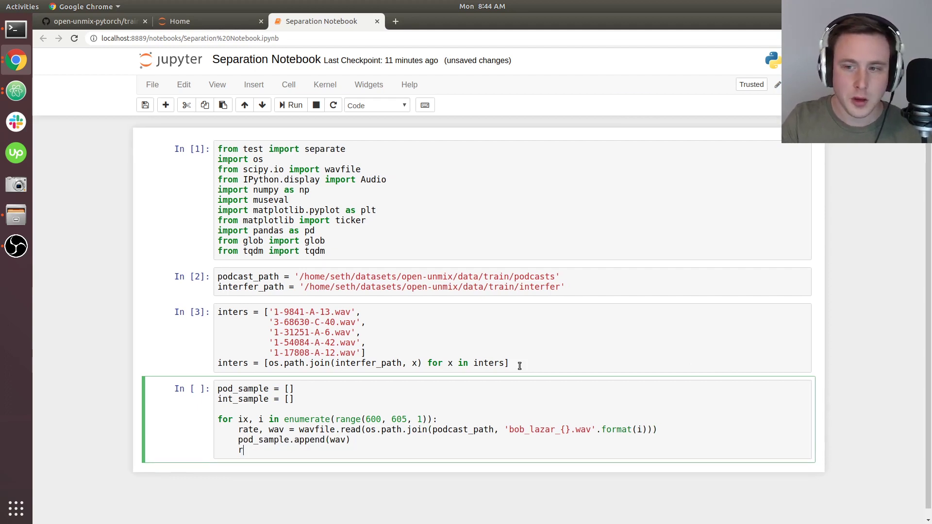
- Read each interference clip inters[ix] into int_sample, run the loop and locate the mistyped wavfile.rate call
{"action": "type", "text": "ate, wav"}
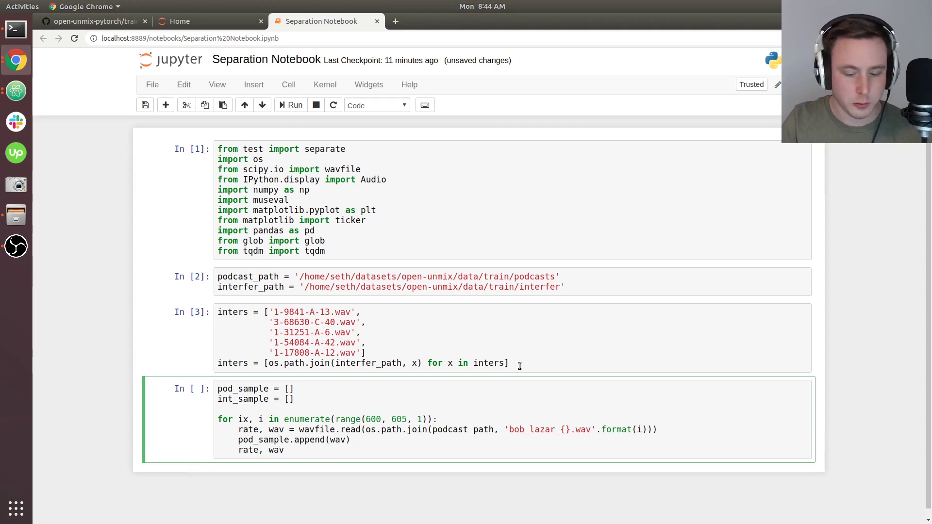
{"action": "type", "text": "= wavf"}
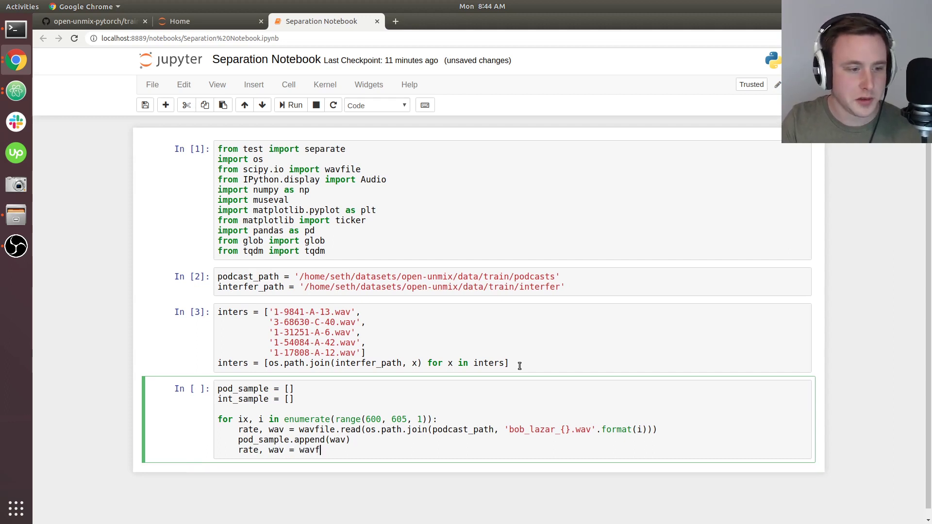
{"action": "type", "text": "ile.rate()"}
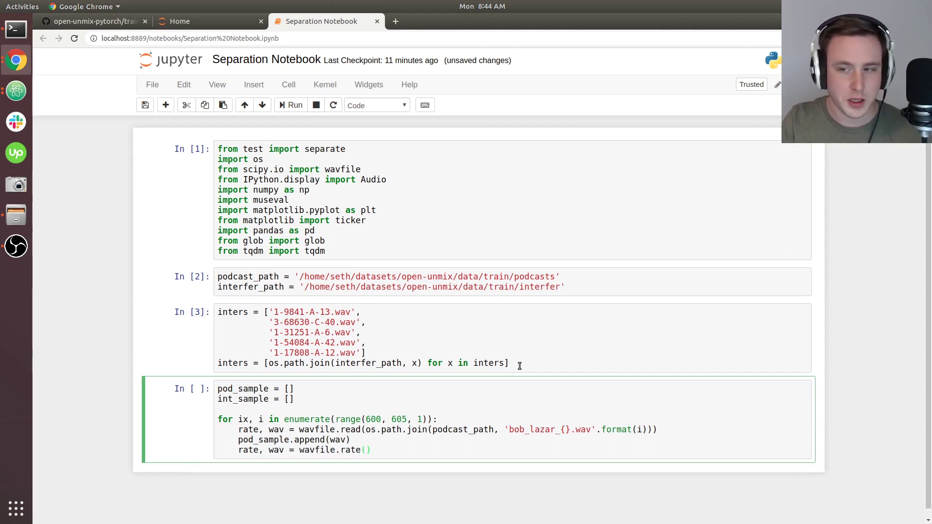
{"action": "type", "text": "inters[]"}
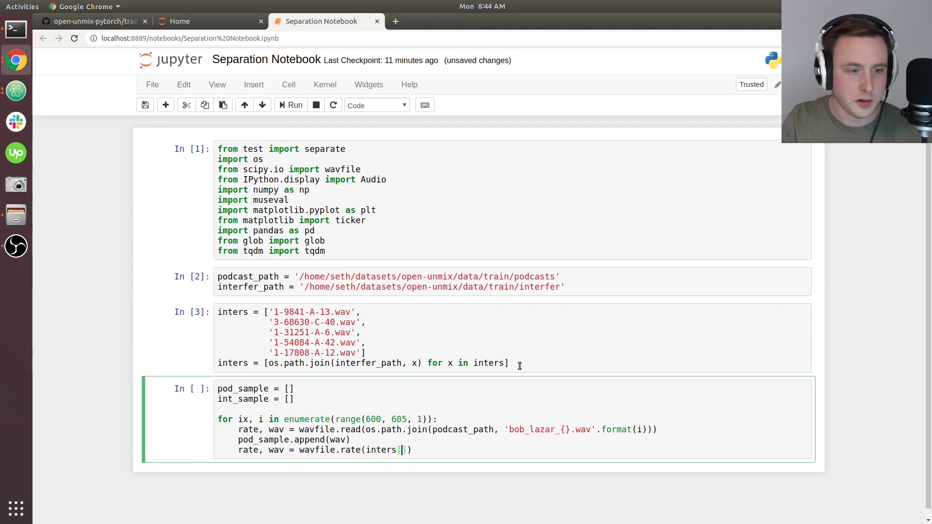
{"action": "type", "text": "ix"}
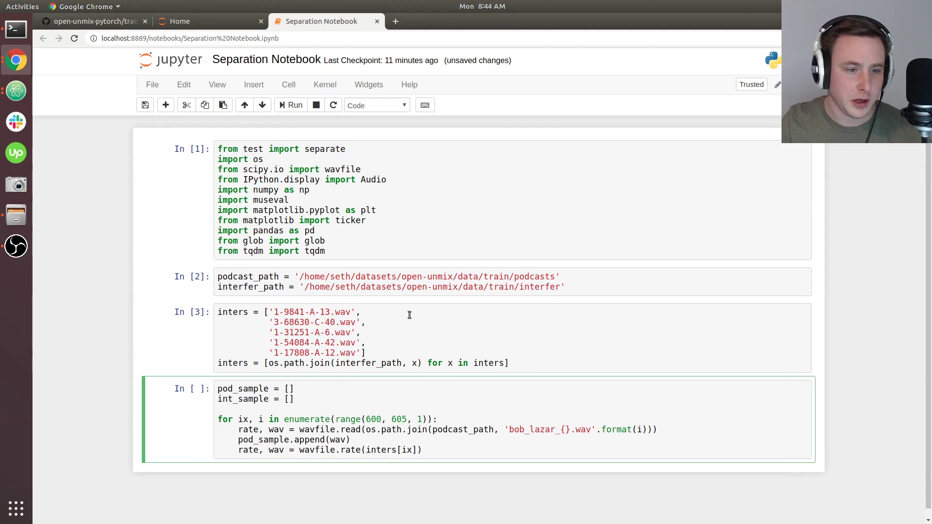
{"action": "mouse_move", "coordinate": [334, 356]}
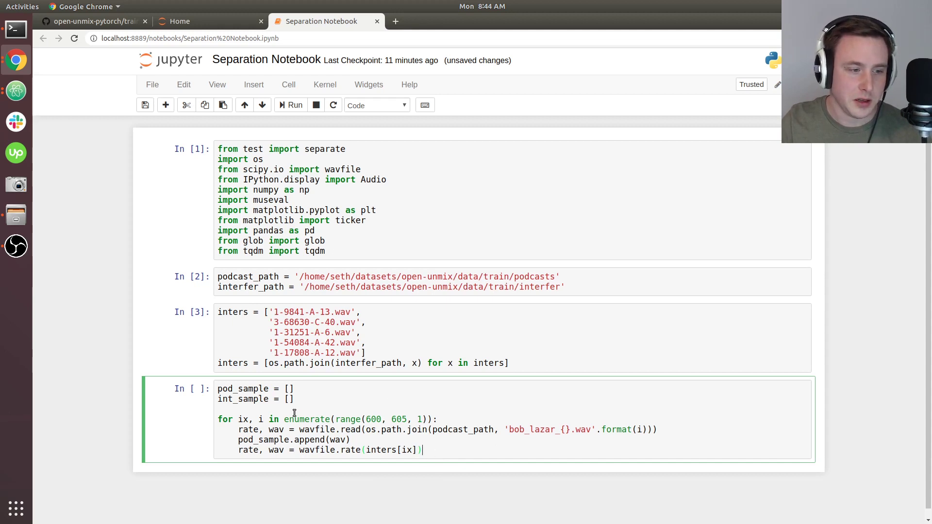
{"action": "mouse_move", "coordinate": [445, 455]}
{"action": "type", "text": "int_sample.appen"}
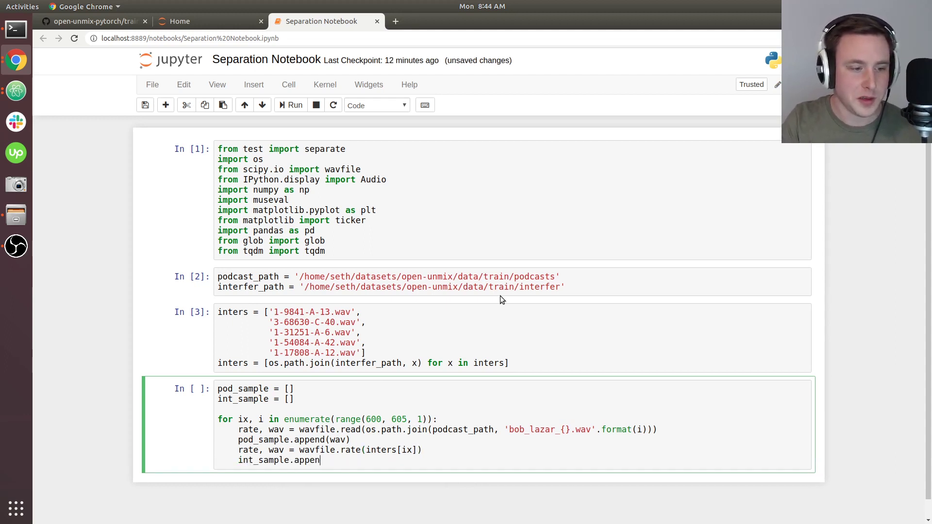
{"action": "type", "text": "d(wav)"}
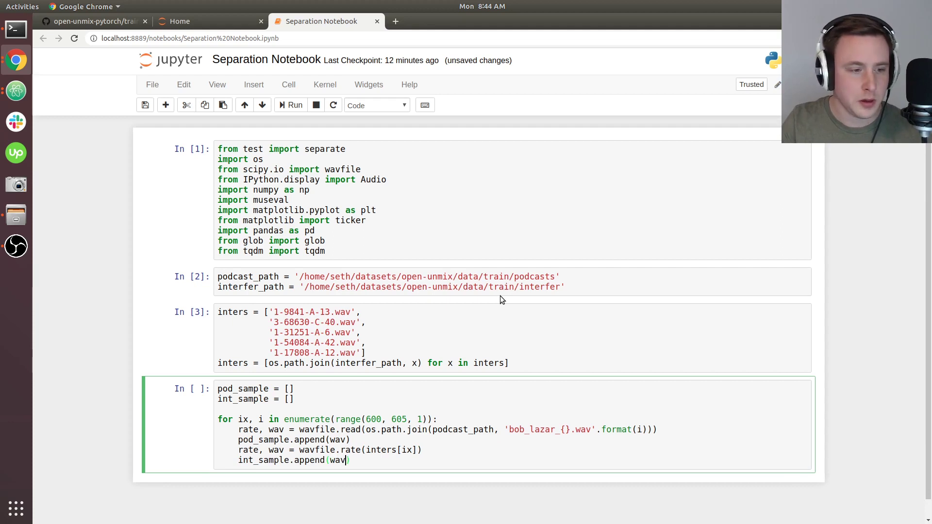
{"action": "left_click", "coordinate": [290, 105]}
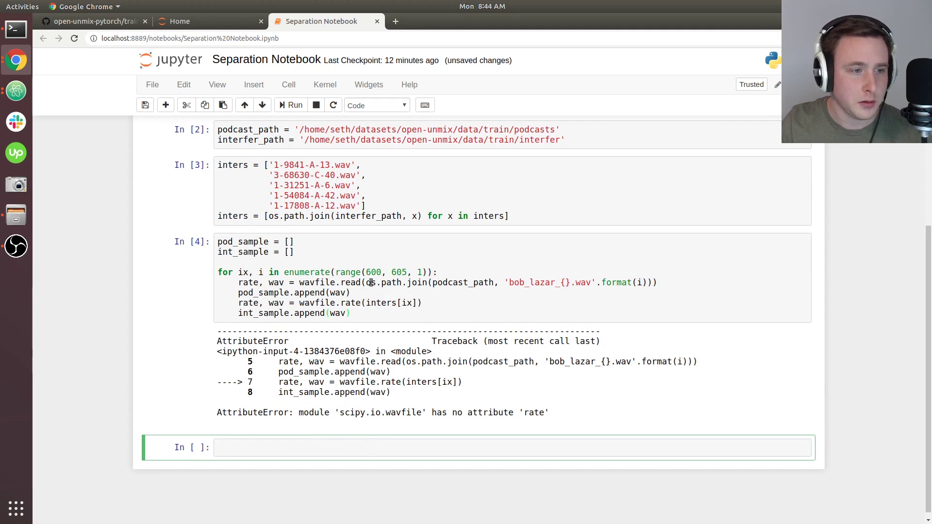
{"action": "left_click", "coordinate": [365, 303]}
{"action": "type", "text": "ead"}
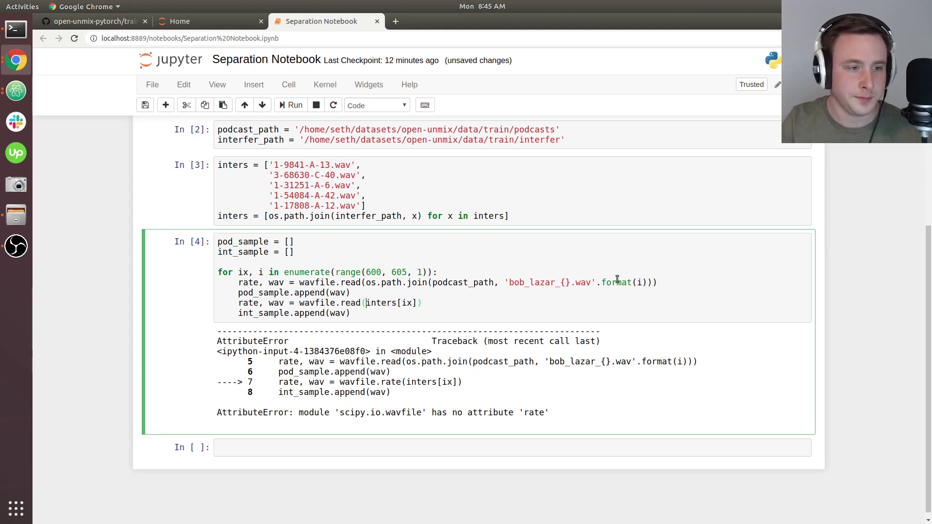
- Rerun the fixed loop and concatenate pod_sample and int_sample along axis 0 into pod_wav and int_wav
{"action": "left_click", "coordinate": [291, 105]}
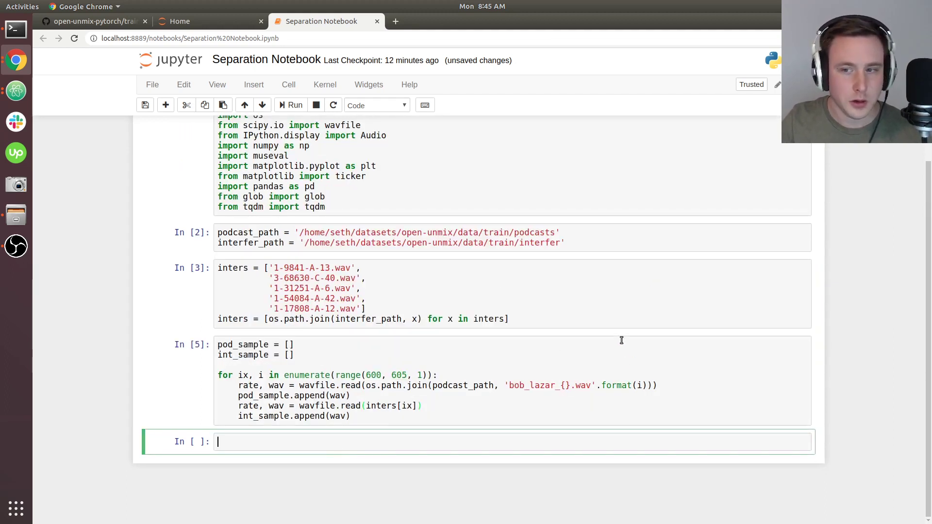
{"action": "type", "text": "pod_wav = np.c"}
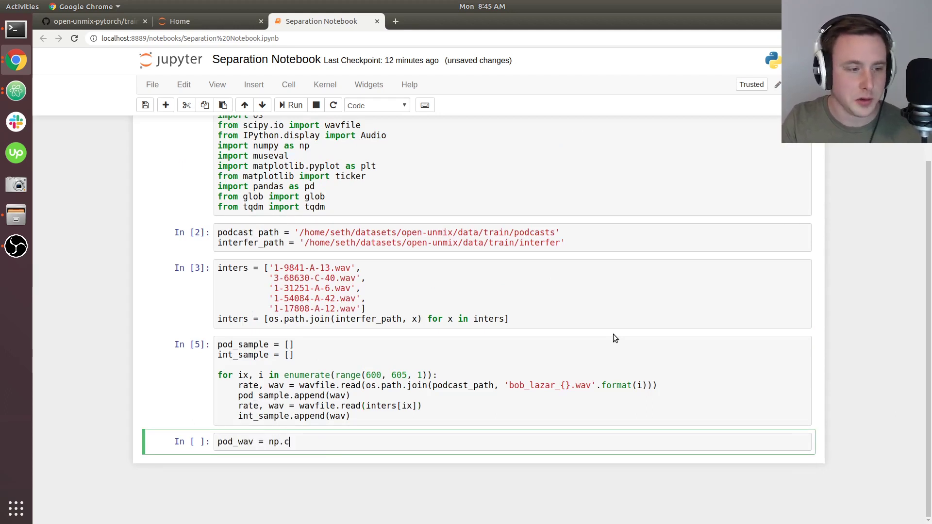
{"action": "type", "text": "oncatenate"}
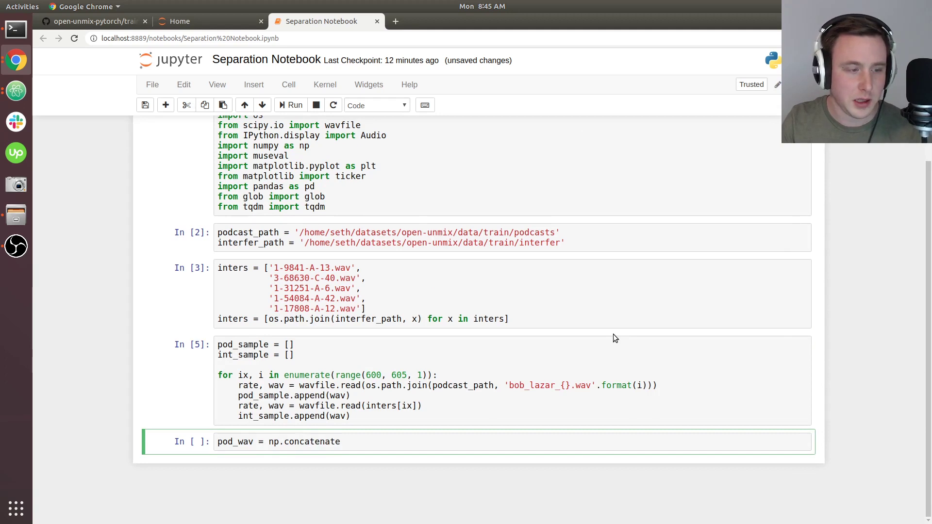
{"action": "type", "text": "(pod_sample"}
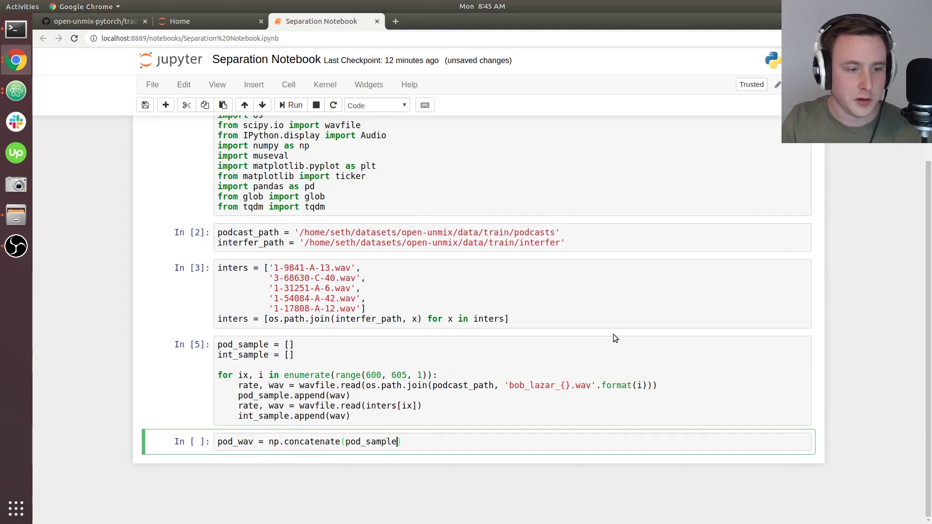
{"action": "type", "text": ", aix"}
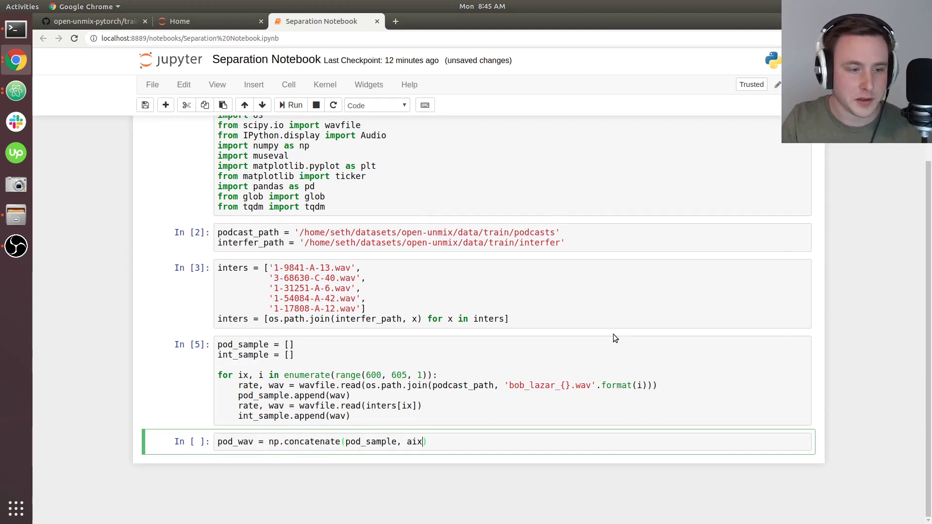
{"action": "type", "text": "axis=0"}
{"action": "type", "text": "int_w"}
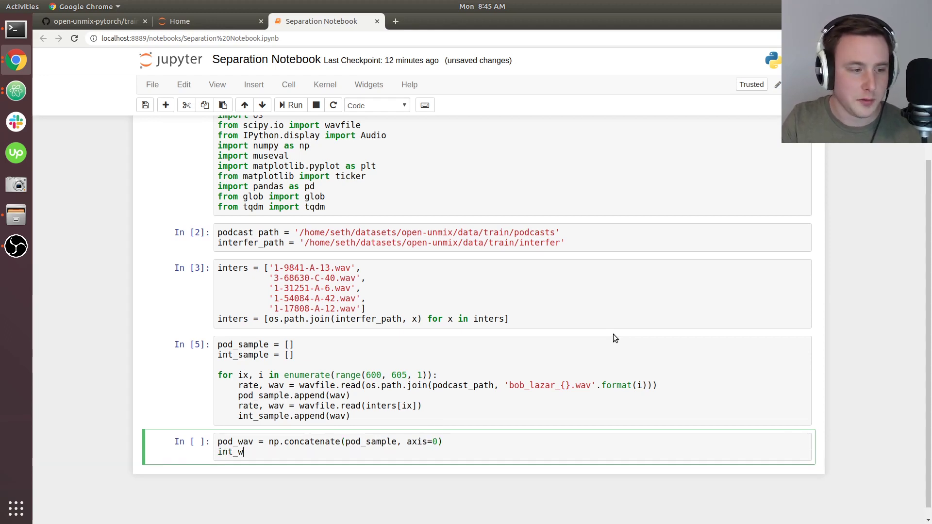
{"action": "type", "text": "av = np.concatenate("}
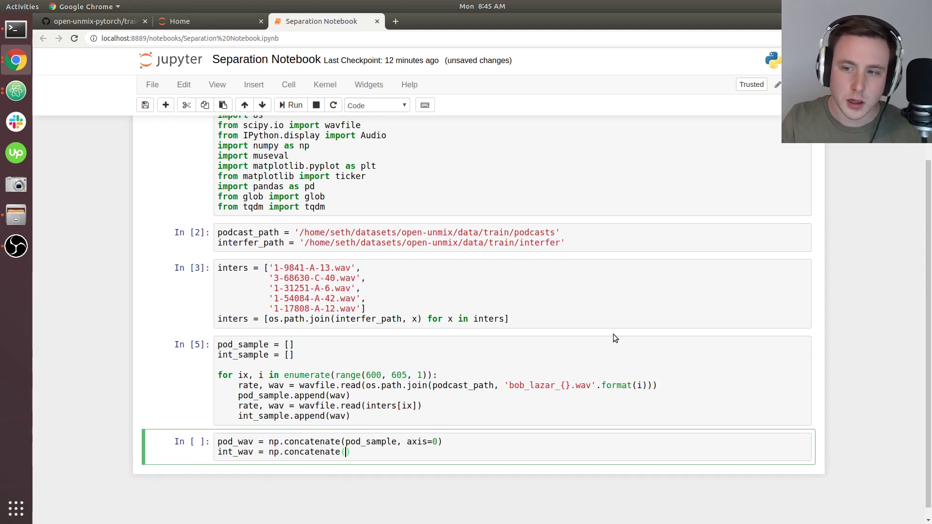
{"action": "type", "text": "int_sample,"}
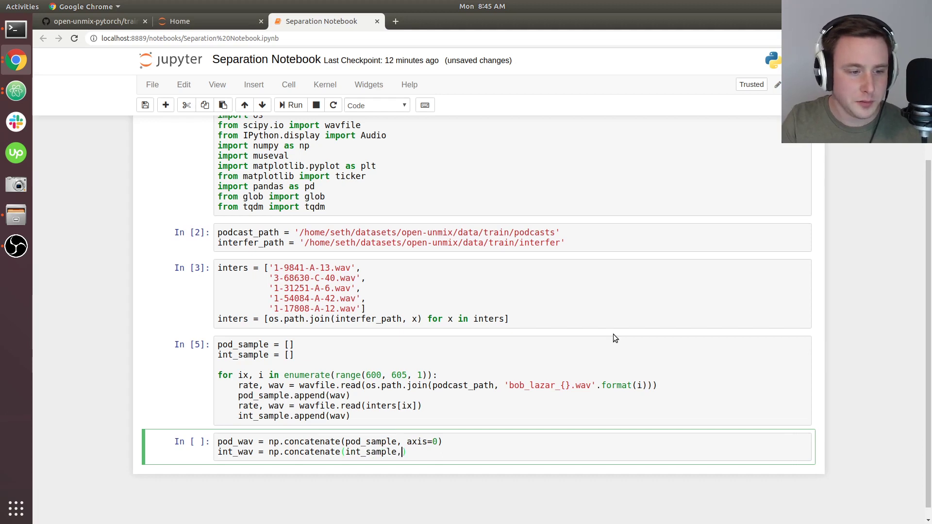
{"action": "type", "text": "axis=0"}
{"action": "type", "text": "p"}
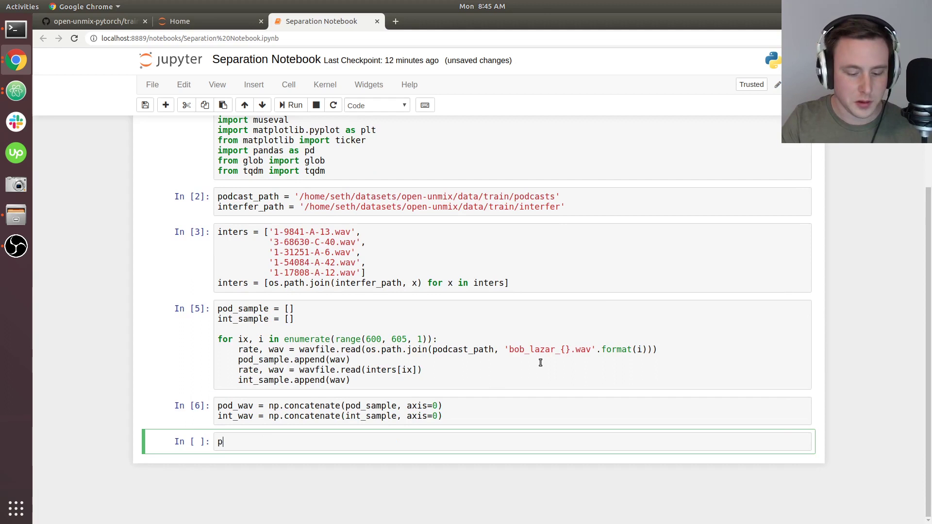
- Begin a print of pod_wav's shape in a new cell
{"action": "type", "text": "rint(po"}
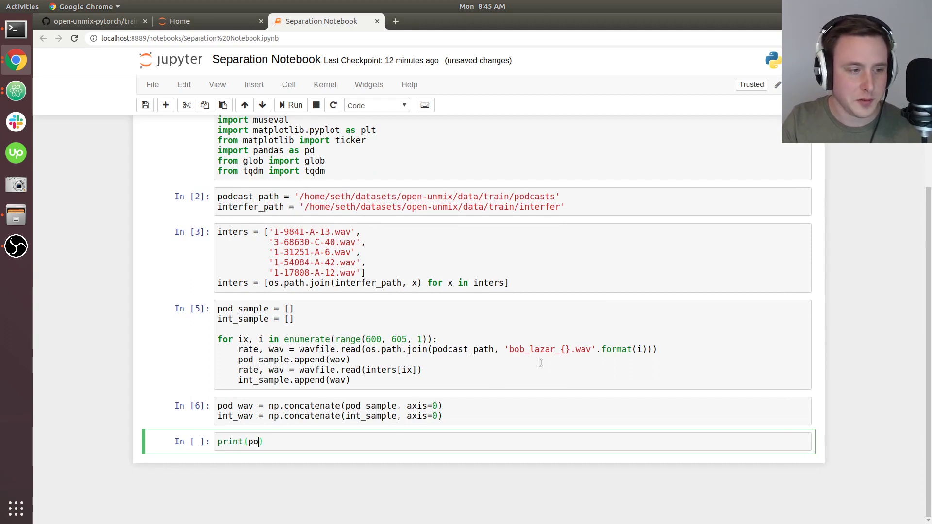
{"action": "type", "text": ".shape"}
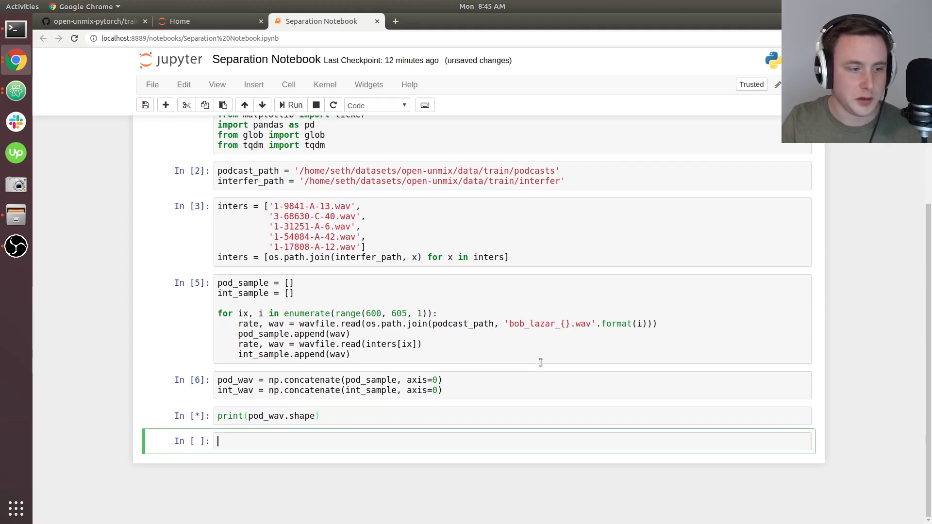
- Print the podcast shape (1102500,) and write display(Audio(pod_wav, rate=rate)) for an inline player
{"action": "left_click", "coordinate": [294, 105]}
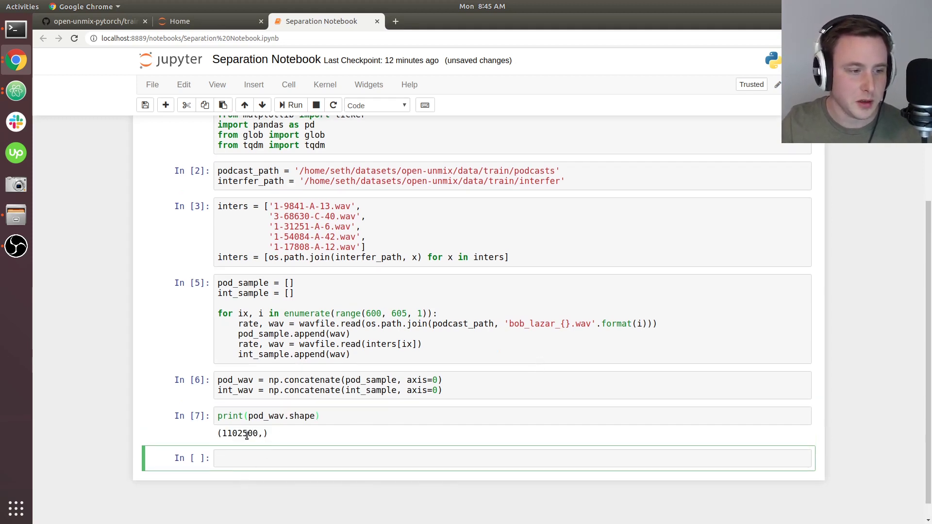
{"action": "mouse_move", "coordinate": [253, 453]}
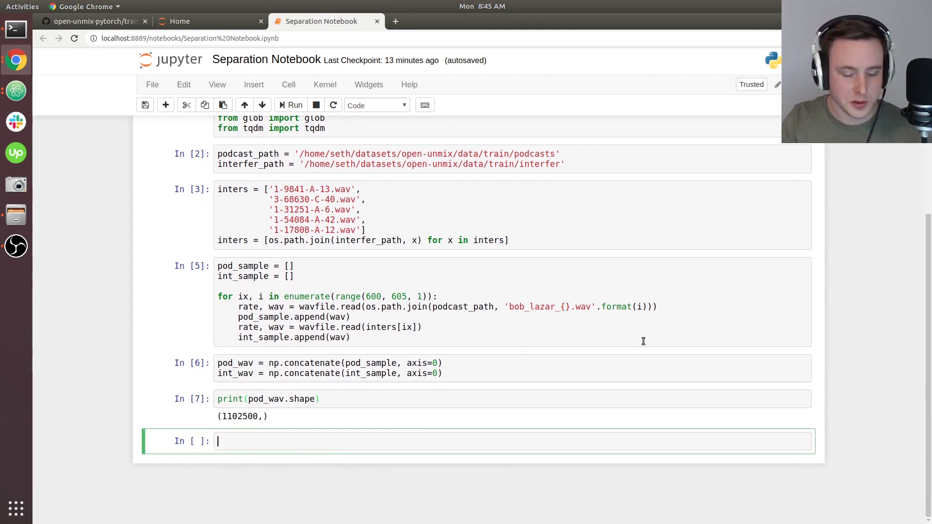
{"action": "type", "text": "display()"}
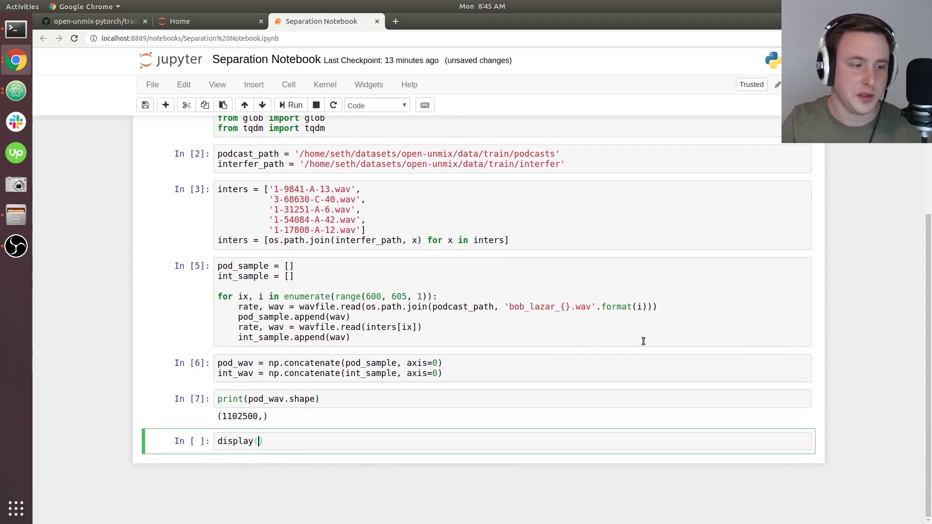
{"action": "scroll", "scroll_direction": "up", "scroll_amount": 3}
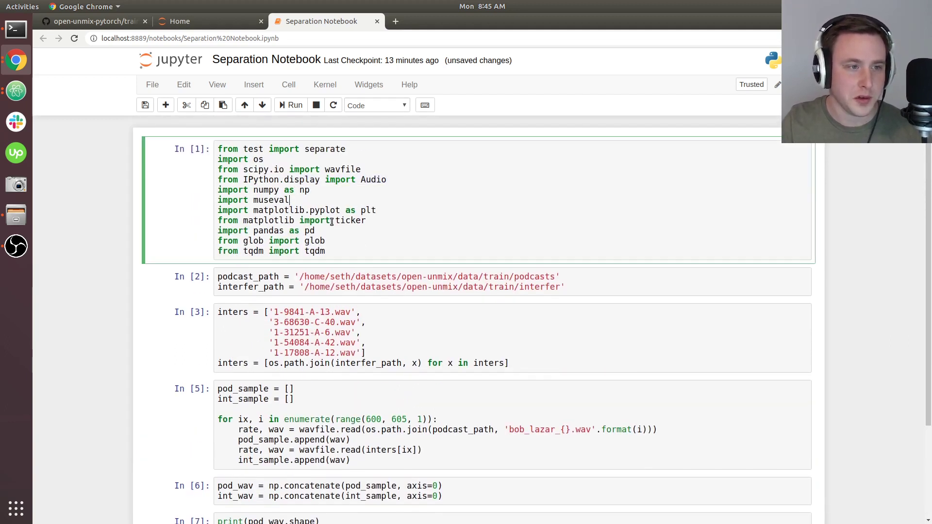
{"action": "scroll", "scroll_direction": "down", "scroll_amount": 3}
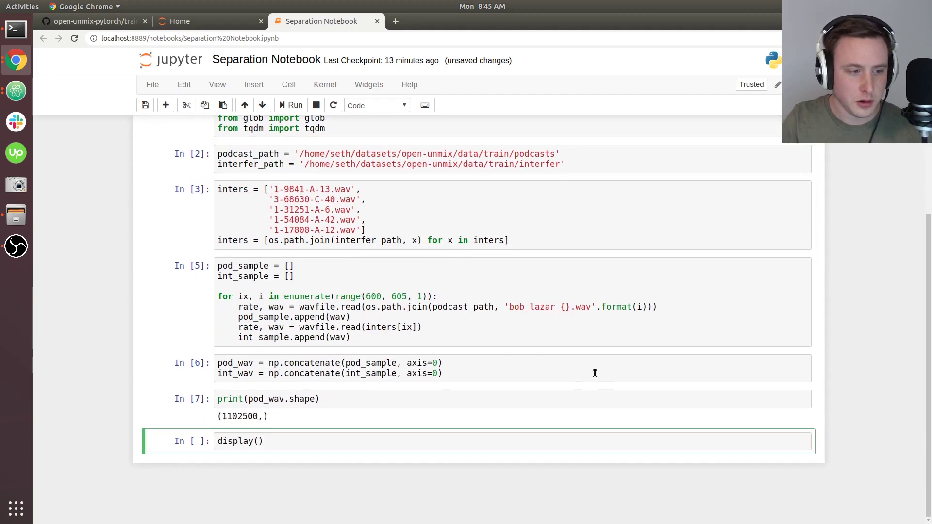
{"action": "type", "text": "Audio("}
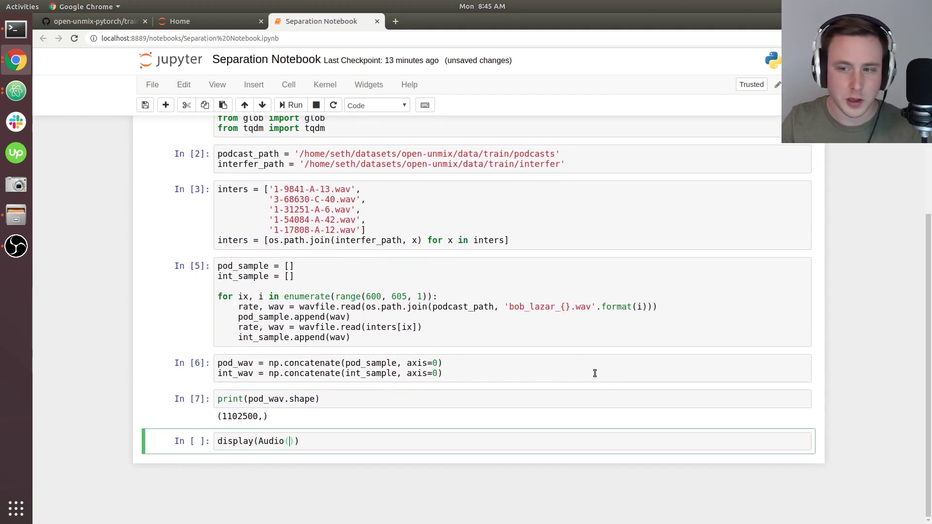
{"action": "type", "text": "pod"}
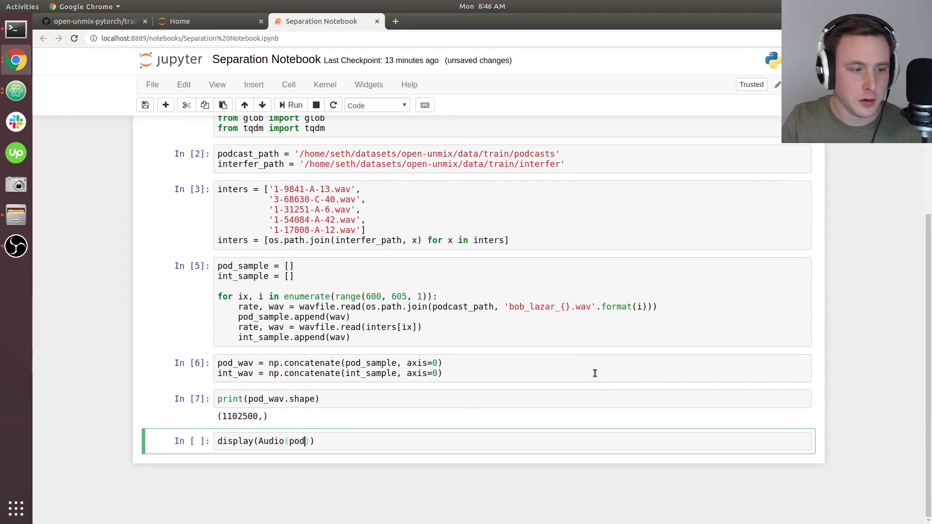
{"action": "type", "text": "_wav,"}
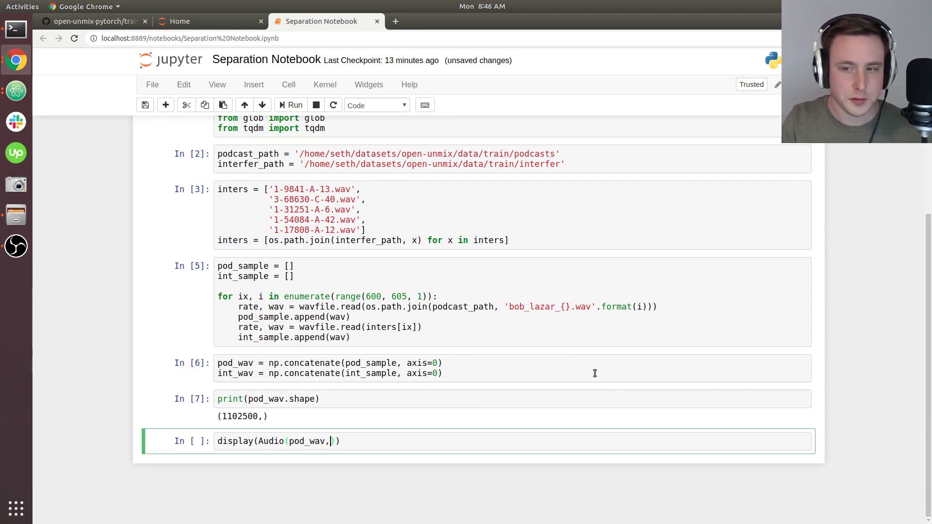
{"action": "type", "text": "rat"}
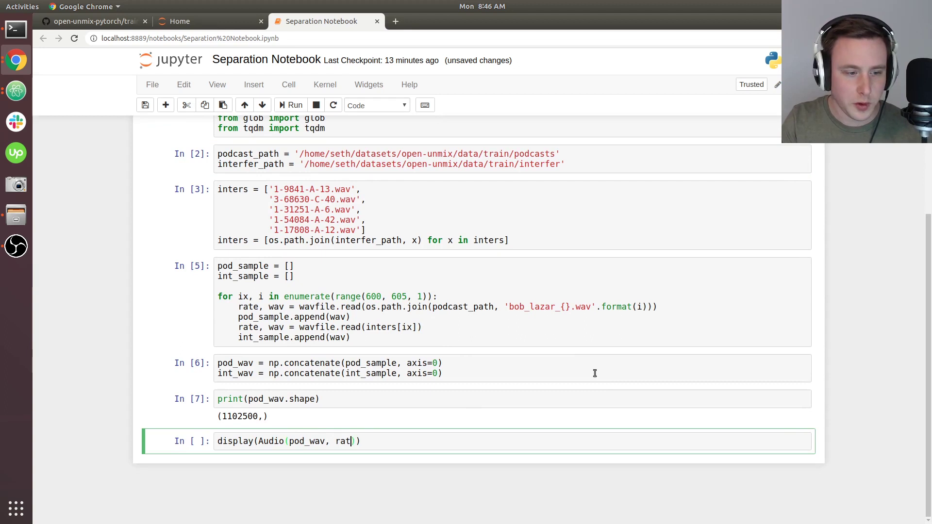
{"action": "type", "text": "e="}
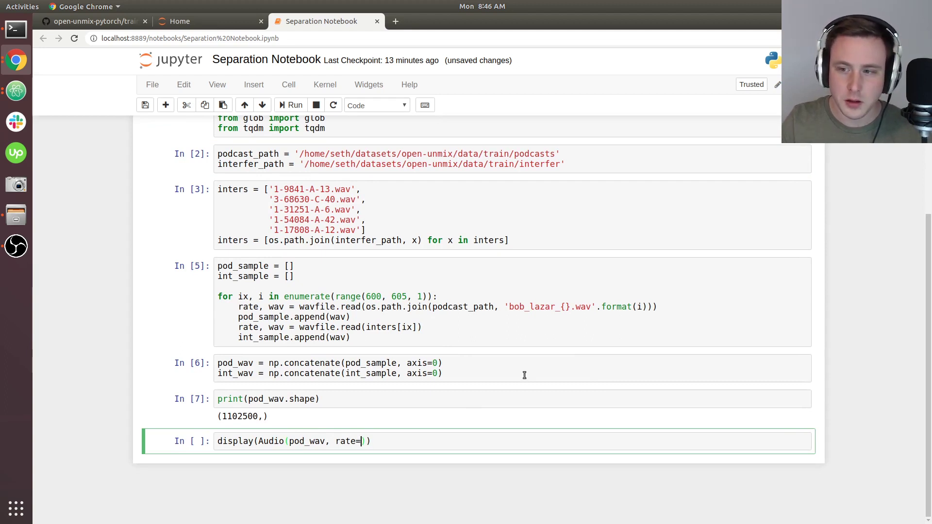
{"action": "type", "text": "rate"}
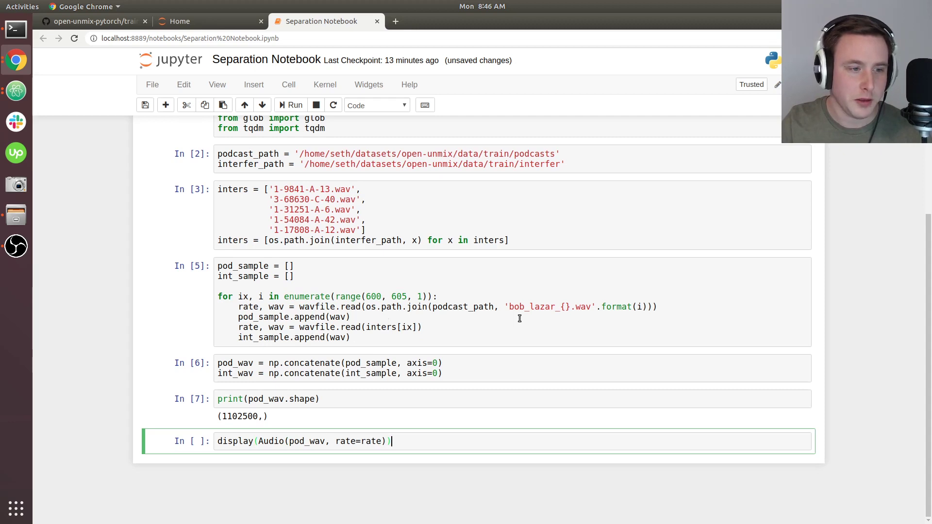
{"action": "mouse_move", "coordinate": [498, 426]}
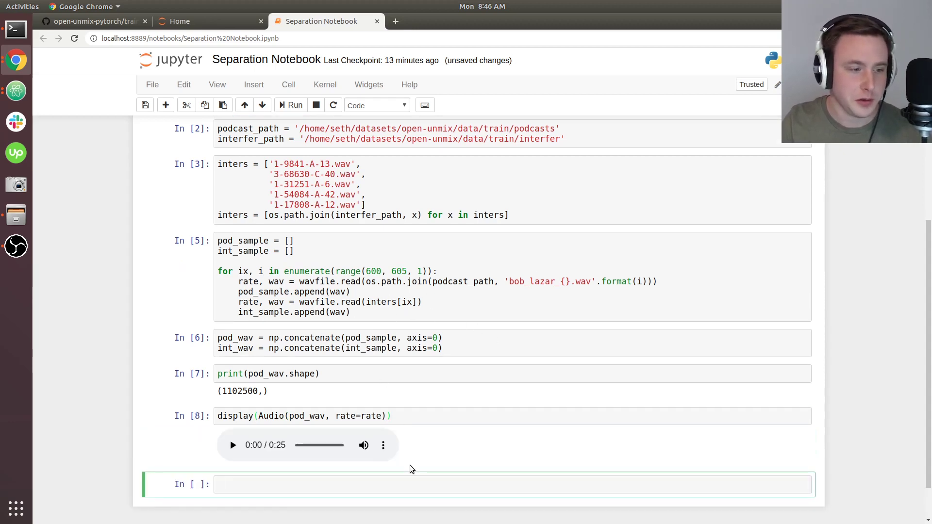
- Play and pause the podcast clip, then add a second player using int_wav for the interference mix
{"action": "left_click", "coordinate": [232, 445]}
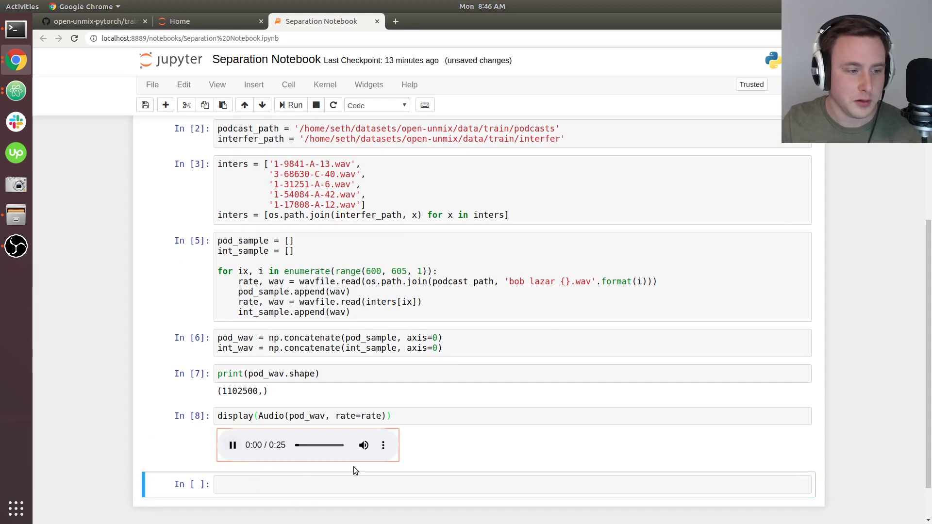
{"action": "left_click", "coordinate": [232, 445]}
{"action": "type", "text": "display(Audio(pod_wav, rate=rate))"}
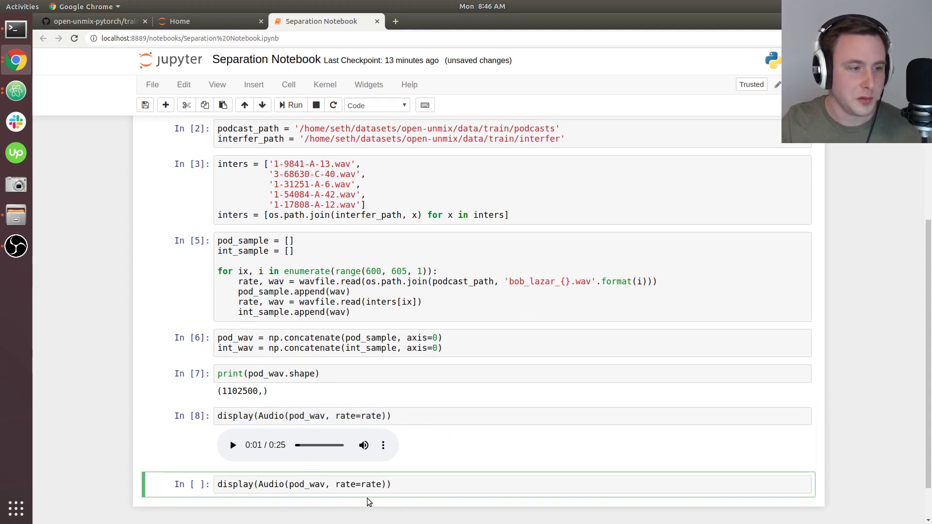
{"action": "left_click", "coordinate": [411, 483]}
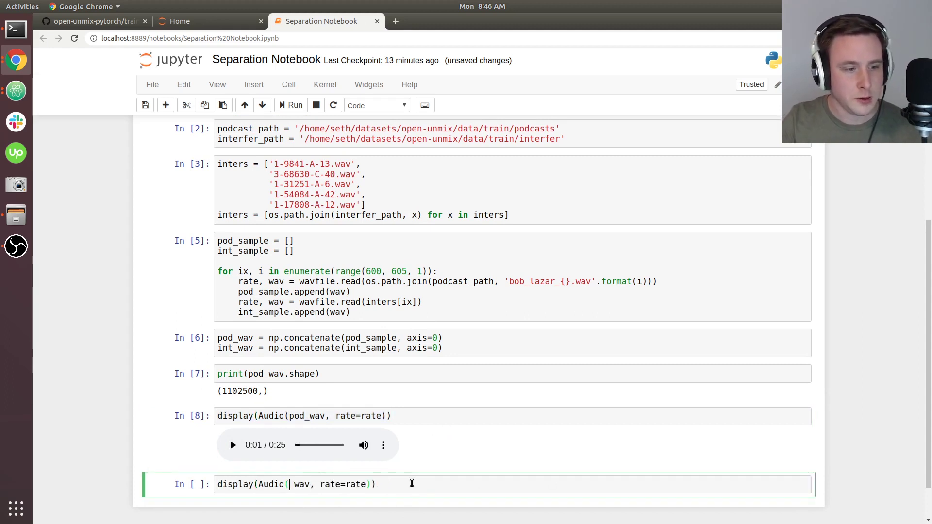
{"action": "left_click", "coordinate": [290, 105]}
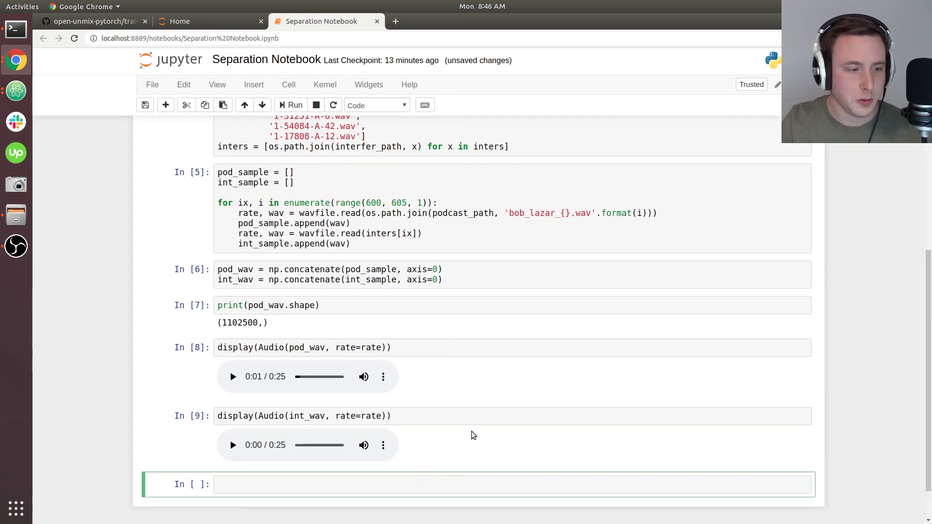
{"action": "scroll", "scroll_direction": "up", "scroll_amount": 3}
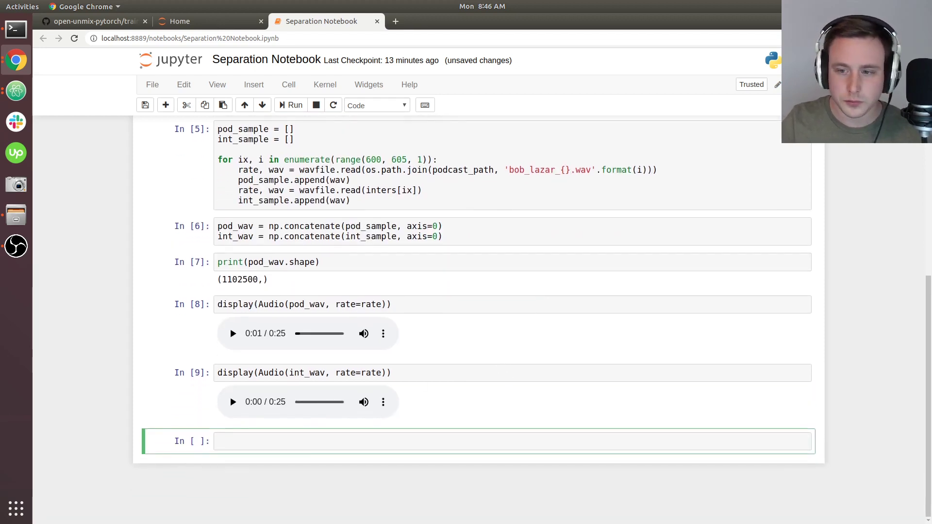
{"action": "mouse_move", "coordinate": [772, 412]}
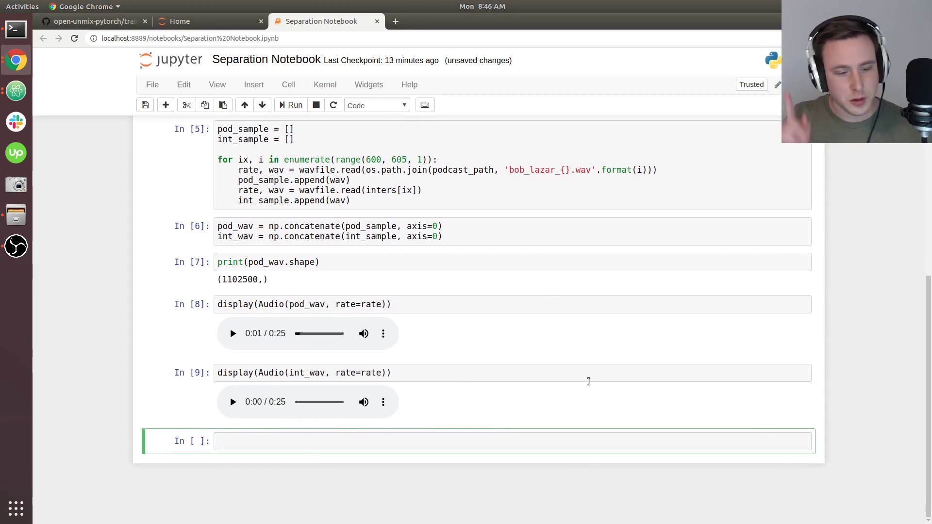
{"action": "type", "text": "print"}
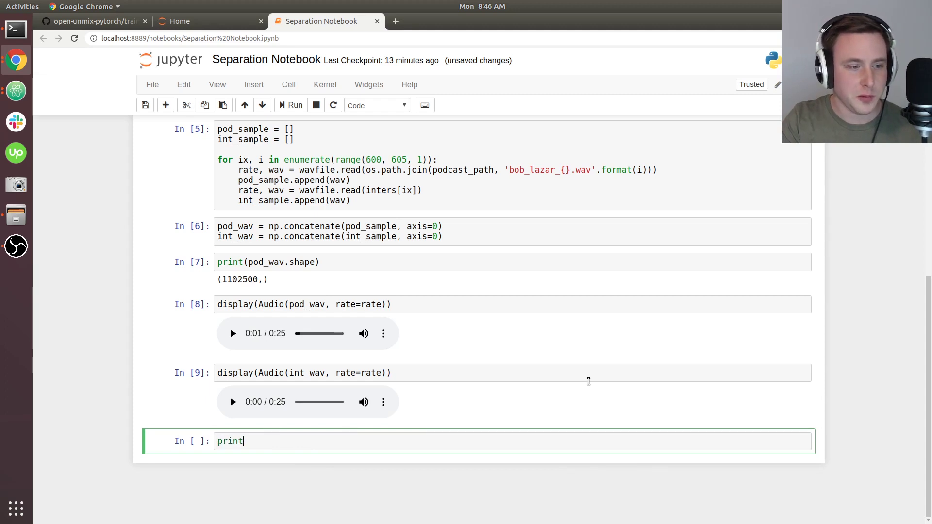
- Print type(pod_wav[0]), which shows numpy.int16
{"action": "type", "text": "(i)"}
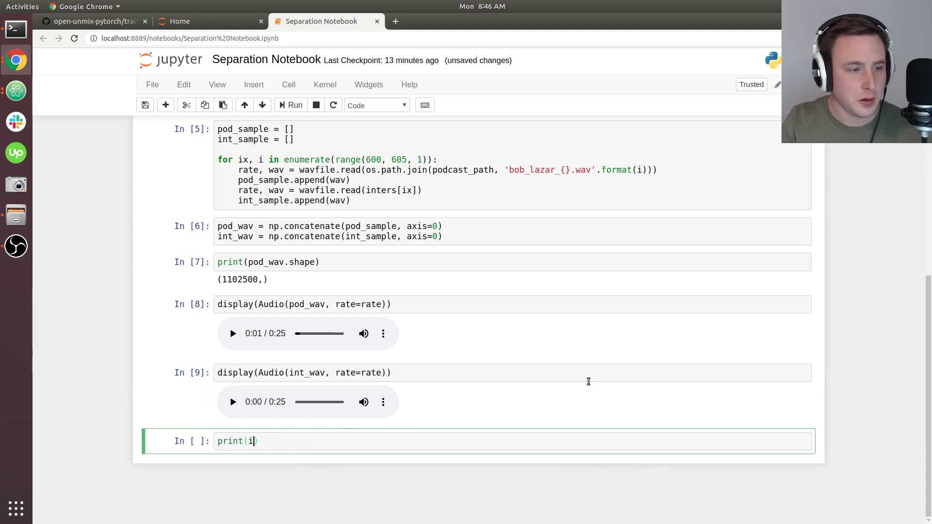
{"action": "type", "text": "pod_wav"}
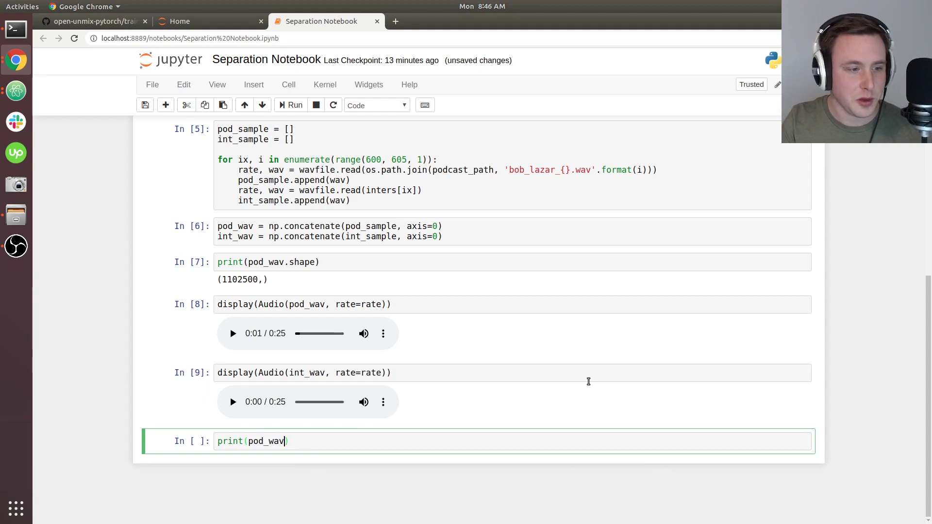
{"action": "type", "text": "[0]"}
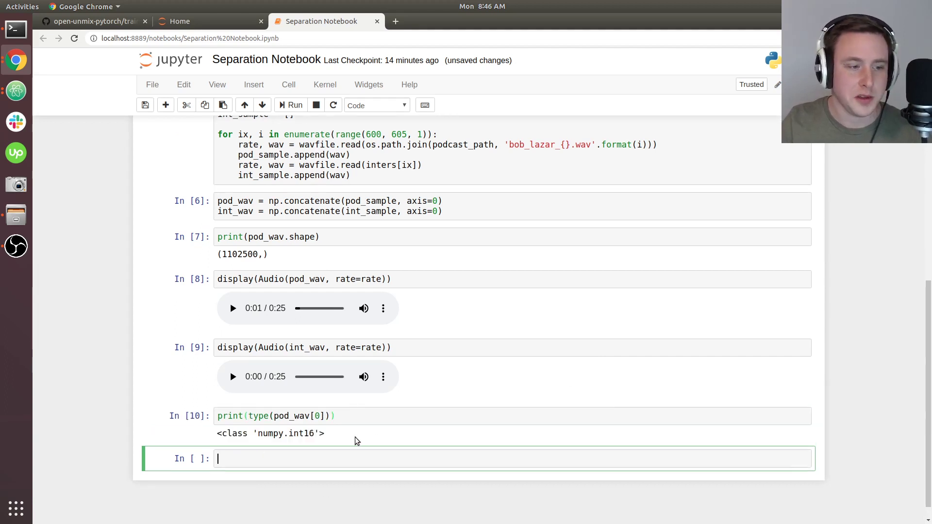
{"action": "mouse_move", "coordinate": [321, 480]}
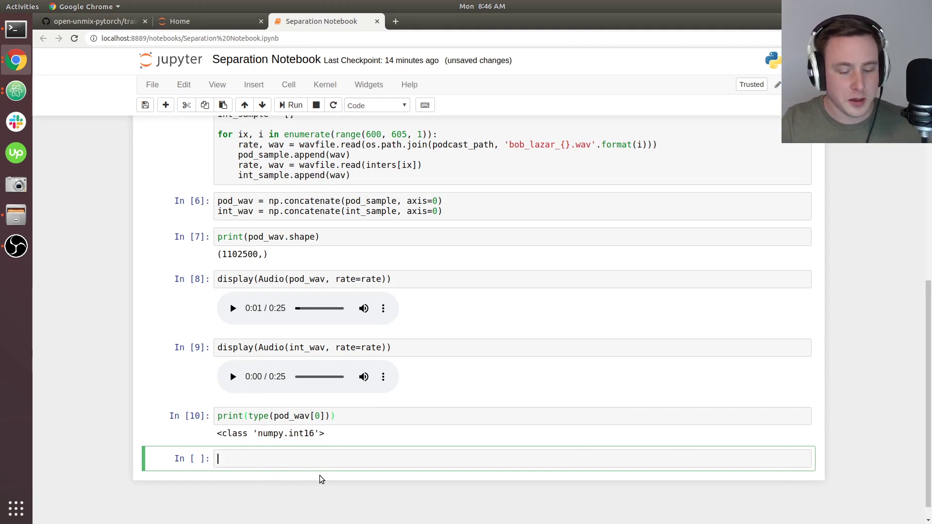
{"action": "mouse_move", "coordinate": [425, 459]}
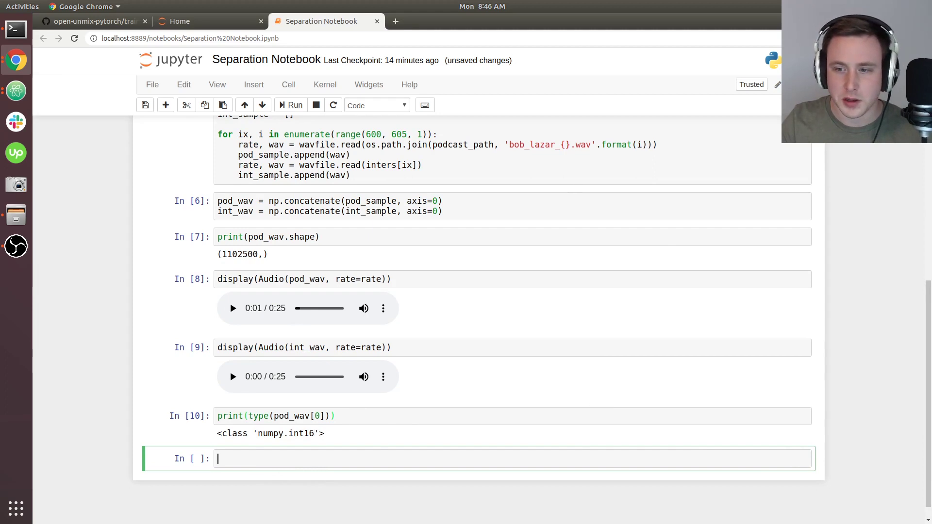
{"action": "mouse_move", "coordinate": [257, 457]}
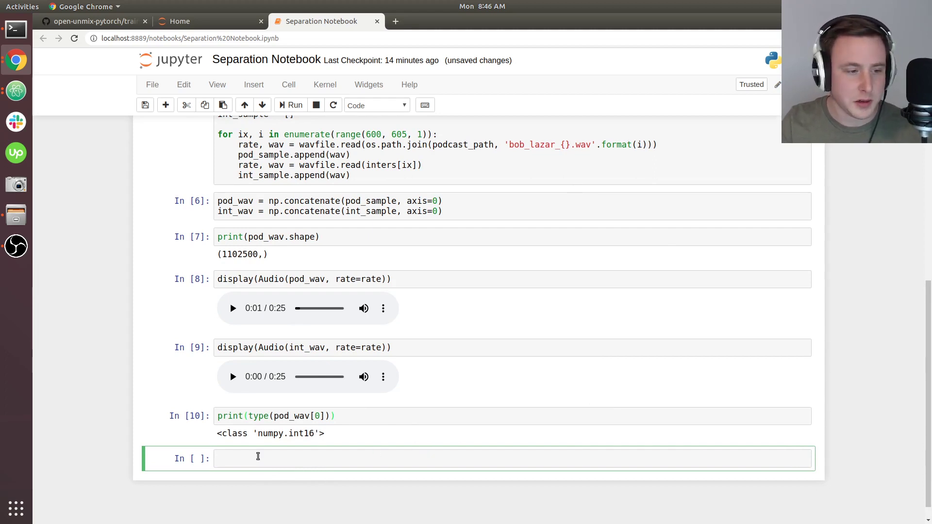
{"action": "mouse_move", "coordinate": [697, 435]}
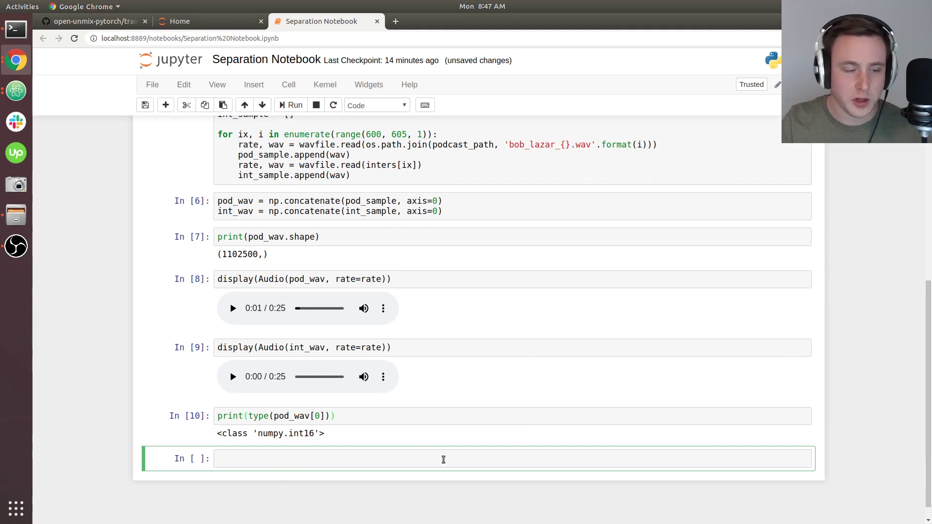
{"action": "mouse_move", "coordinate": [480, 438]}
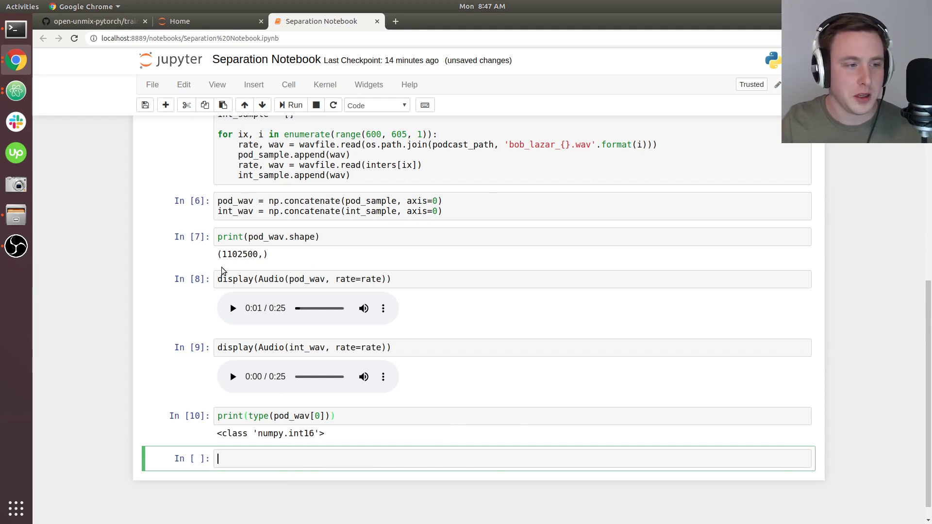
{"action": "mouse_move", "coordinate": [269, 305]}
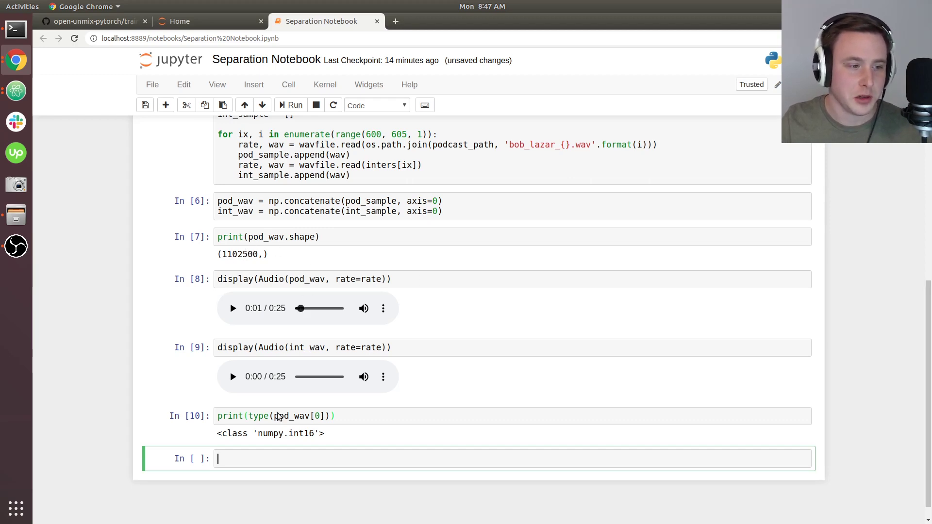
- Sum pod_wav and int_wav into mix, expand it along axis 1 and print its shape (1102500, 1)
{"action": "type", "text": "mi"}
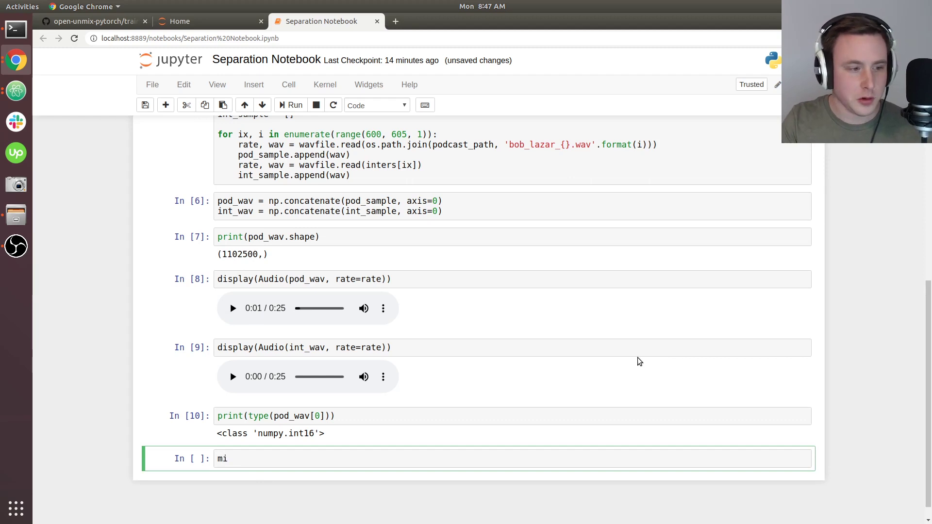
{"action": "type", "text": "x = pod_wav + i"}
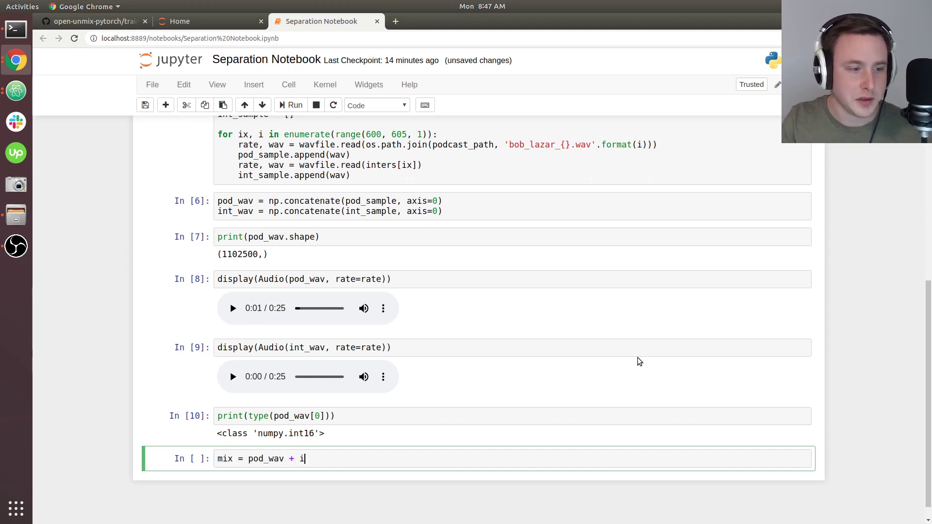
{"action": "type", "text": "nt_wav"}
{"action": "type", "text": "print"}
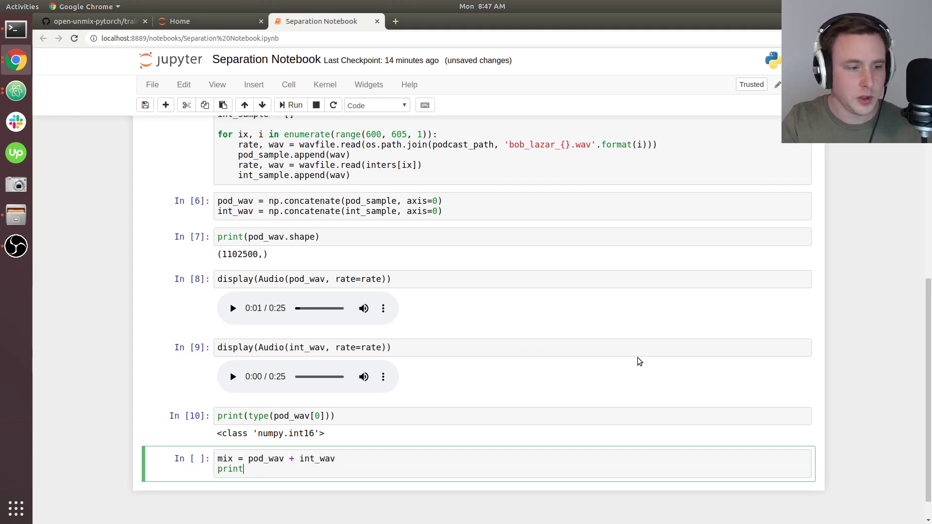
{"action": "key", "text": "shift+Return"}
{"action": "type", "text": "mix ="}
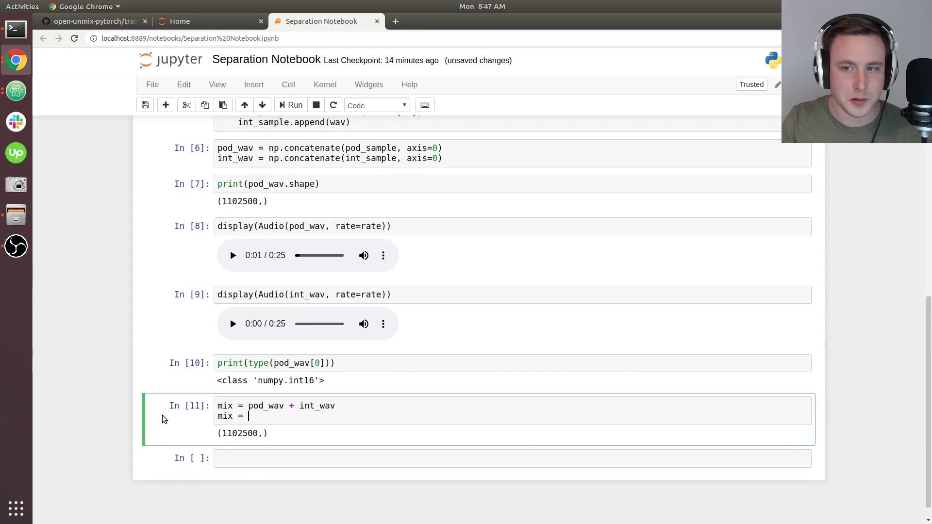
{"action": "type", "text": "np"}
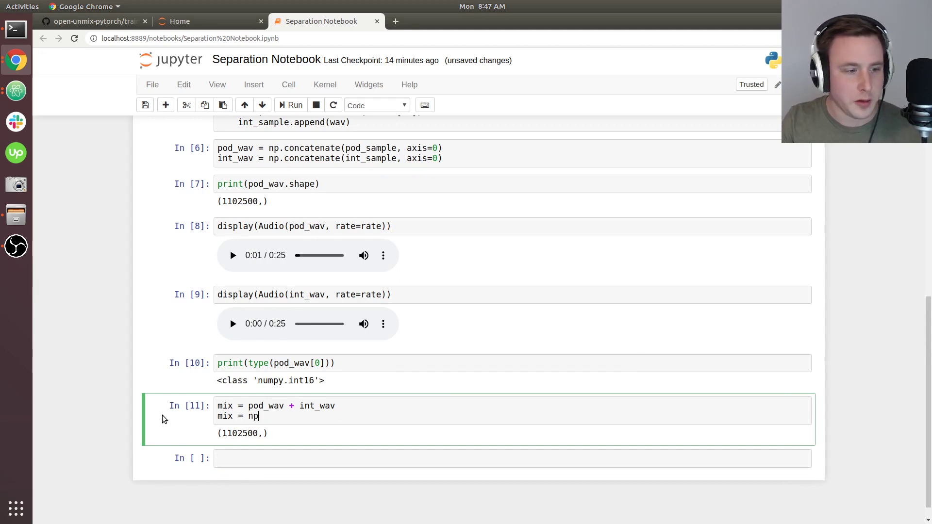
{"action": "type", "text": ".e"}
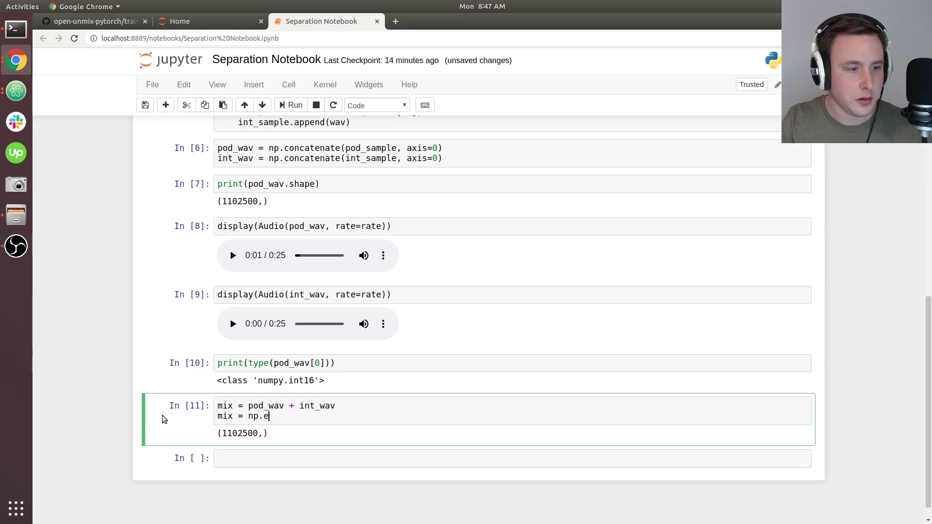
{"action": "type", "text": "xpand_dims"}
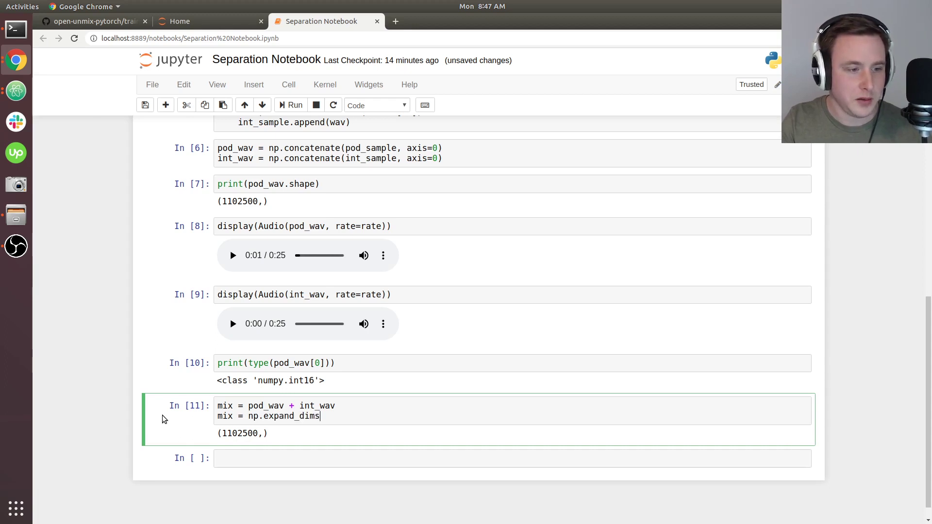
{"action": "type", "text": "(w"}
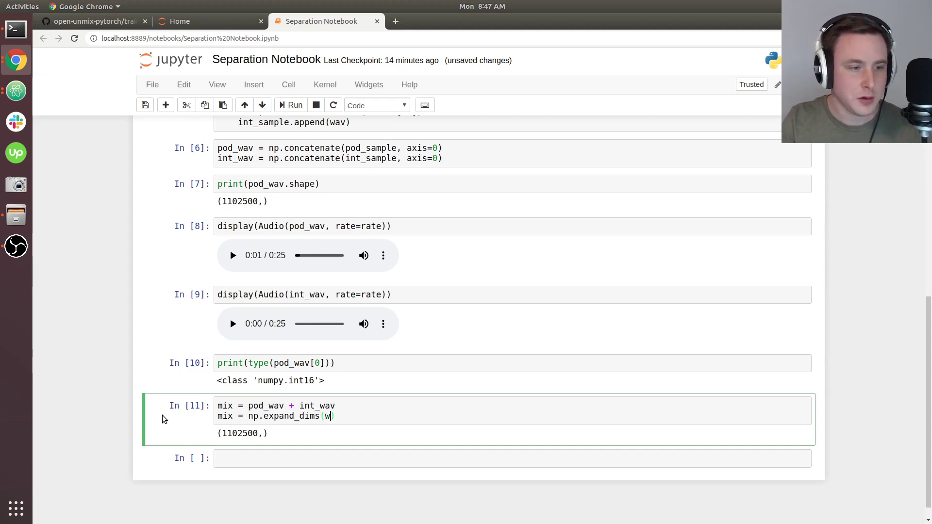
{"action": "type", "text": "ix, axis"}
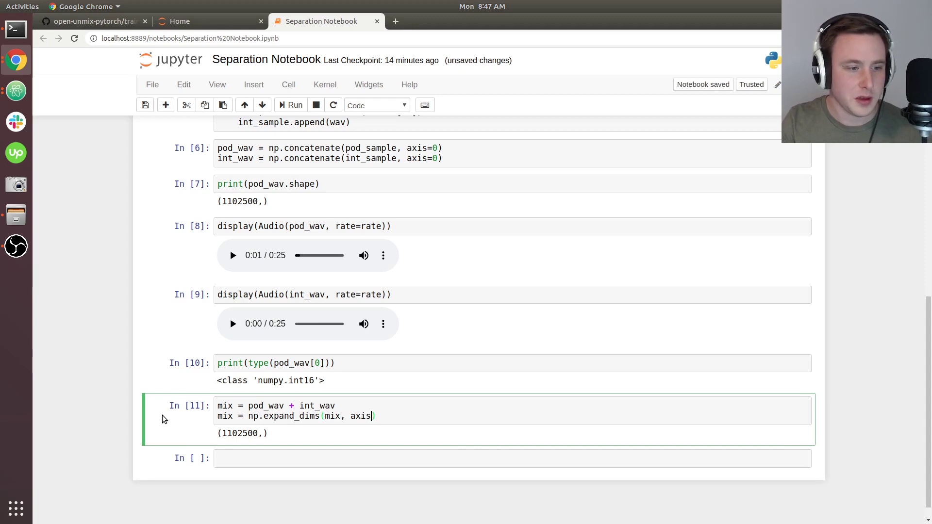
{"action": "type", "text": "=1"}
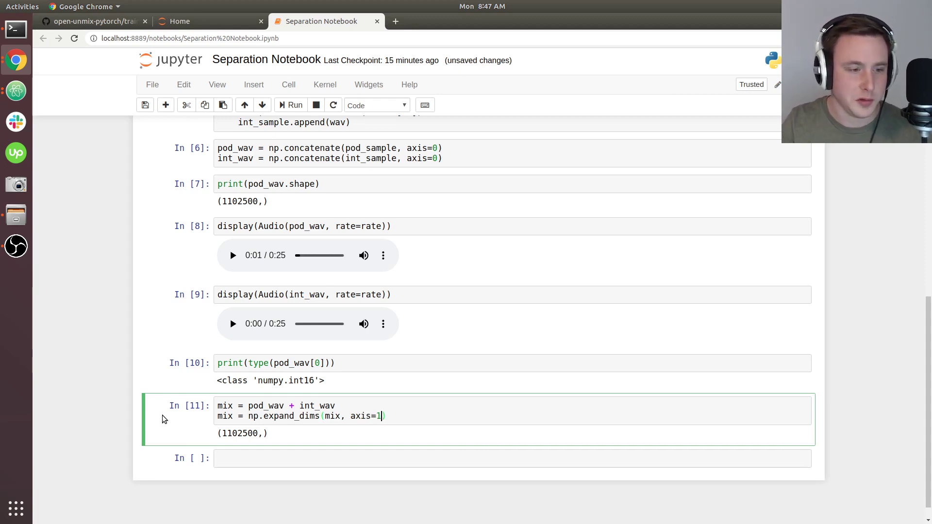
{"action": "mouse_move", "coordinate": [434, 422]}
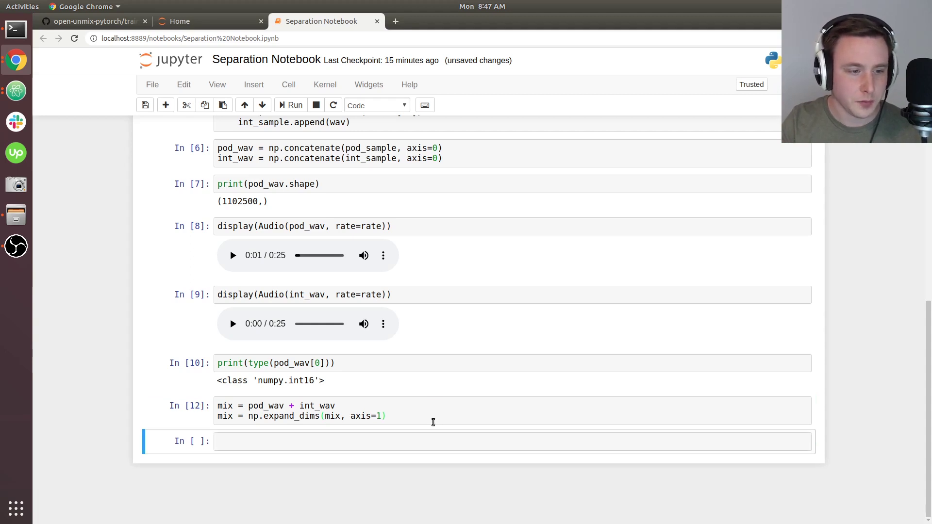
{"action": "type", "text": "print(mix.shape"}
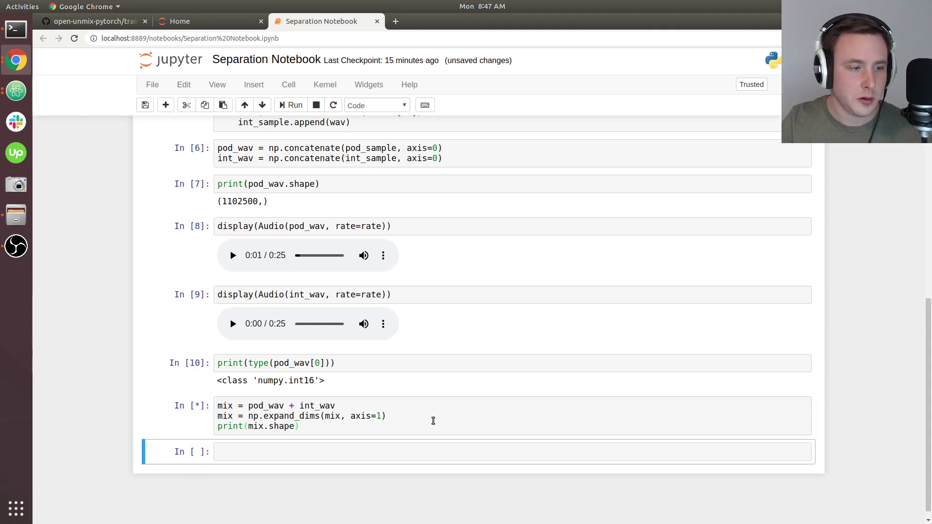
{"action": "left_click", "coordinate": [291, 105]}
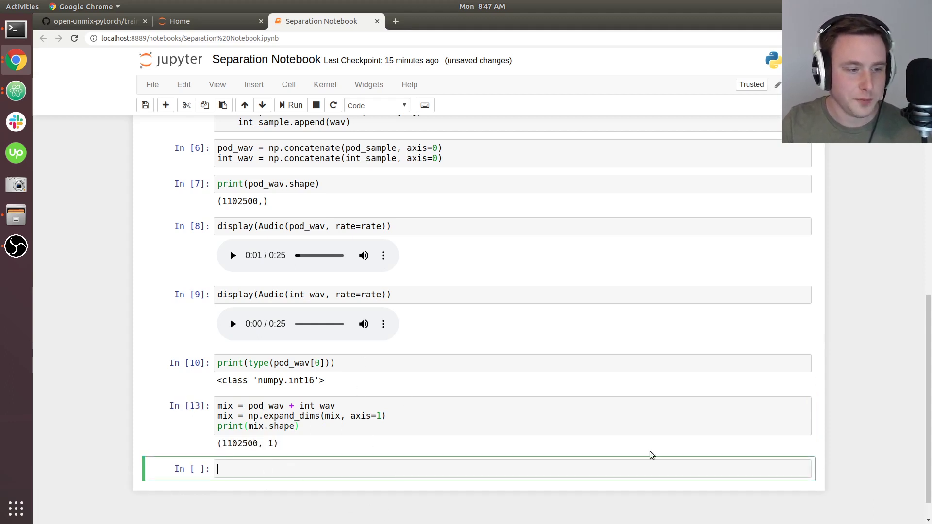
- Write estimates = separate(audio=mix, targets=['podcasts'], model_name='open-unmix-512', device='cuda')
{"action": "type", "text": "e"}
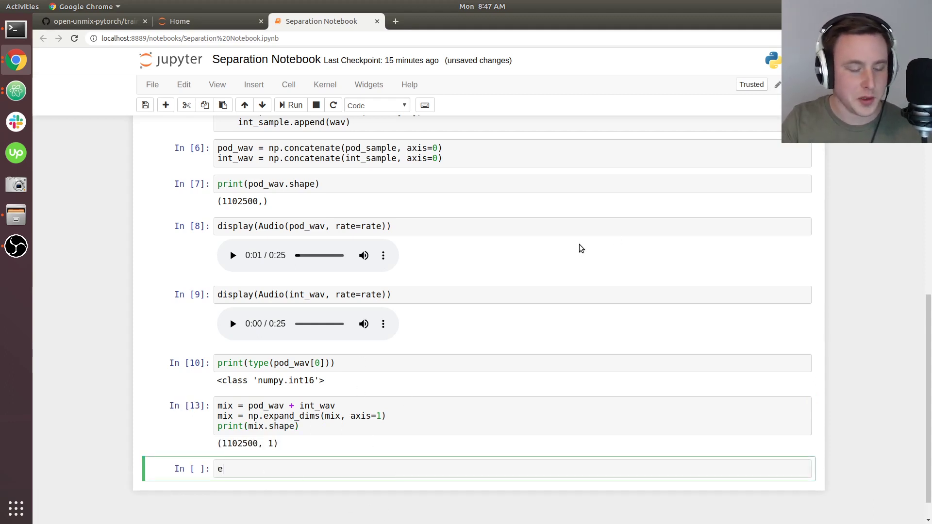
{"action": "type", "text": "stimates"}
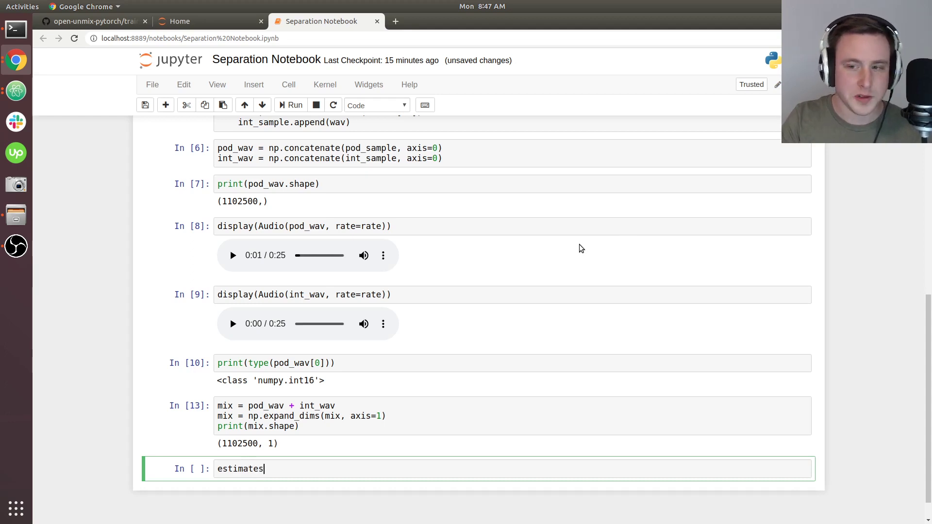
{"action": "type", "text": "= separ"}
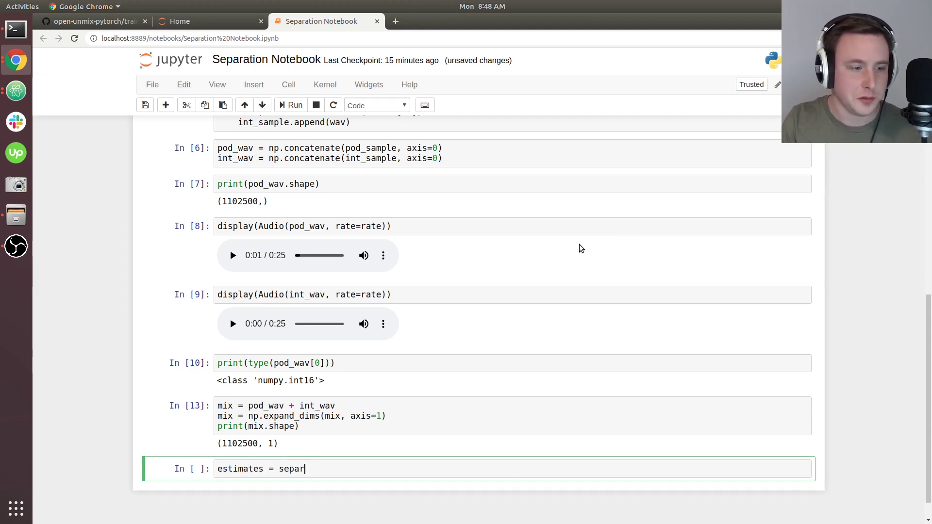
{"action": "type", "text": "ate()"}
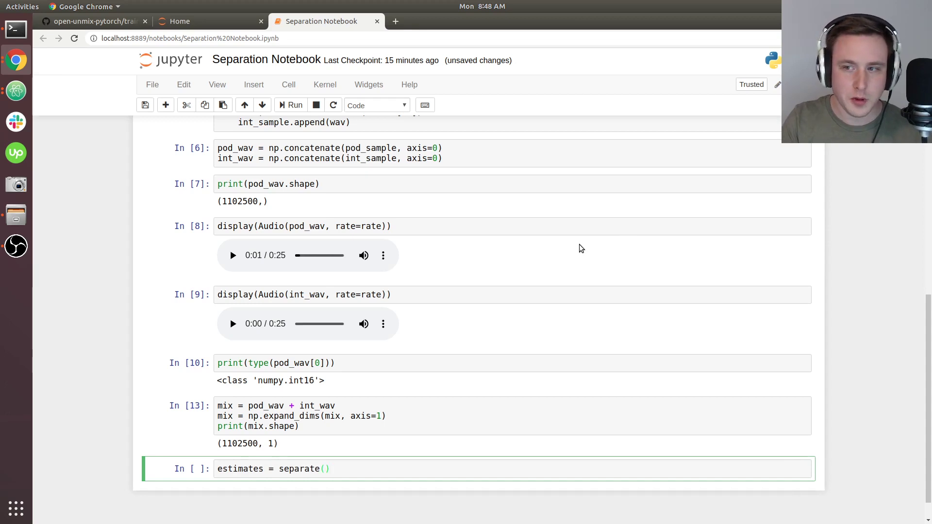
{"action": "type", "text": "audio=mix,"}
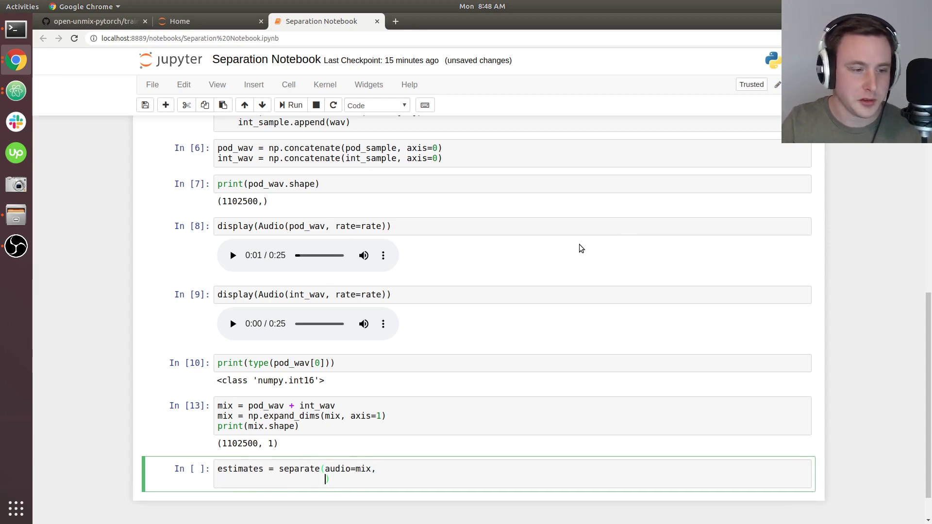
{"action": "type", "text": "targe"}
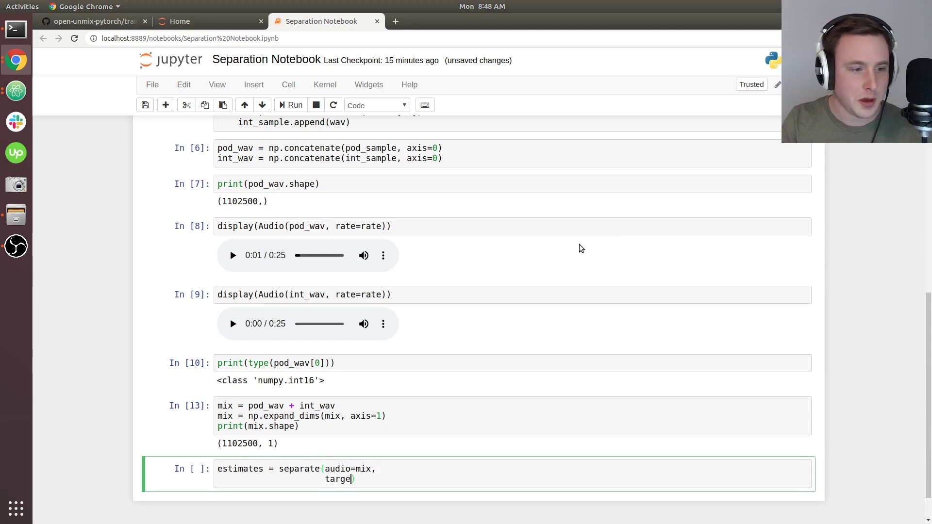
{"action": "type", "text": "ts=["}
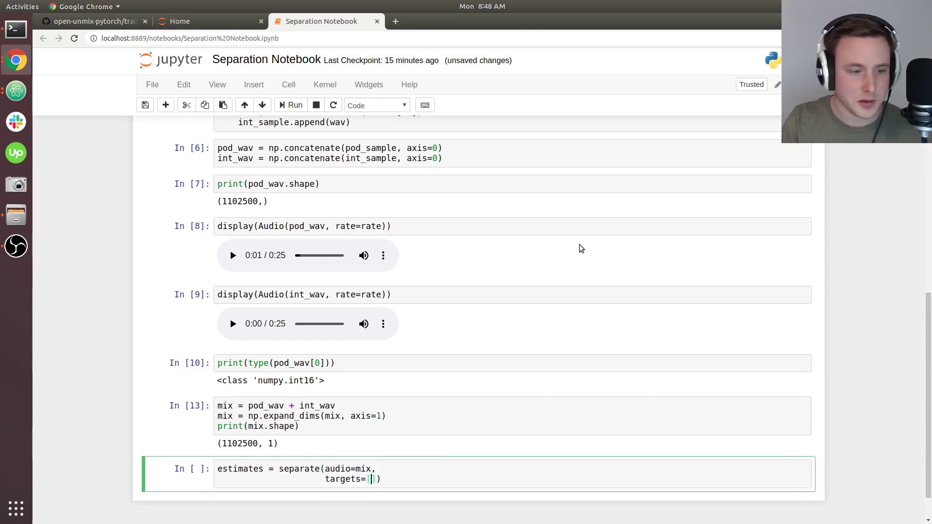
{"action": "type", "text": "'podca'"}
{"action": "type", "text": "model_name)"}
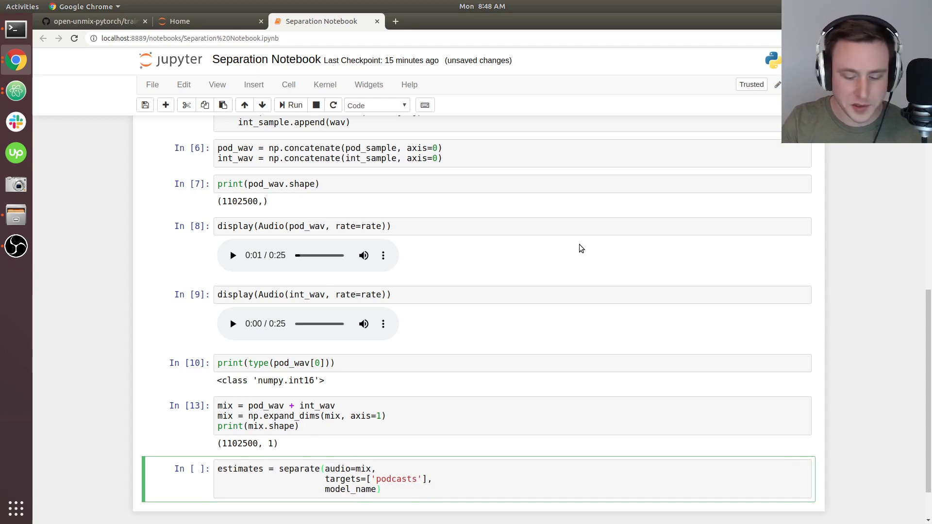
{"action": "type", "text": "''"}
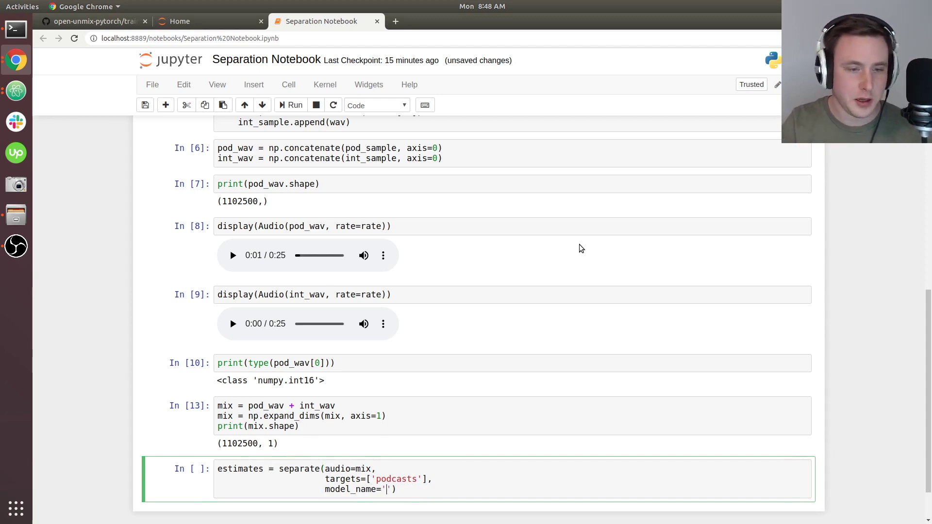
{"action": "type", "text": "open-"}
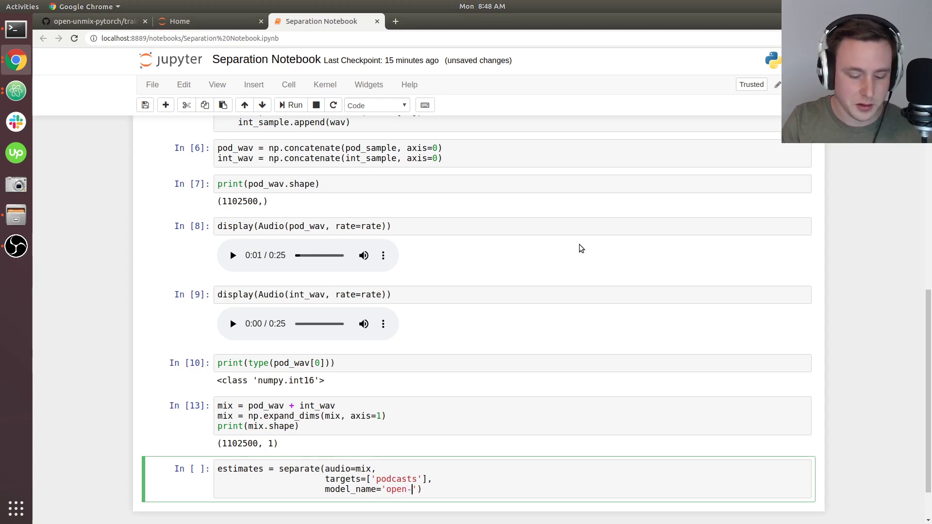
{"action": "type", "text": "unmix-5"}
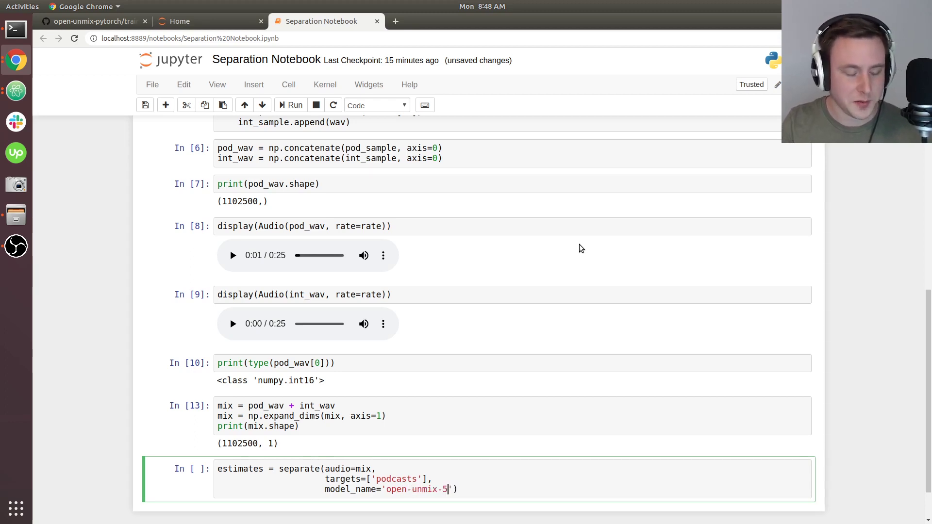
{"action": "type", "text": "12',"}
{"action": "type", "text": "devic"}
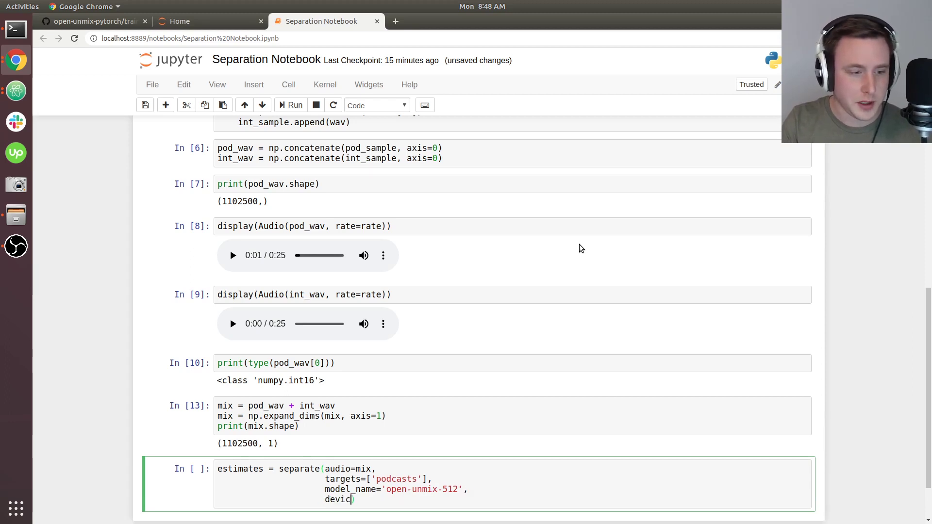
{"action": "type", "text": "='cuda'"}
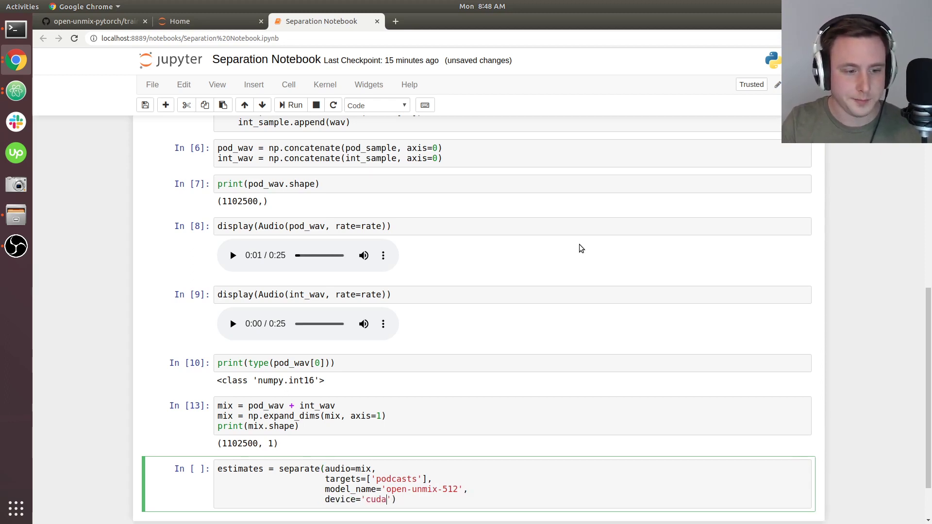
{"action": "scroll", "scroll_direction": "down", "scroll_amount": 3}
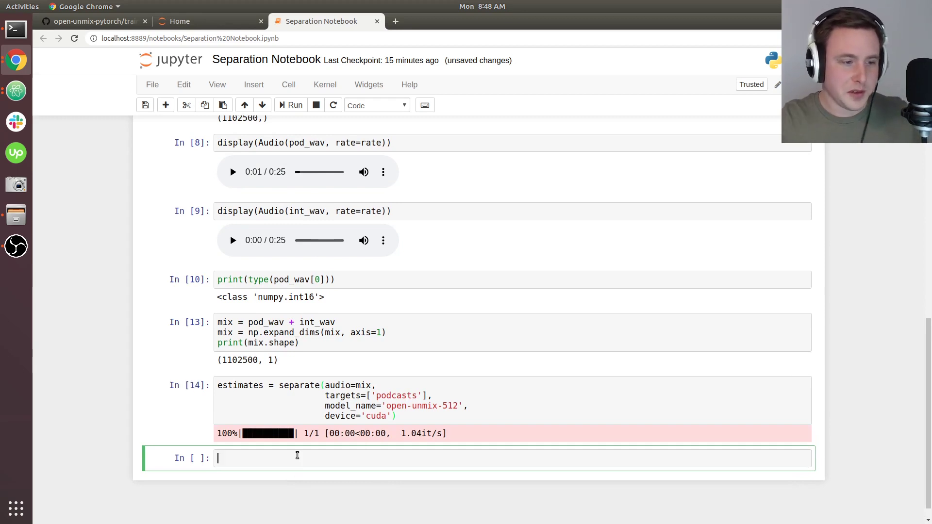
{"action": "mouse_move", "coordinate": [294, 364]}
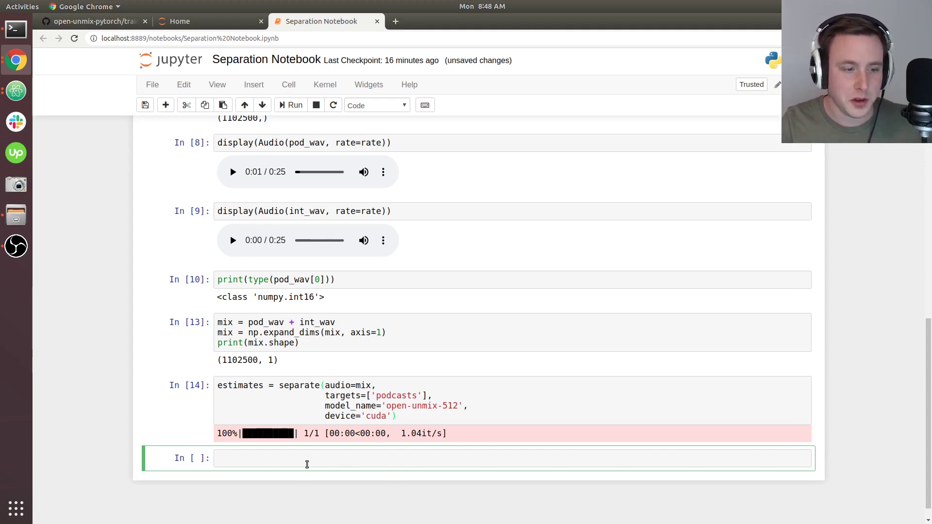
{"action": "mouse_move", "coordinate": [455, 442]}
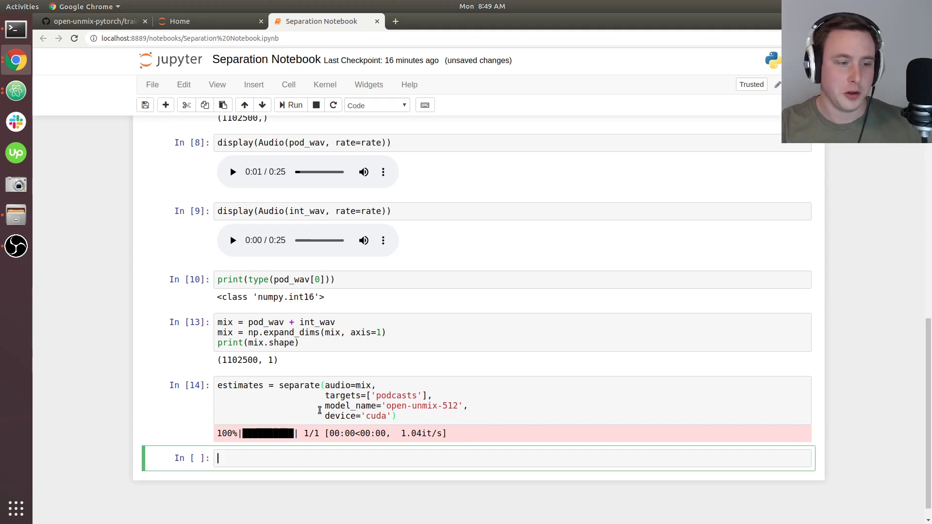
{"action": "mouse_move", "coordinate": [271, 423]}
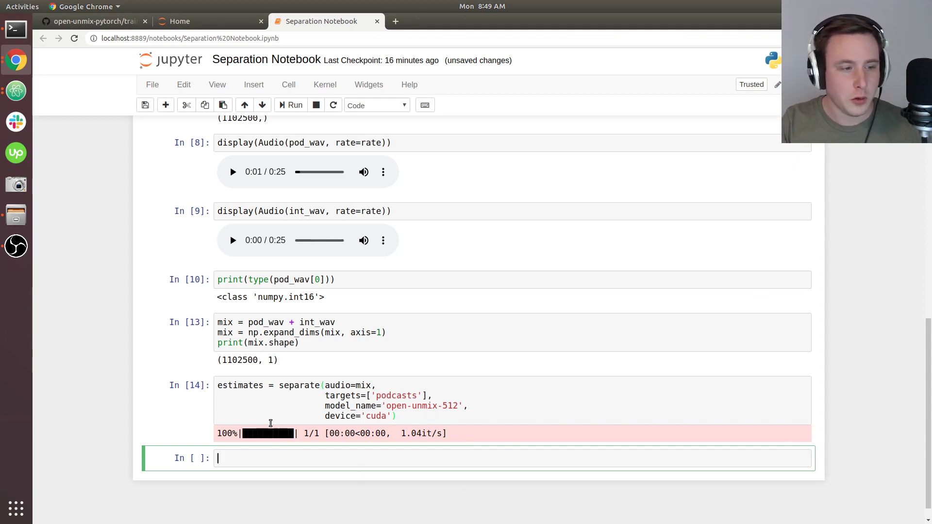
{"action": "mouse_move", "coordinate": [435, 338]}
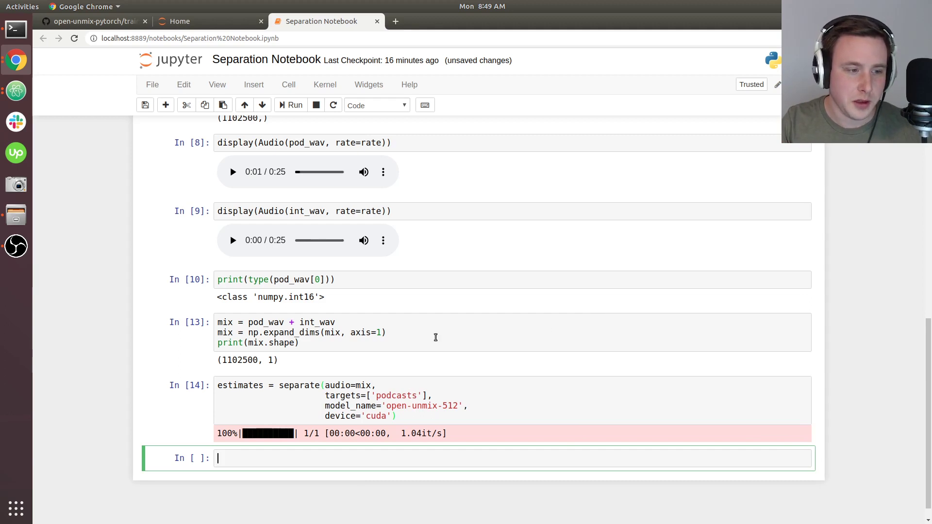
- Run print(estimates) to show the podcasts and accompaniment arrays, then reselect that cell
{"action": "scroll", "scroll_direction": "up", "scroll_amount": 3}
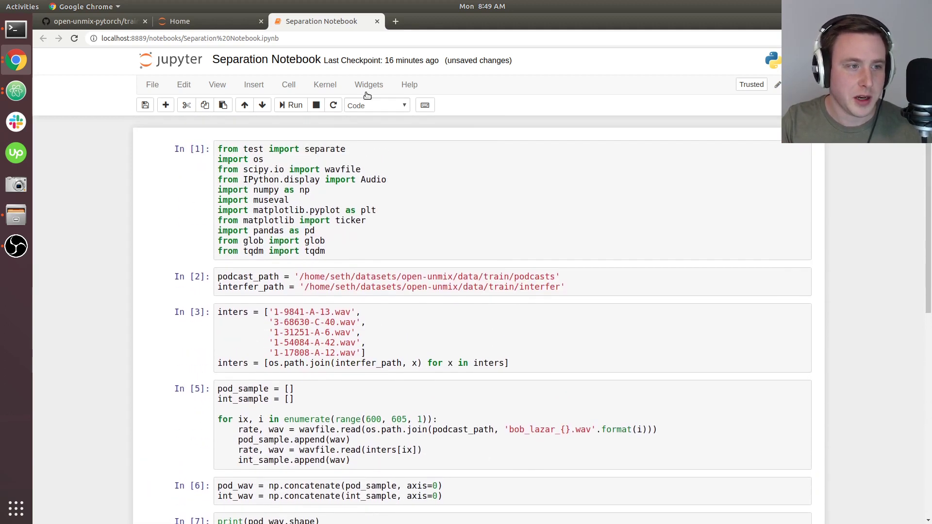
{"action": "mouse_move", "coordinate": [420, 363]}
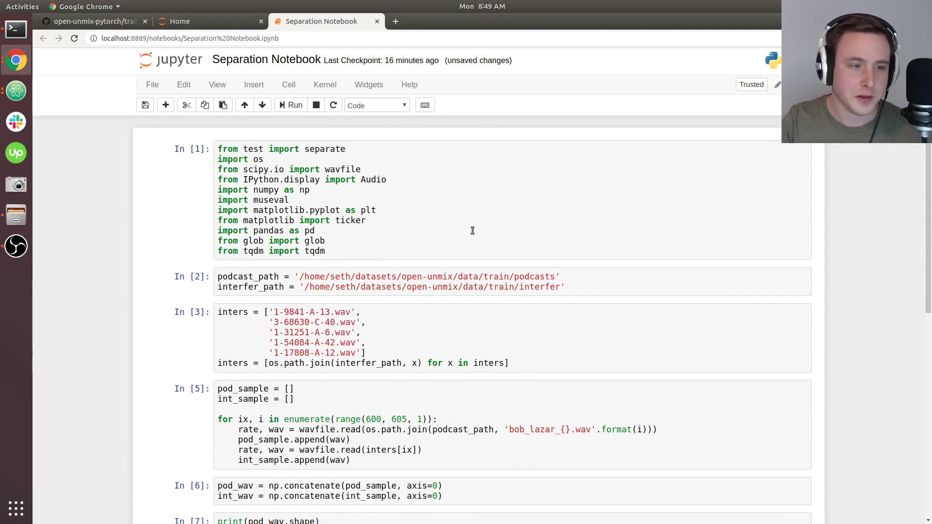
{"action": "scroll", "scroll_direction": "down", "scroll_amount": 3}
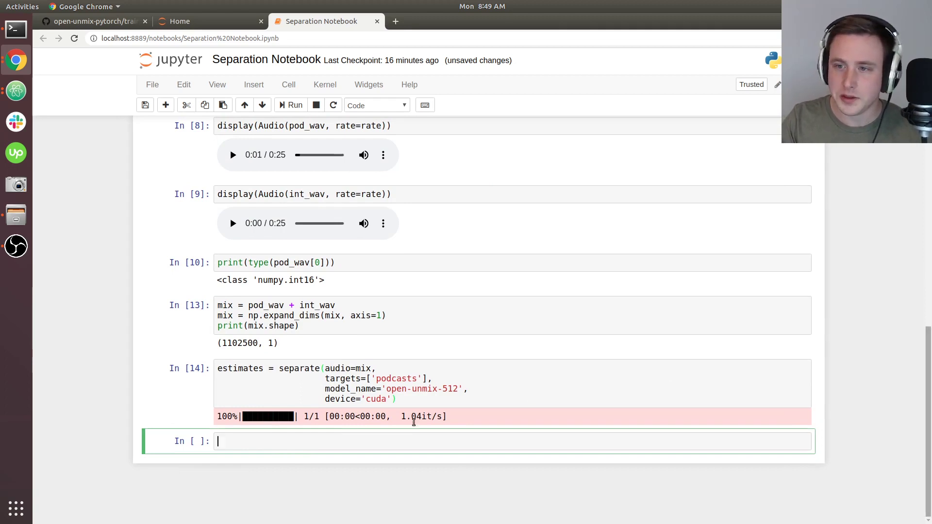
{"action": "type", "text": "for"}
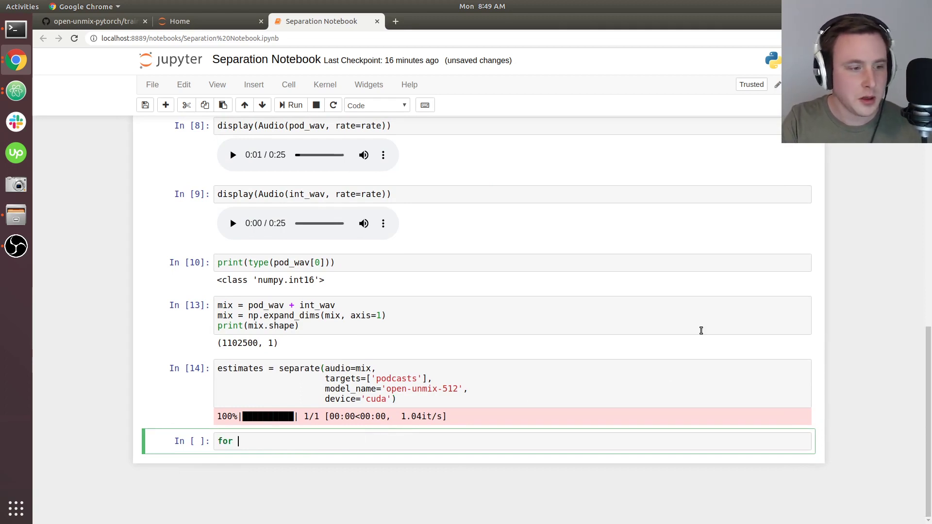
{"action": "type", "text": "print(estimates"}
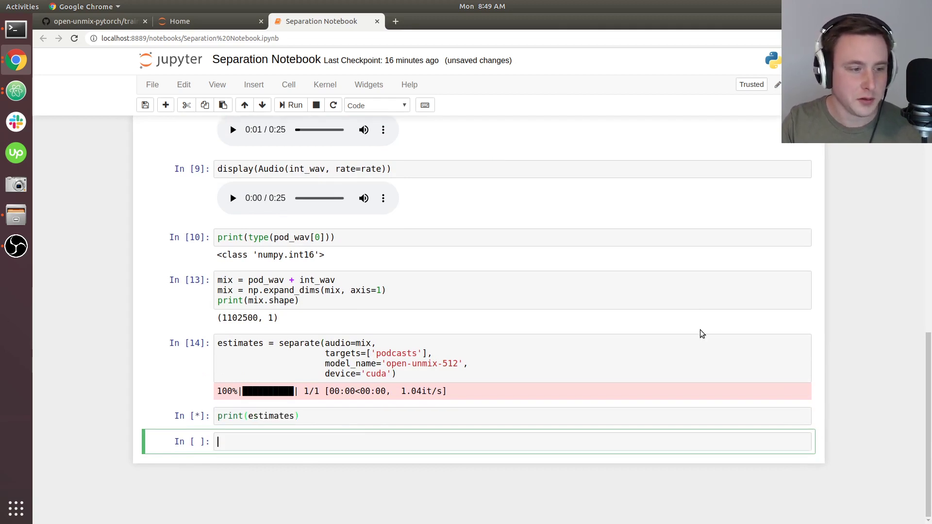
{"action": "left_click", "coordinate": [294, 105]}
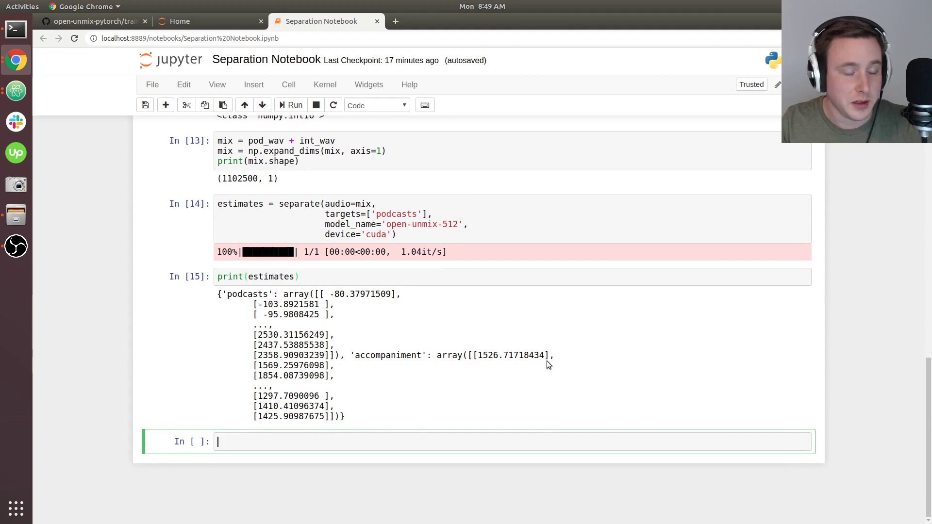
{"action": "left_click", "coordinate": [310, 276]}
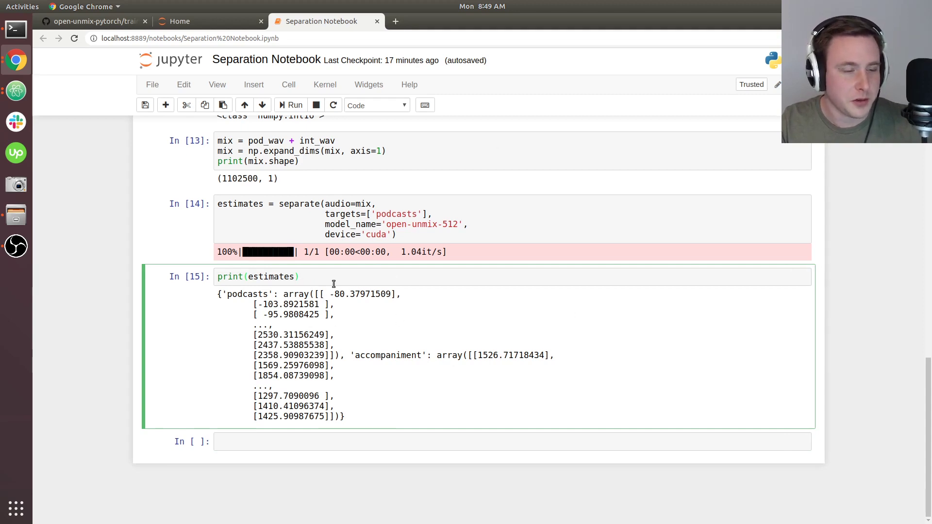
{"action": "mouse_move", "coordinate": [421, 316]}
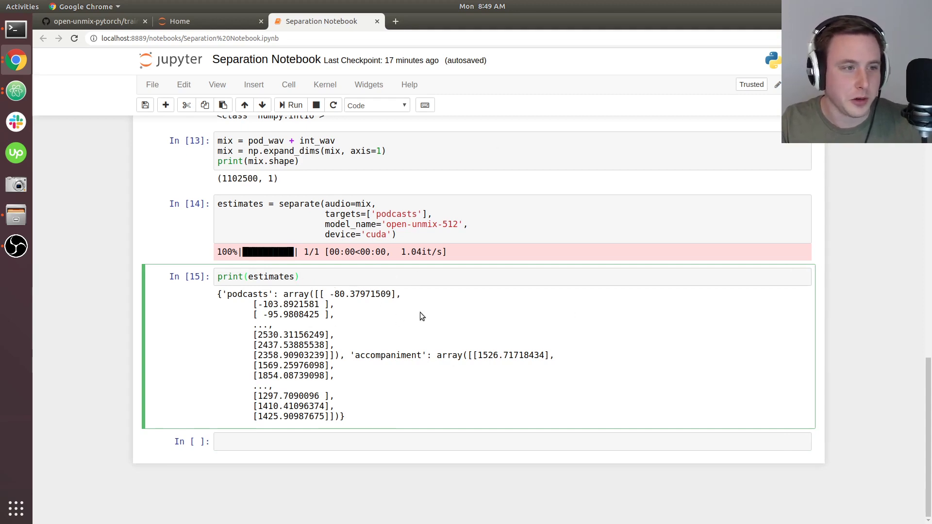
{"action": "mouse_move", "coordinate": [410, 264]}
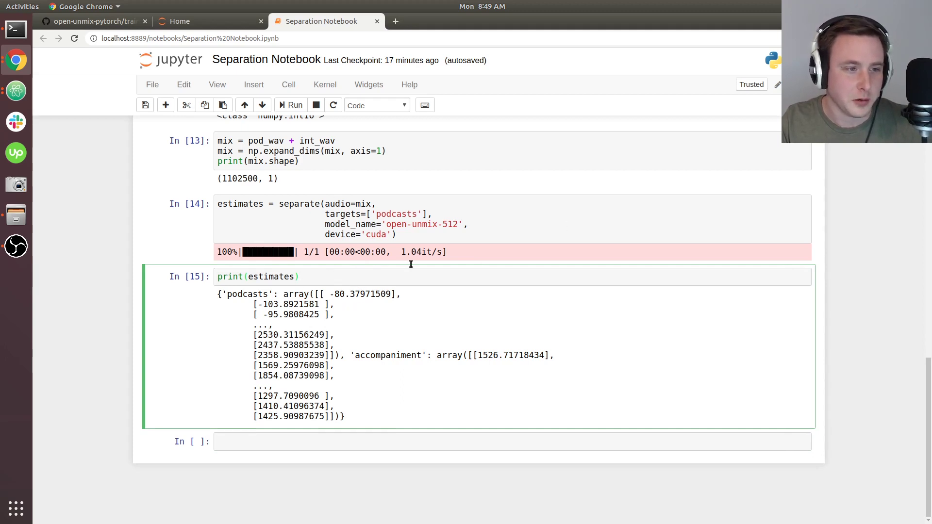
{"action": "mouse_move", "coordinate": [476, 308]}
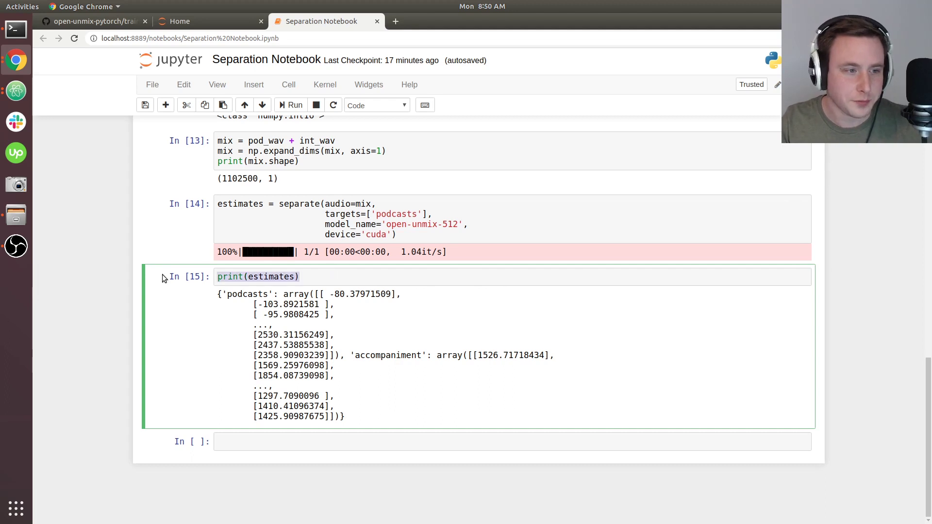
- Rewrite the cell as a loop over estimates.items() printing each target with a display(Audio()) call
{"action": "type", "text": "fo"}
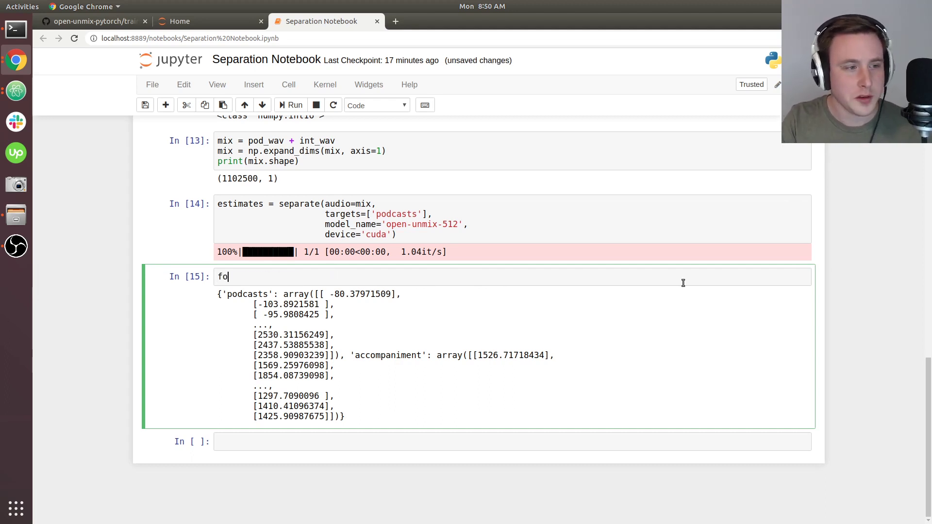
{"action": "type", "text": "r target,"}
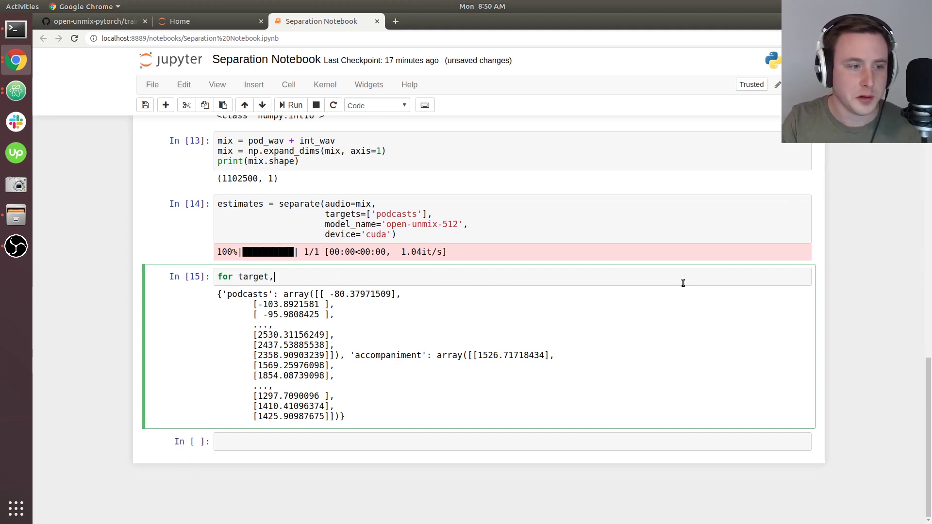
{"action": "type", "text": "estimat"}
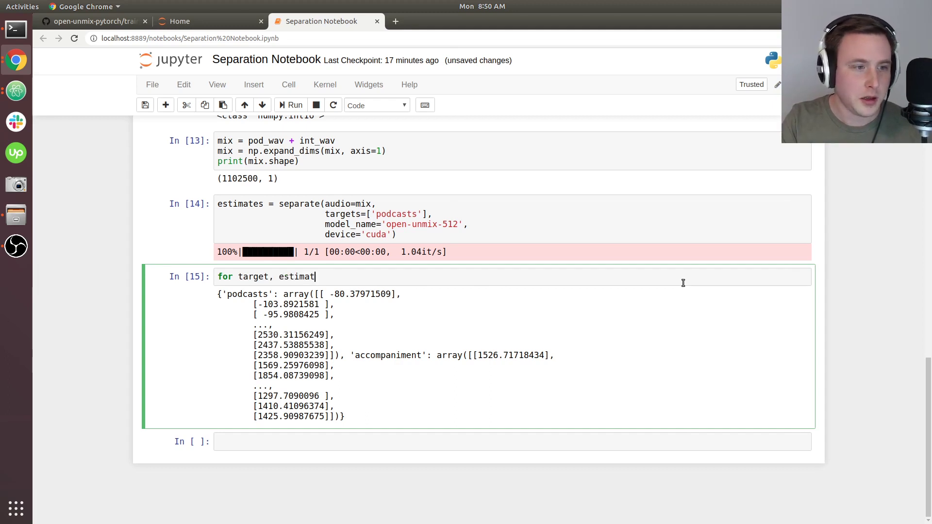
{"action": "type", "text": "e"}
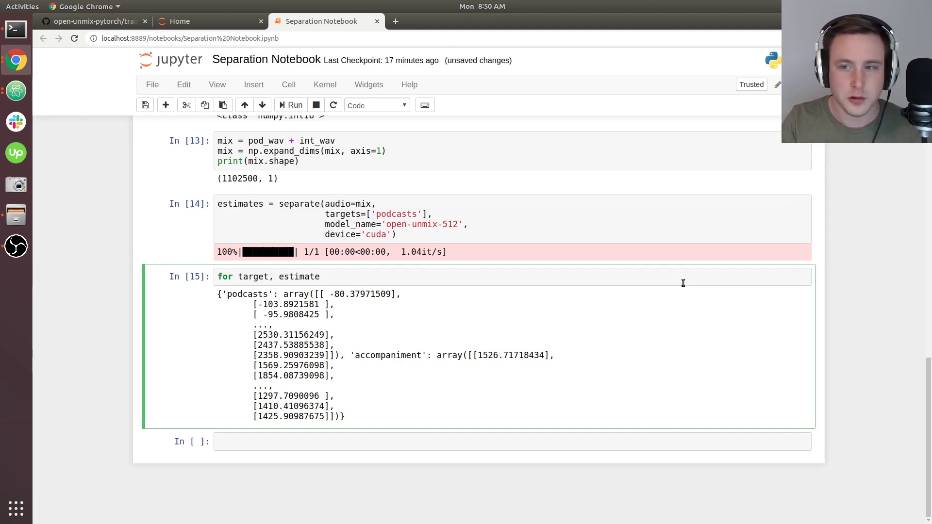
{"action": "type", "text": "in estimat"}
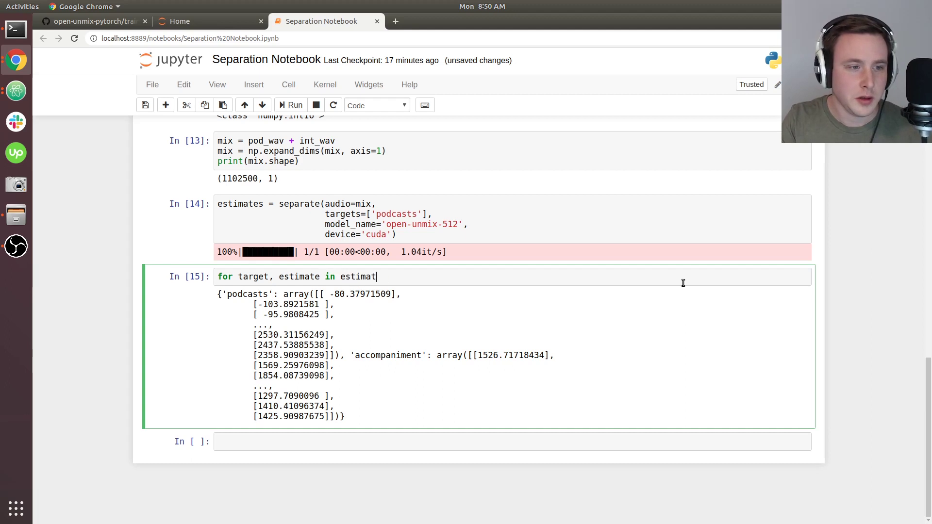
{"action": "type", "text": "es.item"}
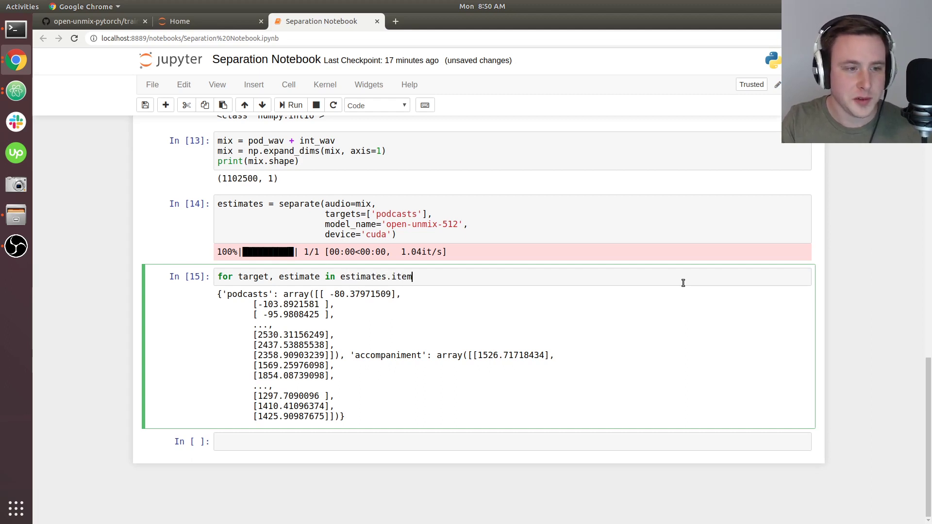
{"action": "type", "text": "s():"}
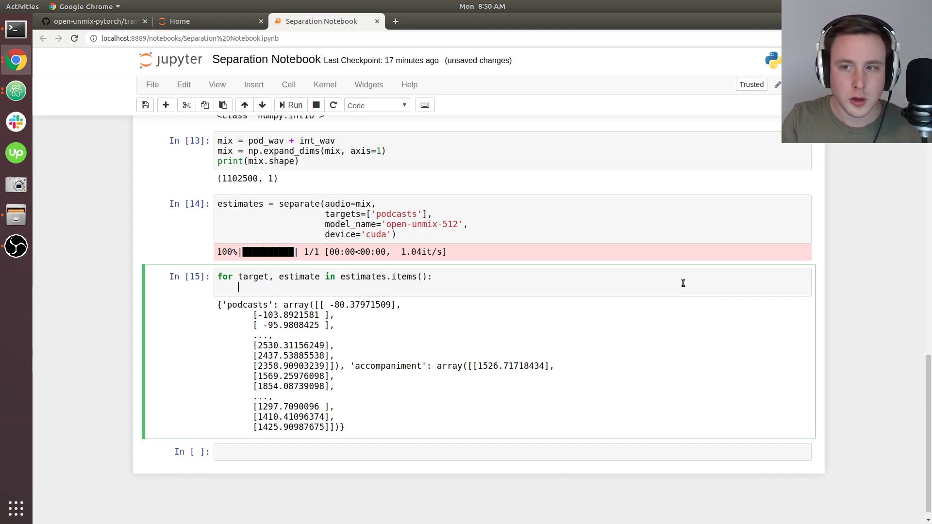
{"action": "type", "text": "print(target"}
{"action": "type", "text": "dis"}
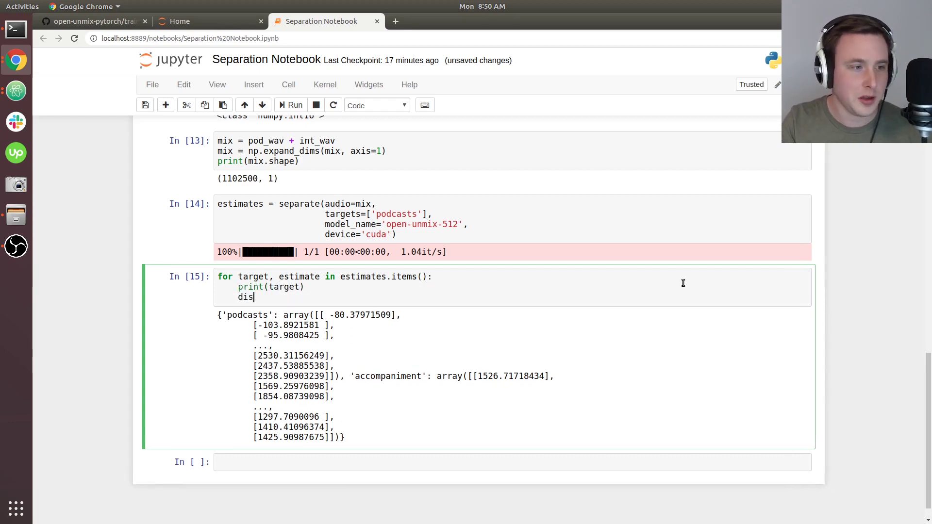
{"action": "type", "text": "play(Audio)"}
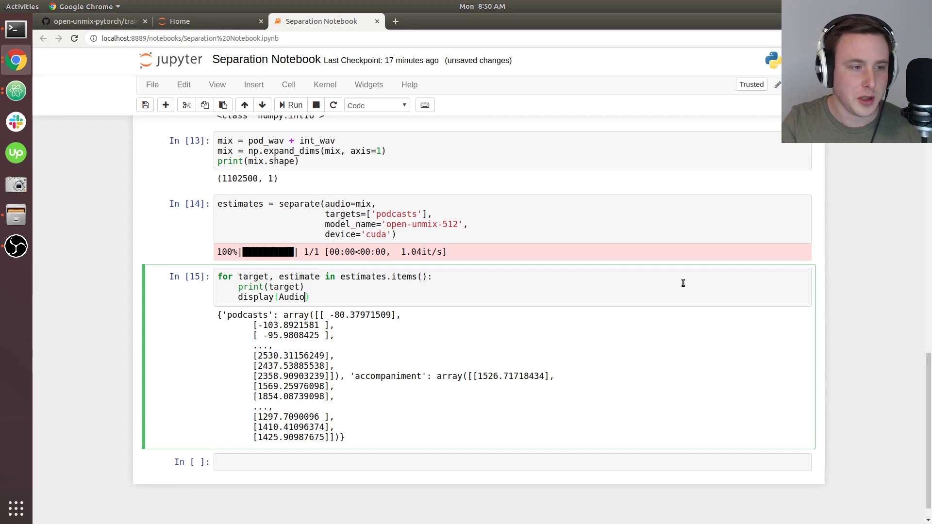
{"action": "type", "text": "()"}
{"action": "type", "text": "print(estimate.shape)"}
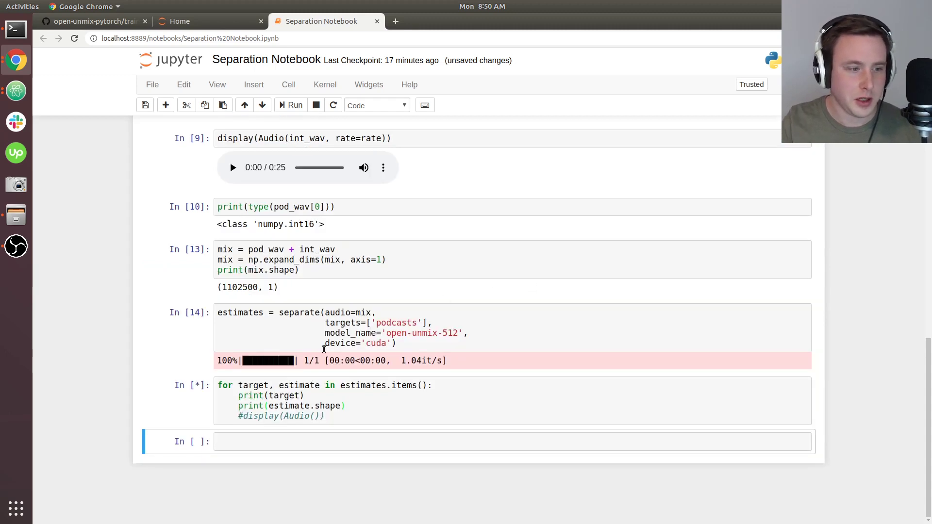
{"action": "left_click", "coordinate": [293, 105]}
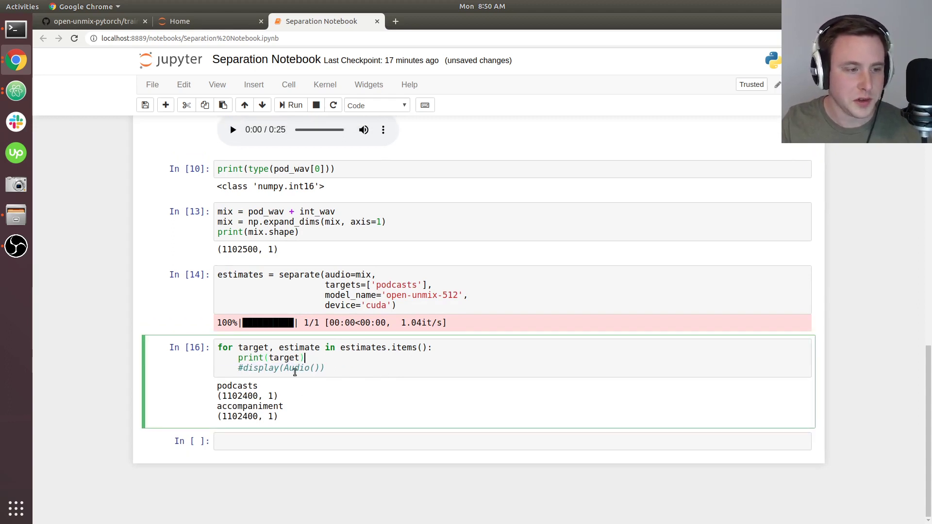
- Pass estimate.squeeze() with rate=rate to the Audio call and run to show the podcasts and accompaniment players
{"action": "left_click", "coordinate": [238, 367]}
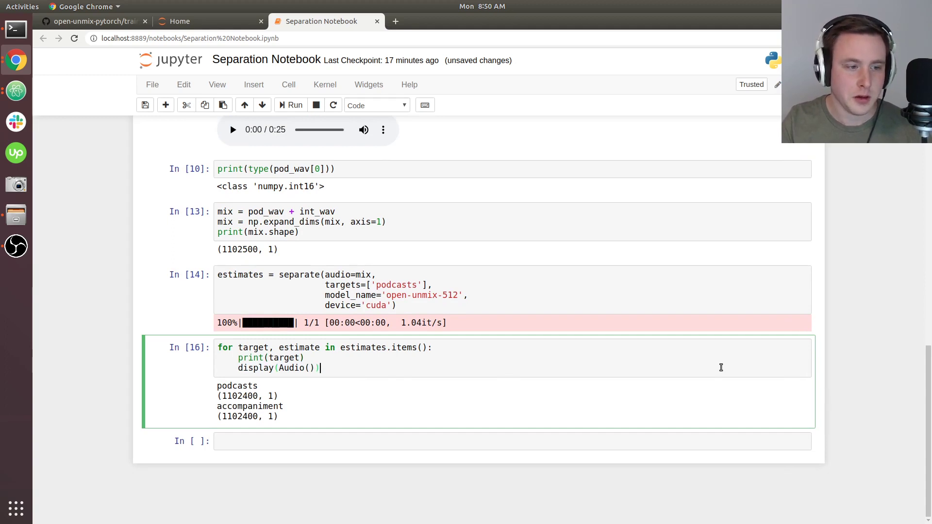
{"action": "type", "text": "estimate."}
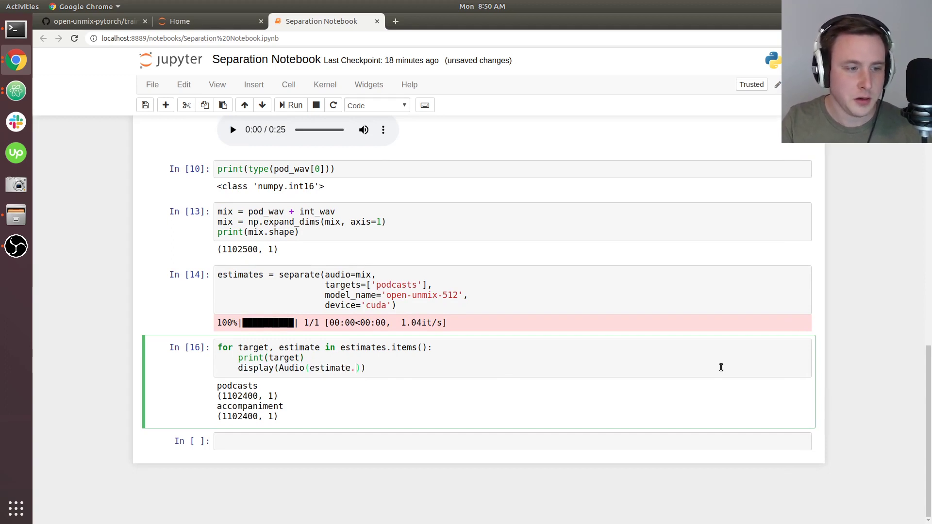
{"action": "type", "text": "sque"}
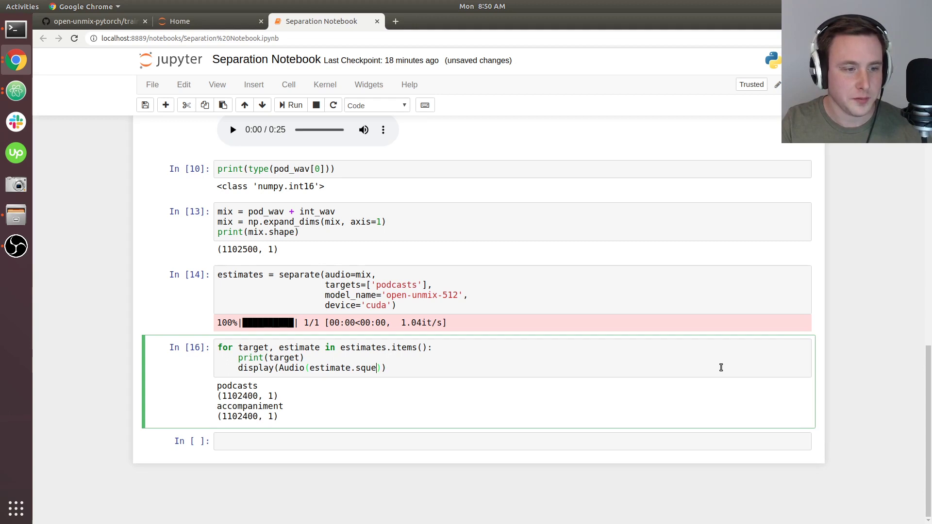
{"action": "type", "text": "eze()"}
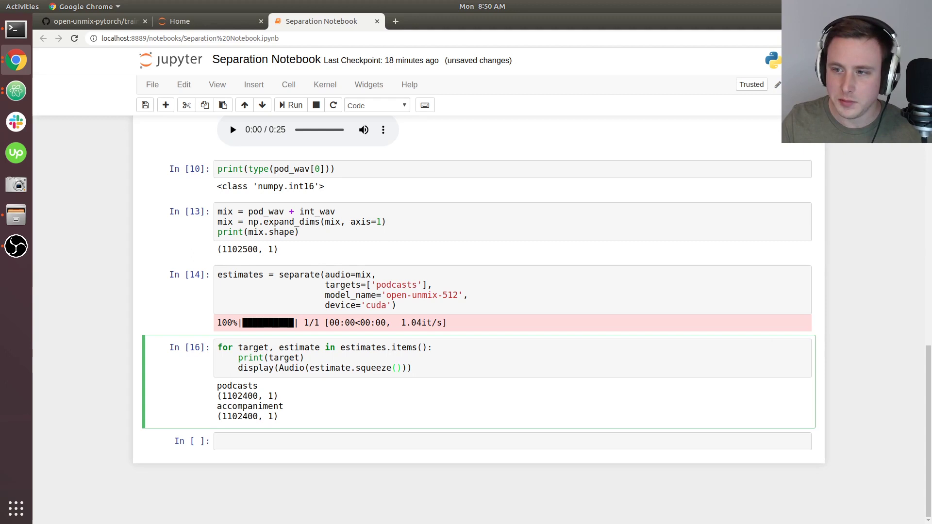
{"action": "left_click", "coordinate": [412, 367]}
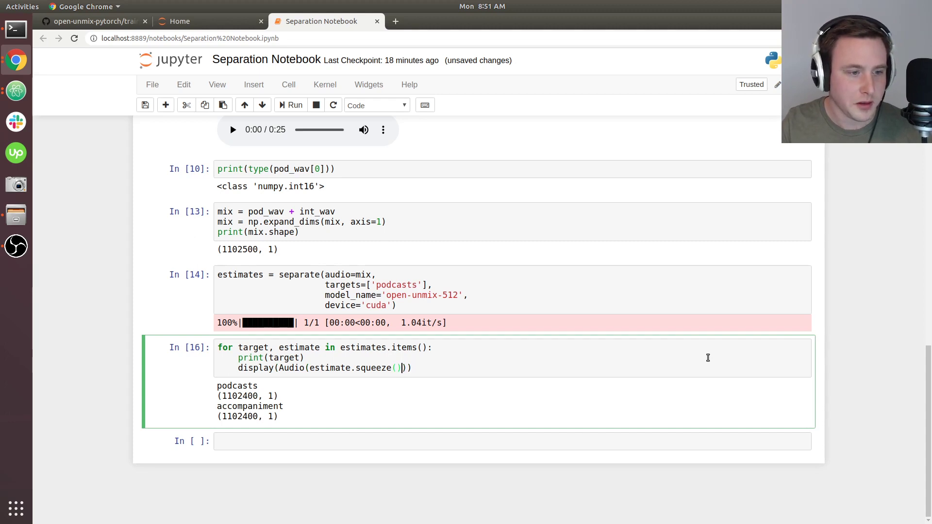
{"action": "type", "text": ")"}
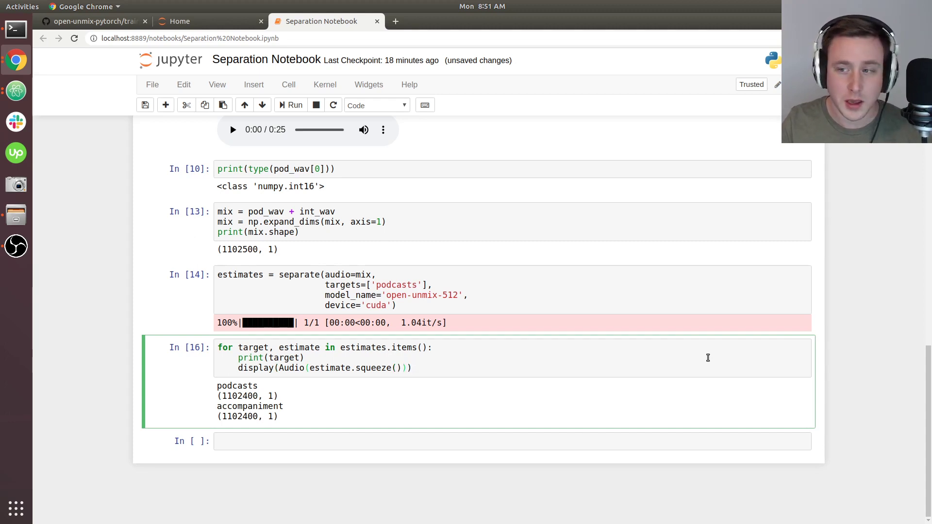
{"action": "type", "text": ", rat"}
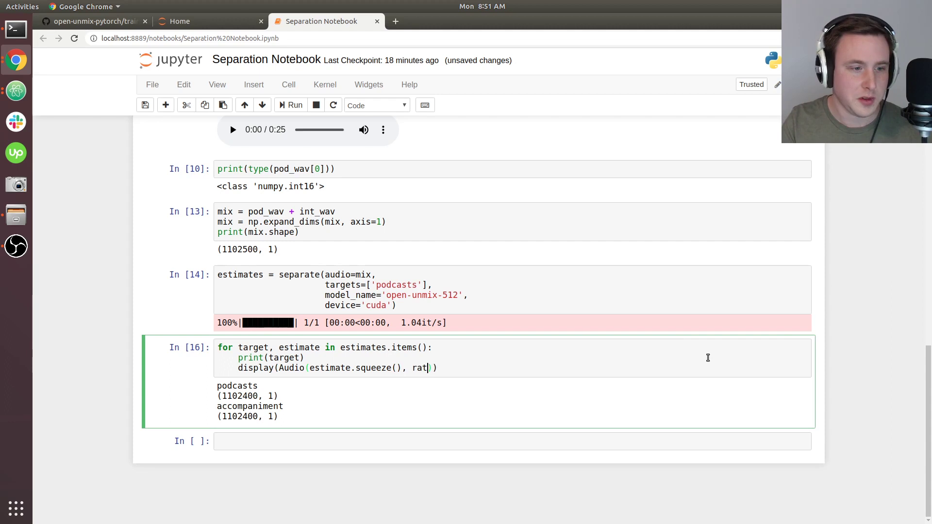
{"action": "type", "text": "=rate"}
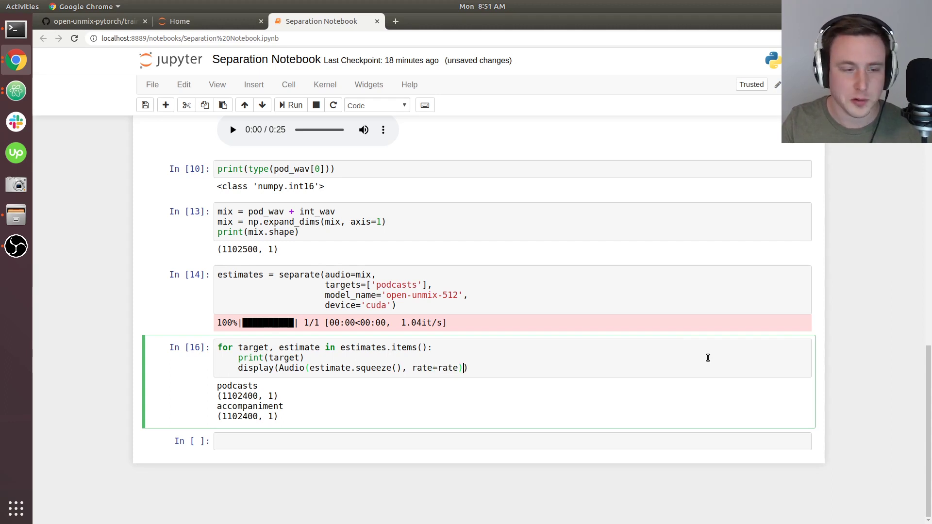
{"action": "left_click", "coordinate": [291, 105]}
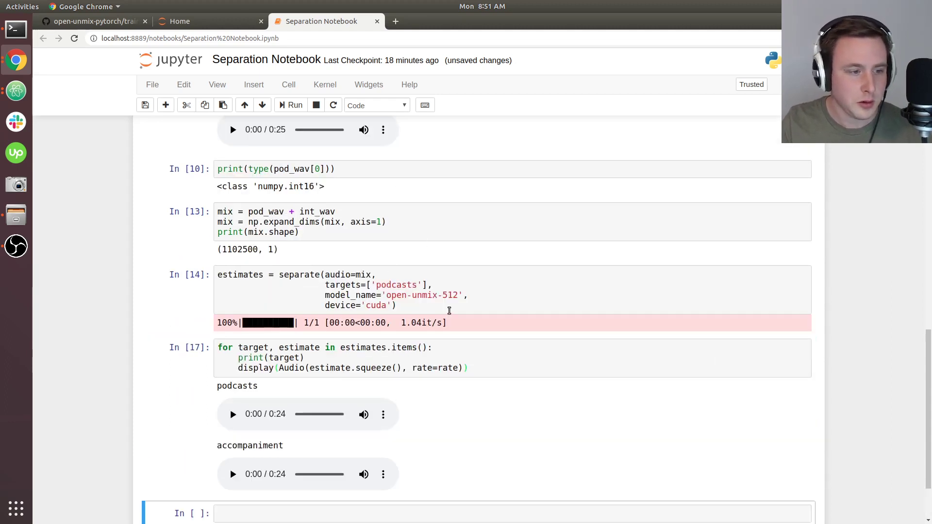
- Play the separated 'podcasts' estimate for about seven seconds, then pause it
{"action": "scroll", "scroll_direction": "down", "scroll_amount": 3}
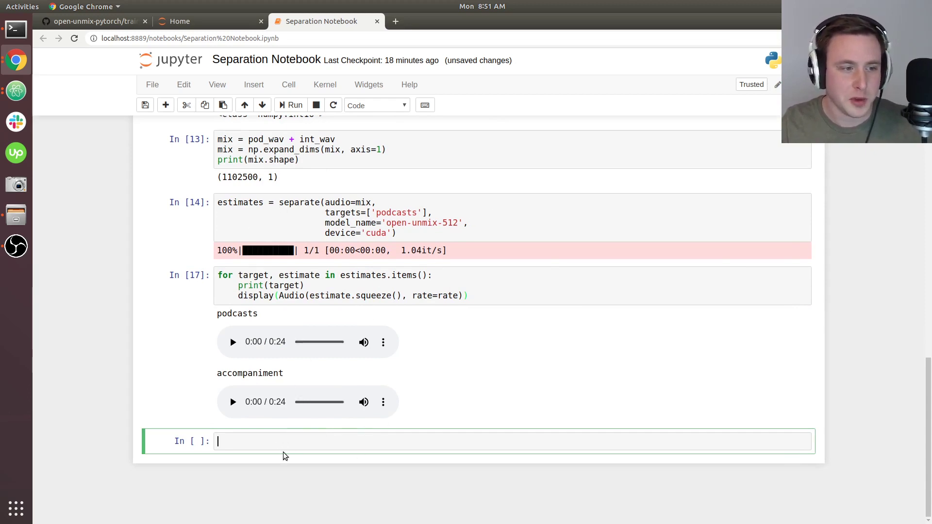
{"action": "mouse_move", "coordinate": [291, 440]}
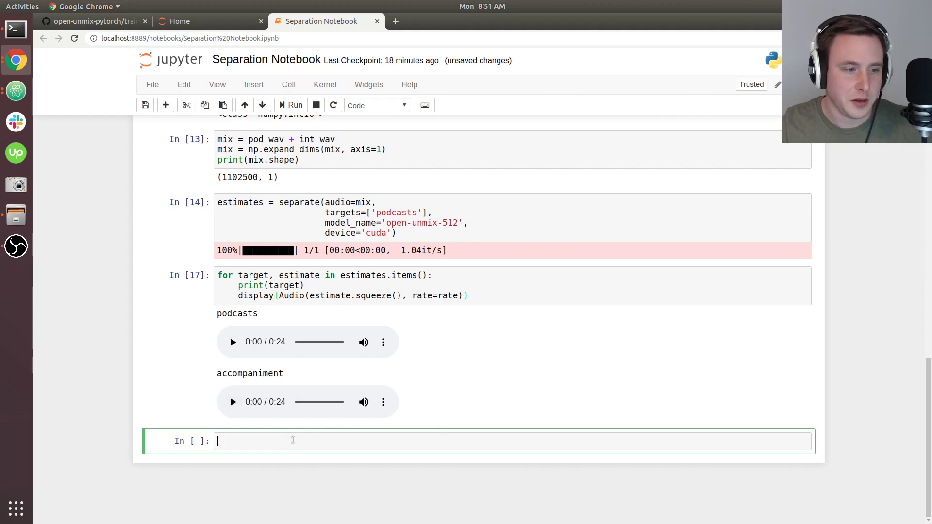
{"action": "mouse_move", "coordinate": [295, 378]}
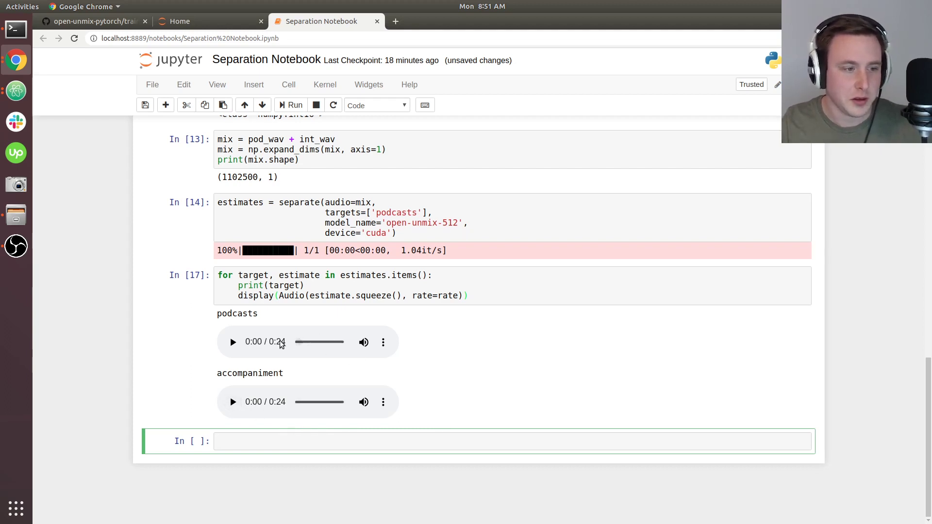
{"action": "mouse_move", "coordinate": [271, 361]}
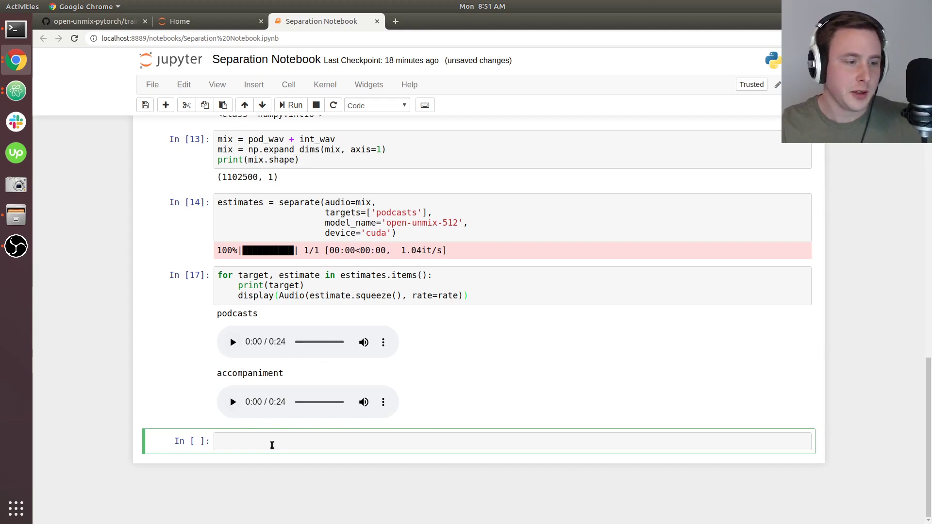
{"action": "mouse_move", "coordinate": [293, 480]}
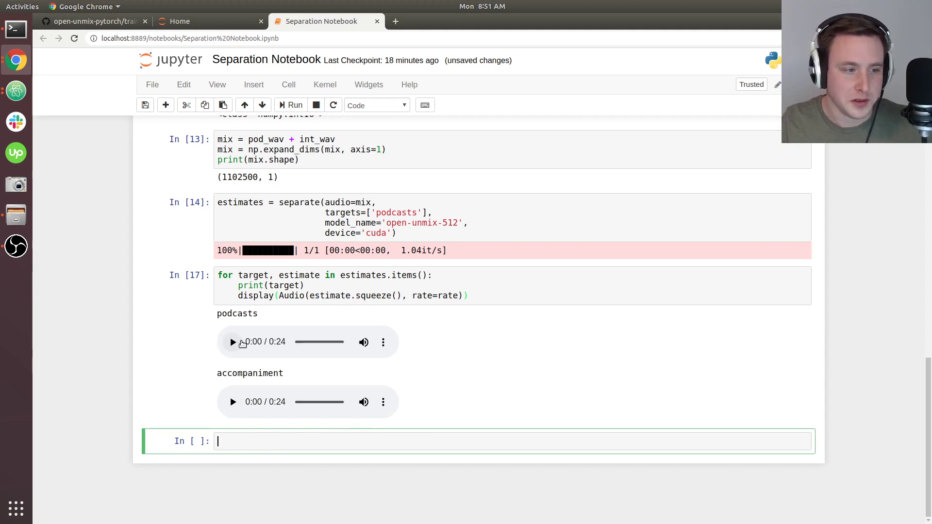
{"action": "left_click", "coordinate": [232, 342]}
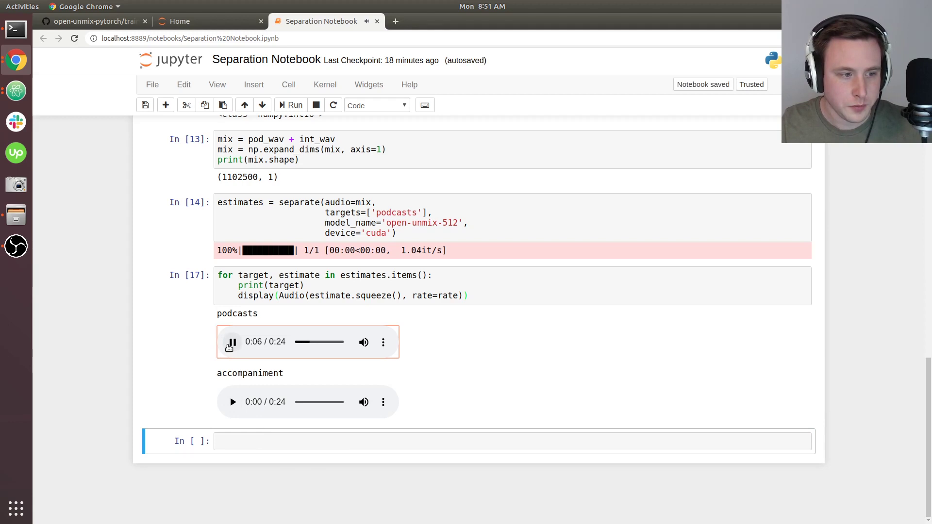
{"action": "left_click", "coordinate": [232, 342]}
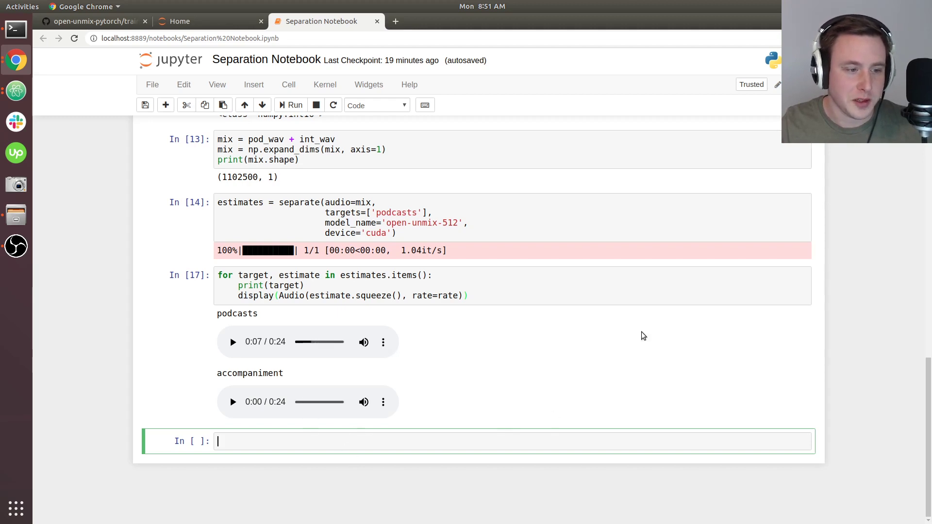
{"action": "mouse_move", "coordinate": [475, 391]}
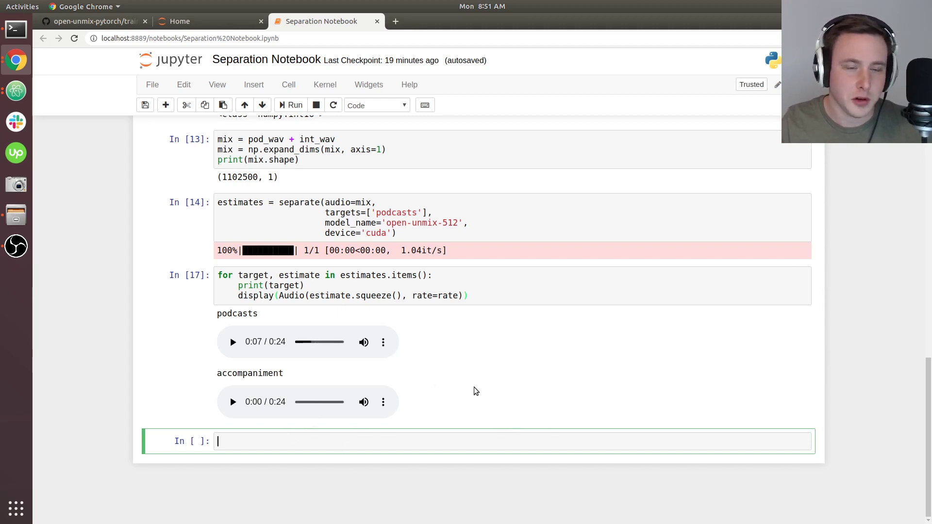
{"action": "mouse_move", "coordinate": [286, 446]}
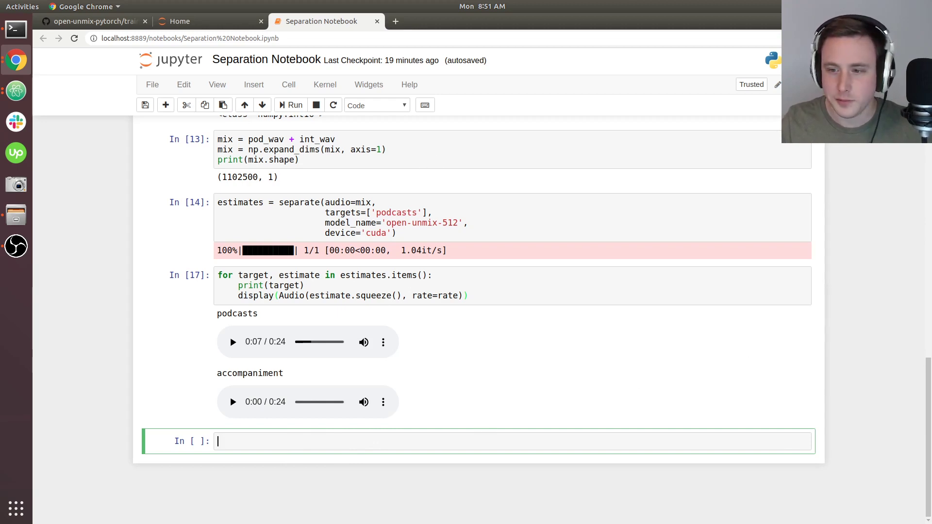
{"action": "mouse_move", "coordinate": [529, 428]}
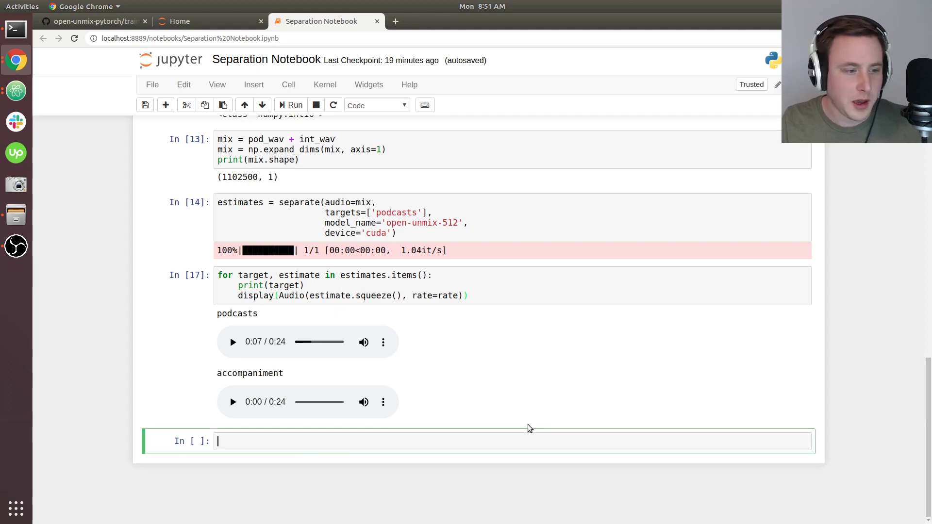
{"action": "mouse_move", "coordinate": [484, 323]}
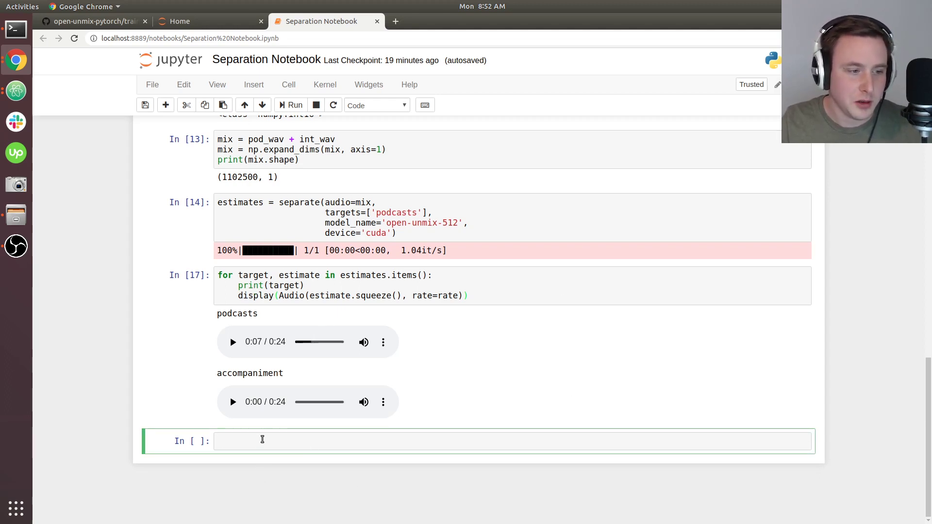
{"action": "mouse_move", "coordinate": [332, 446]}
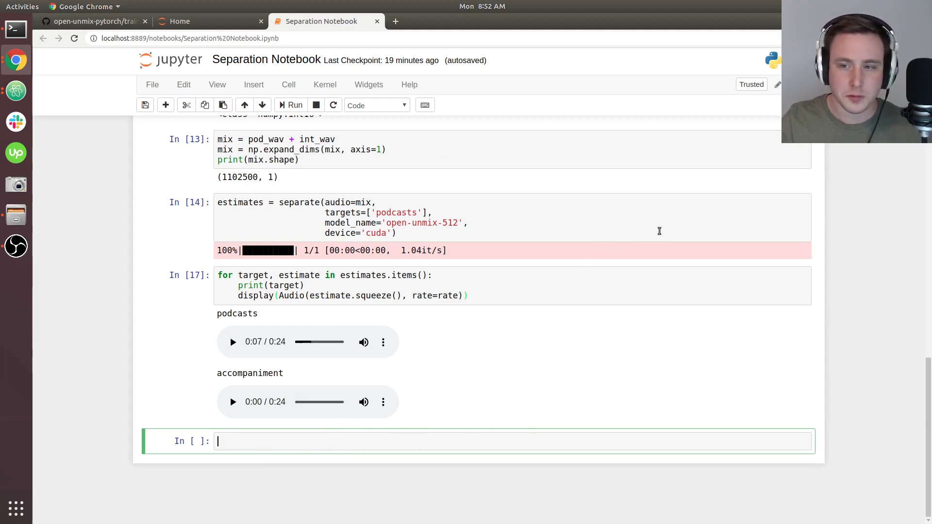
- Write pod_pred = estimates['podcasts'].squeeze().astype('int16') in the empty cell
{"action": "type", "text": "pod_pre"}
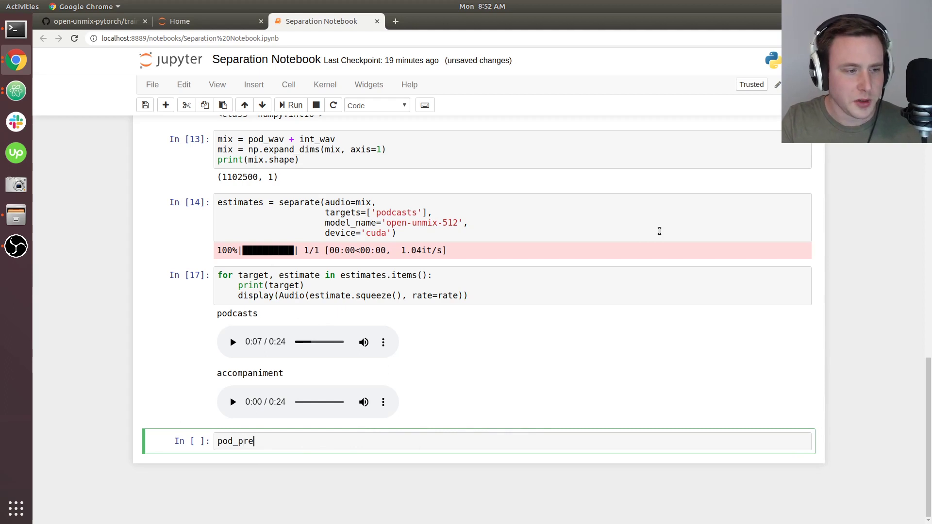
{"action": "type", "text": "d ="}
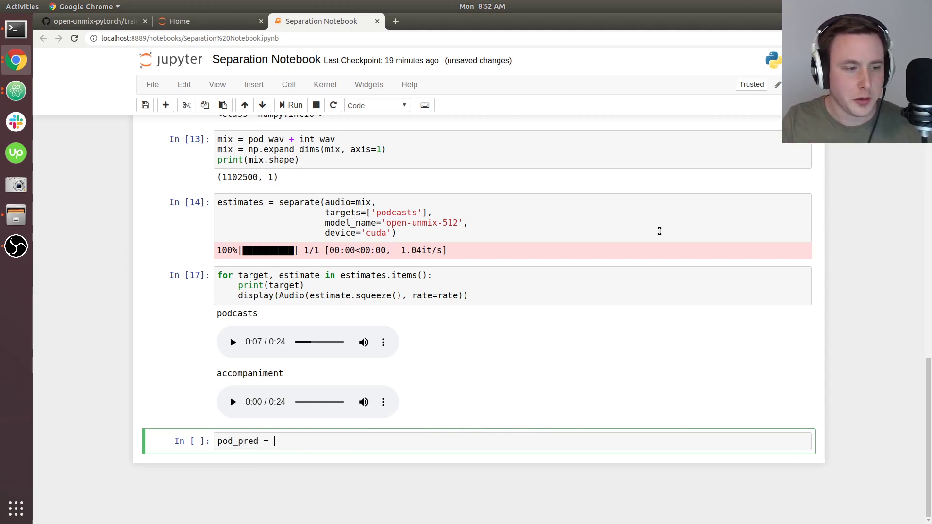
{"action": "type", "text": "estimates['"}
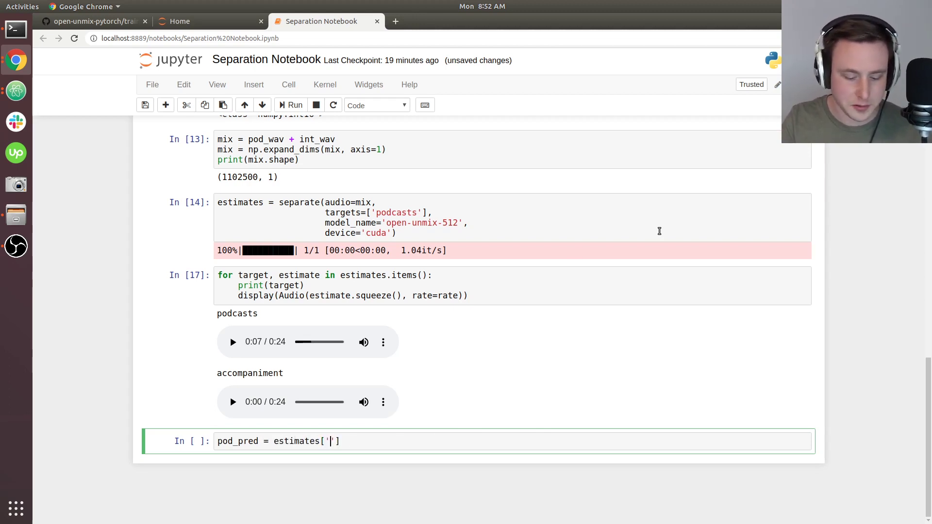
{"action": "type", "text": "podcasts"}
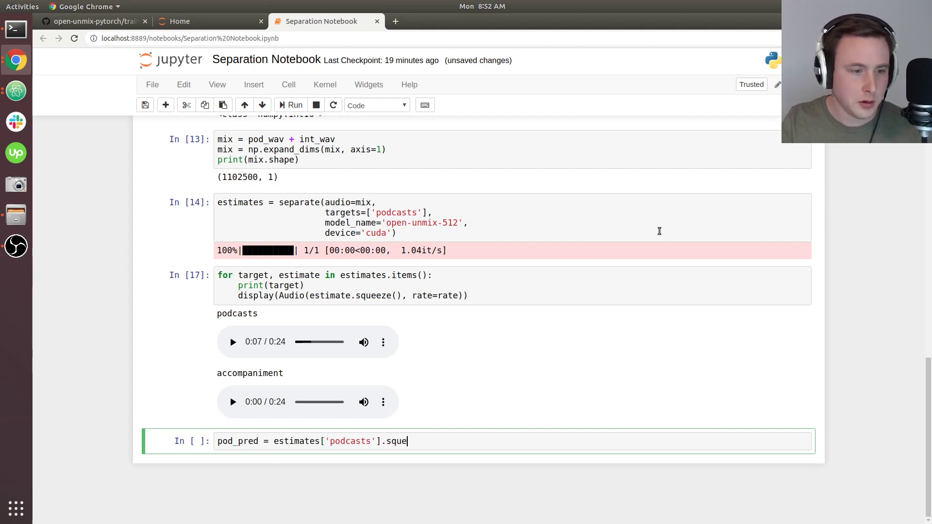
{"action": "type", "text": "eze()"}
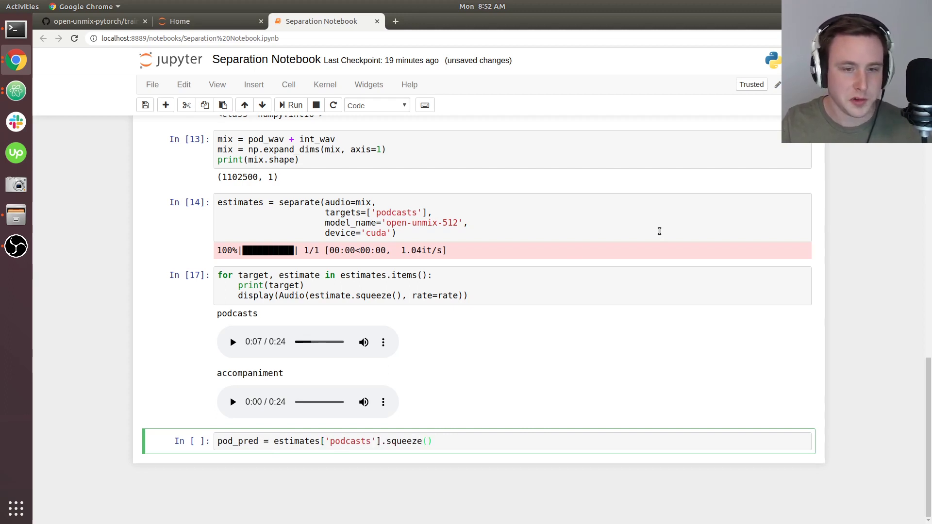
{"action": "type", "text": ".astype"}
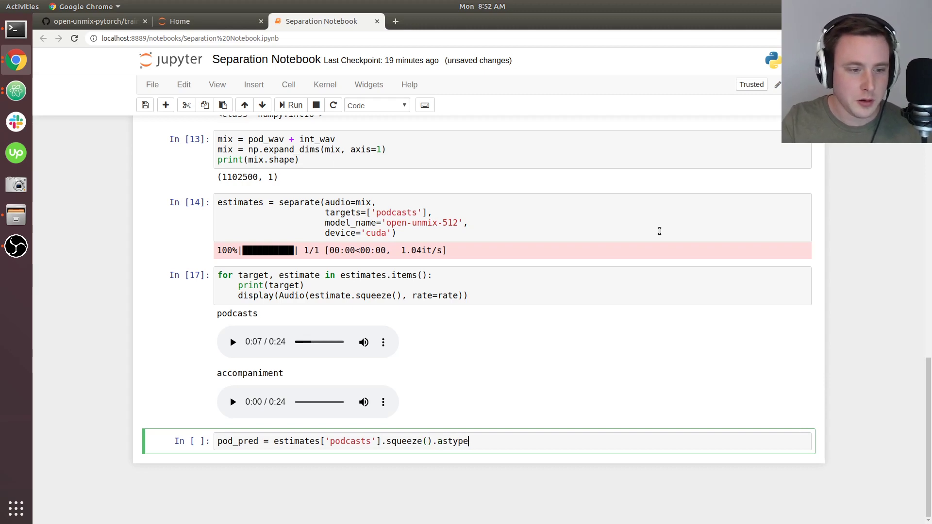
{"action": "type", "text": "('int')"}
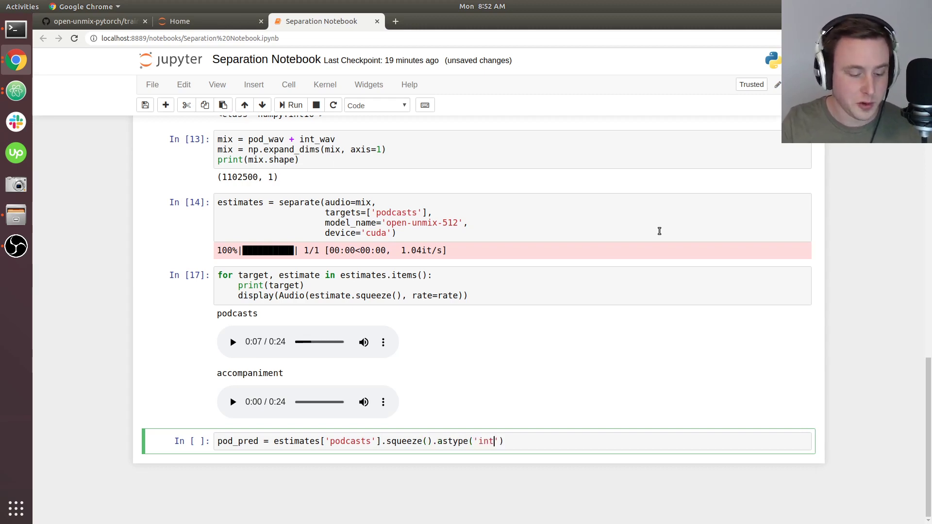
{"action": "type", "text": "16"}
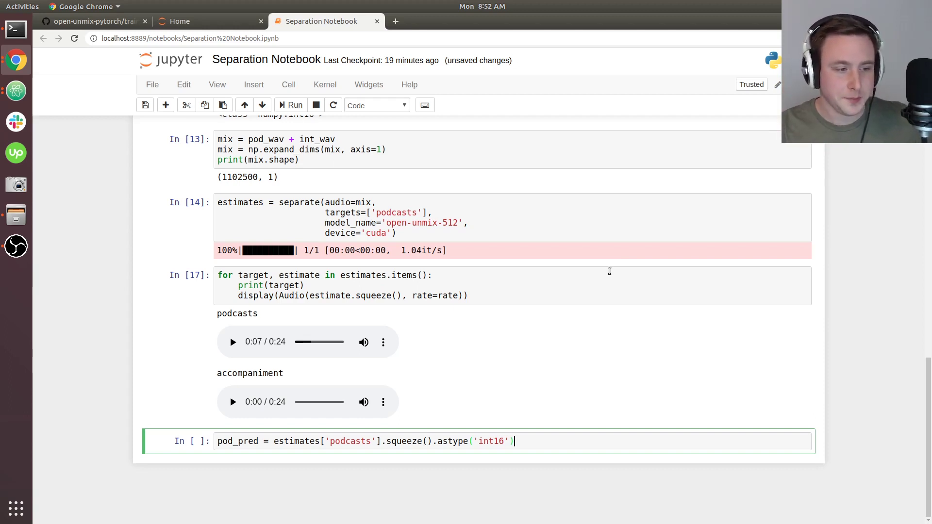
{"action": "mouse_move", "coordinate": [627, 238]}
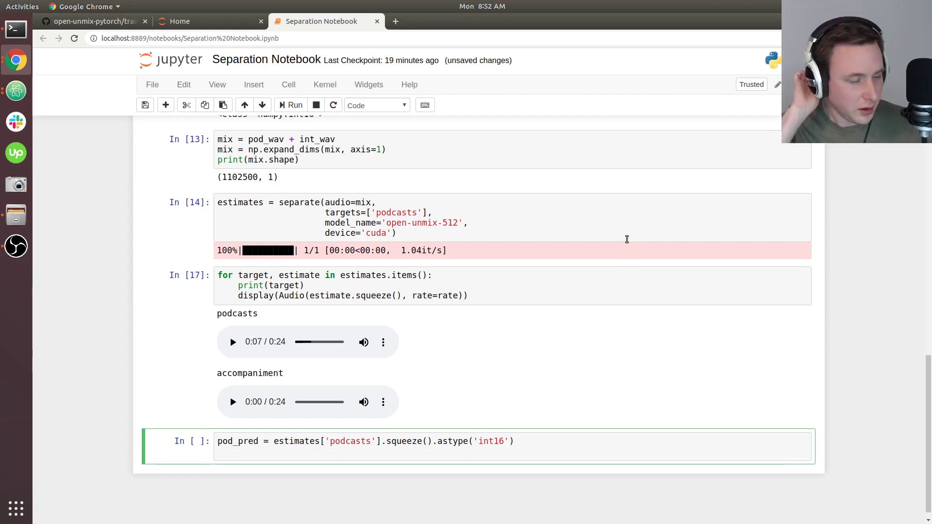
- Add a Desktop path and wavfile.write(os.path.join(path,'pod_pred.wav'), rate, pod_pred)
{"action": "type", "text": "path"}
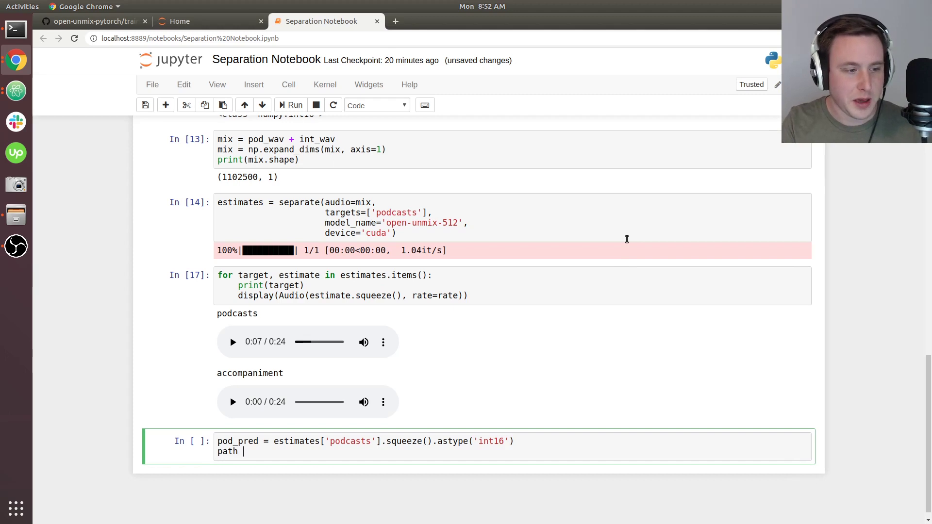
{"action": "type", "text": "= '/home/set'"}
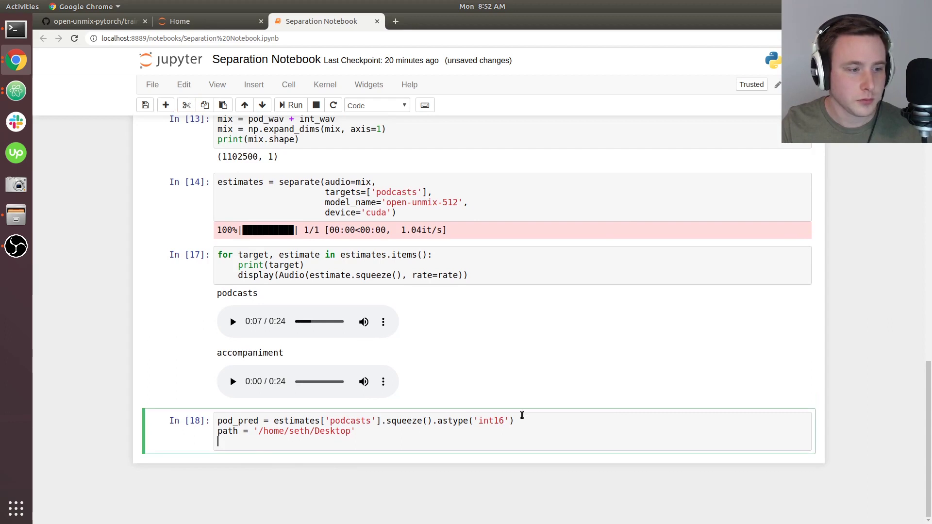
{"action": "type", "text": "wavfil"}
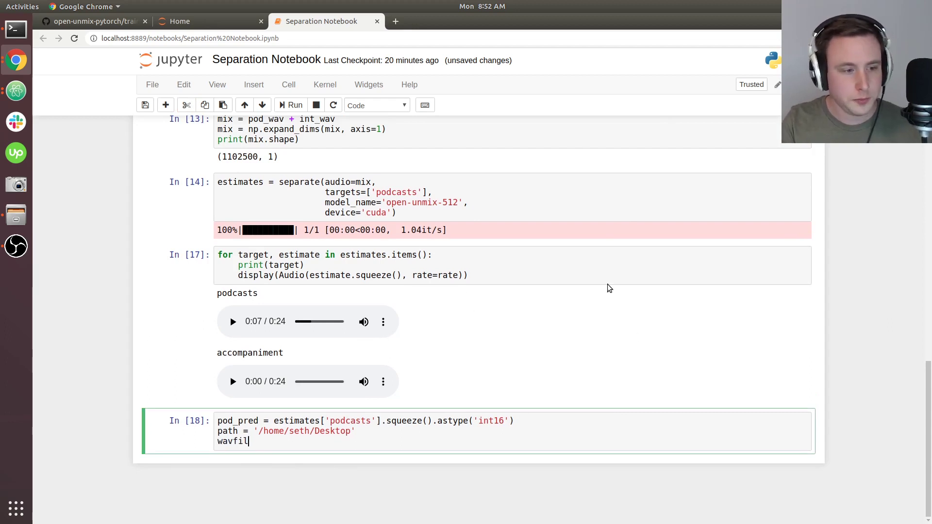
{"action": "type", "text": "e.wr"}
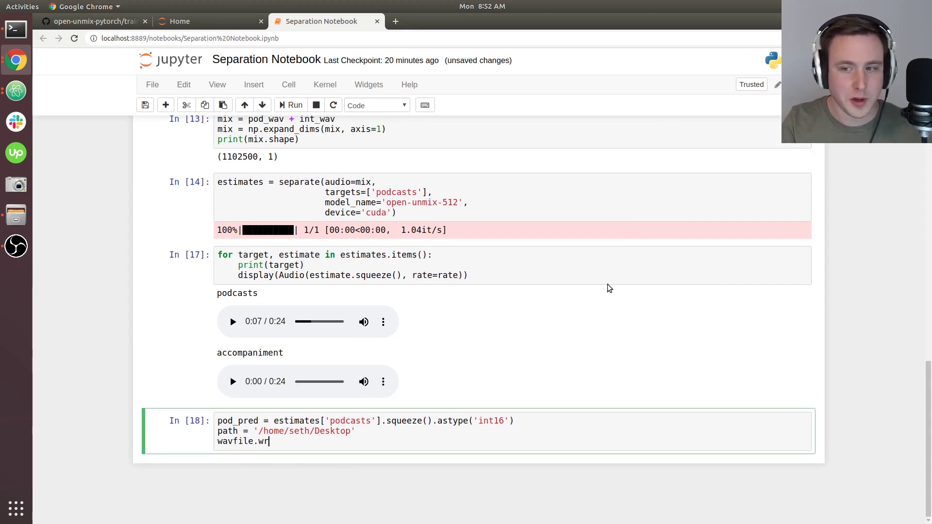
{"action": "type", "text": "ite(os."}
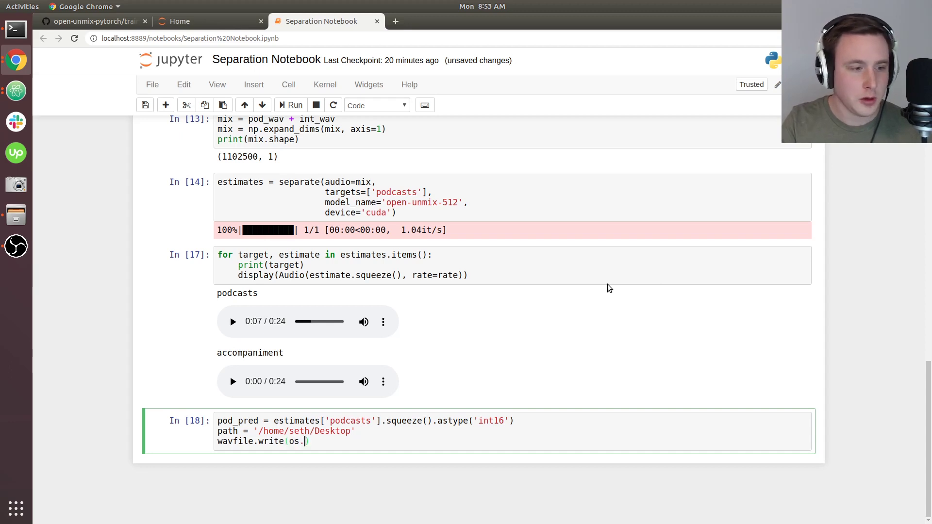
{"action": "type", "text": "path.join(p"}
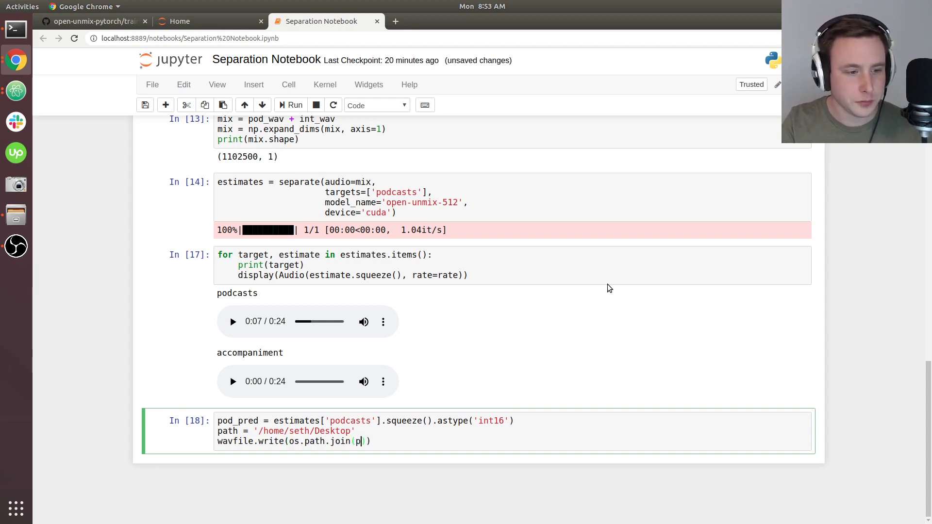
{"action": "type", "text": "ath,"}
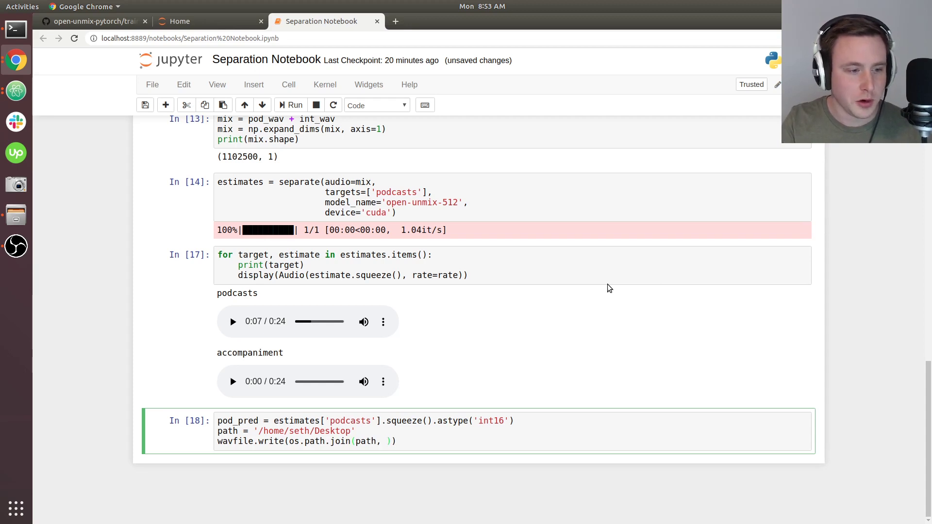
{"action": "type", "text": "'"}
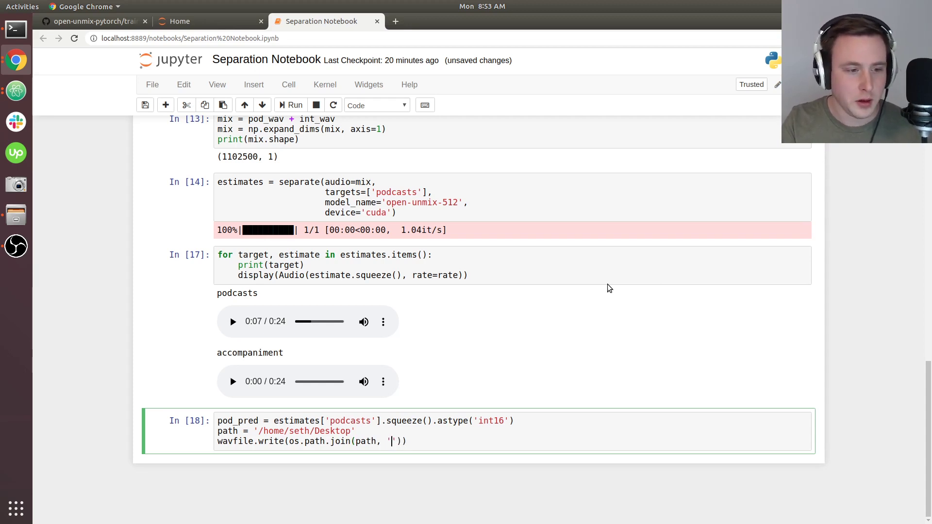
{"action": "type", "text": "pod_pred.wav"}
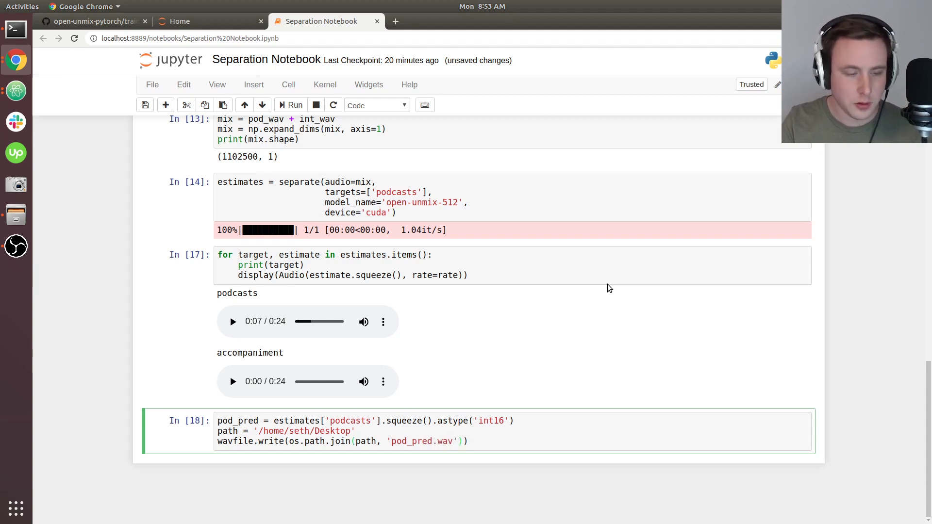
{"action": "type", "text": ", rate, po"}
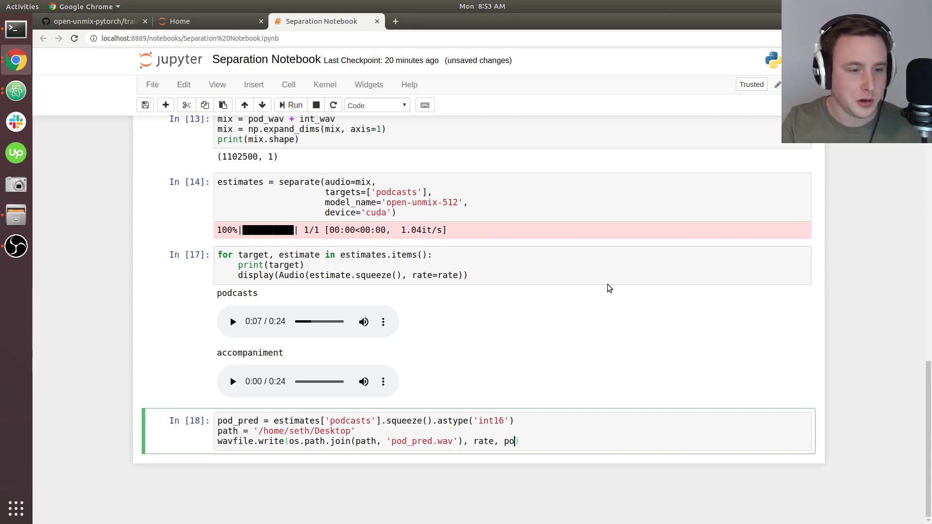
{"action": "type", "text": "d"}
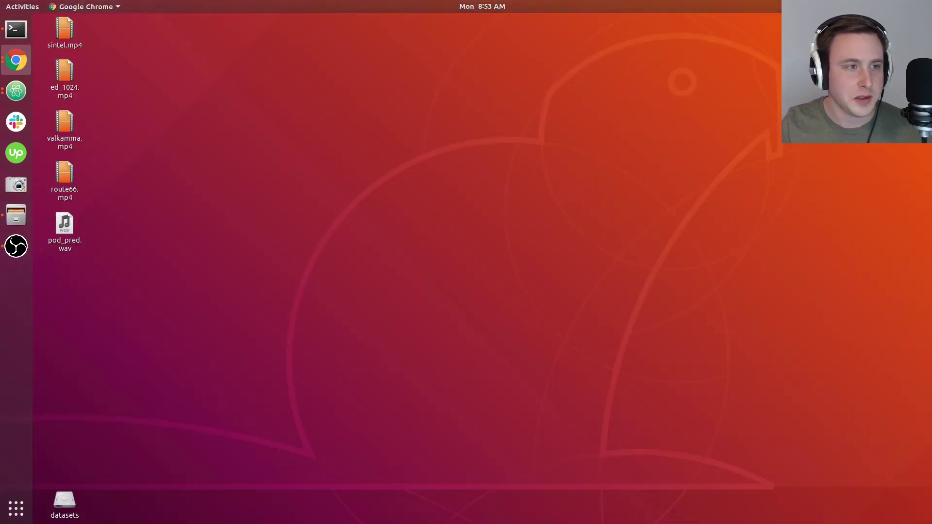
- Move pod_pred.wav to the desktop centre and open it in the audio player
{"action": "left_click_drag", "start_coordinate": [64, 232], "coordinate": [348, 188]}
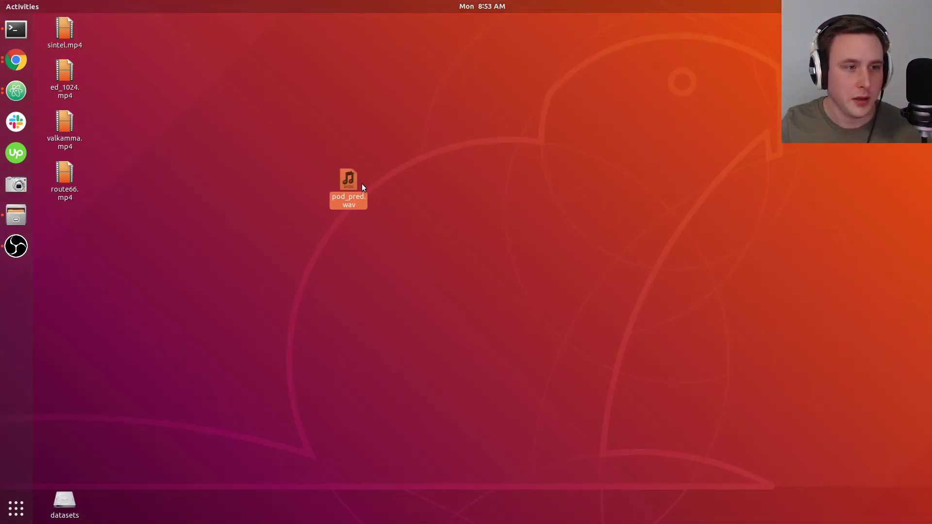
{"action": "double_click", "coordinate": [348, 188]}
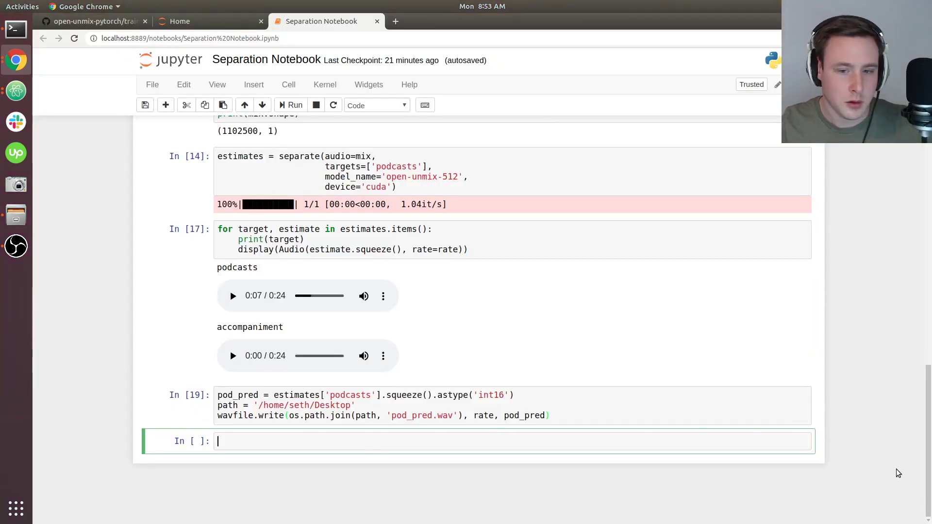
{"action": "scroll", "scroll_direction": "up", "scroll_amount": 3}
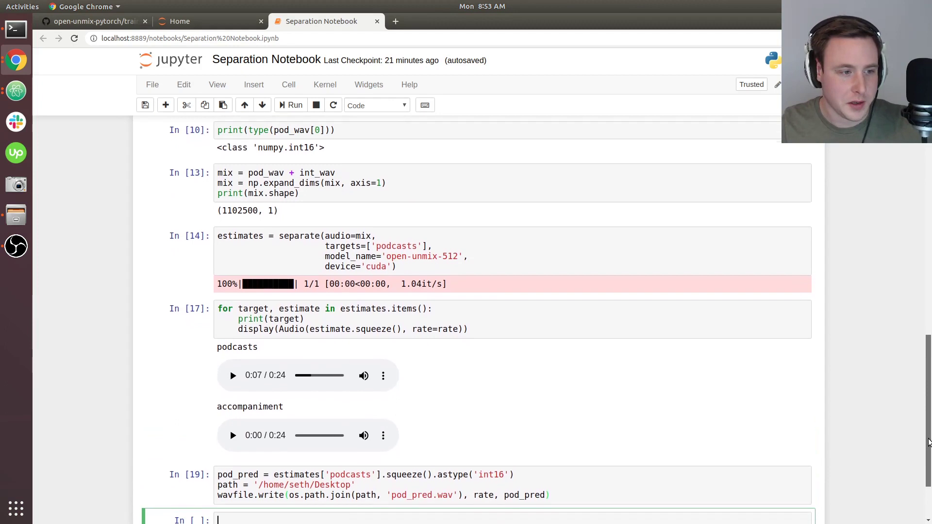
{"action": "scroll", "scroll_direction": "up", "scroll_amount": 3}
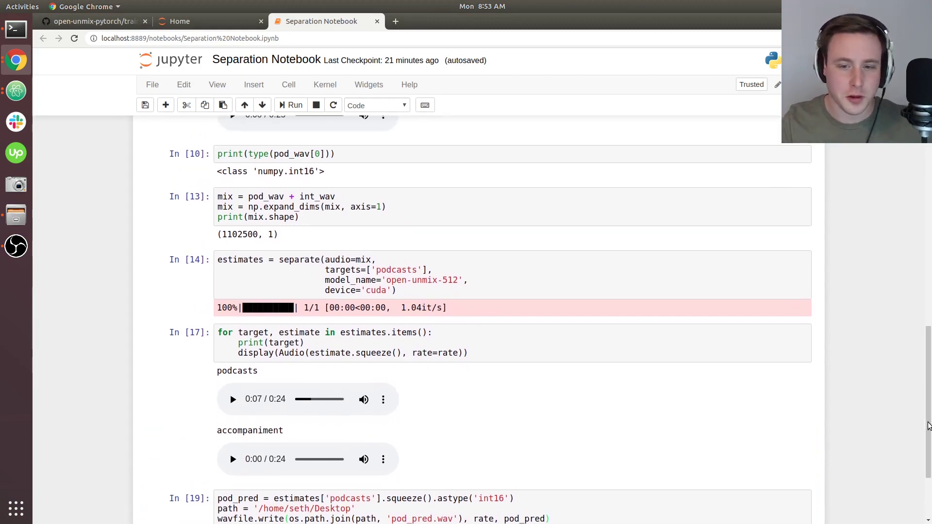
{"action": "scroll", "scroll_direction": "up", "scroll_amount": 3}
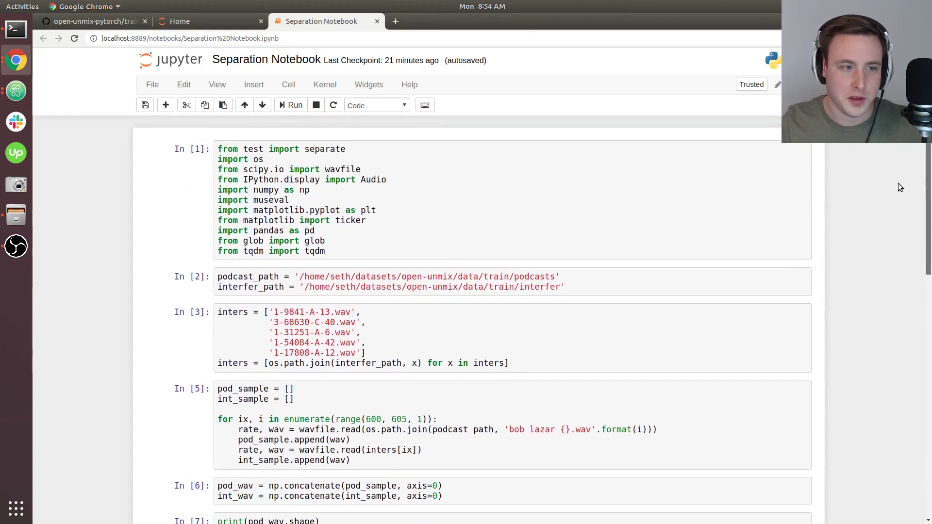
{"action": "left_click", "coordinate": [346, 241]}
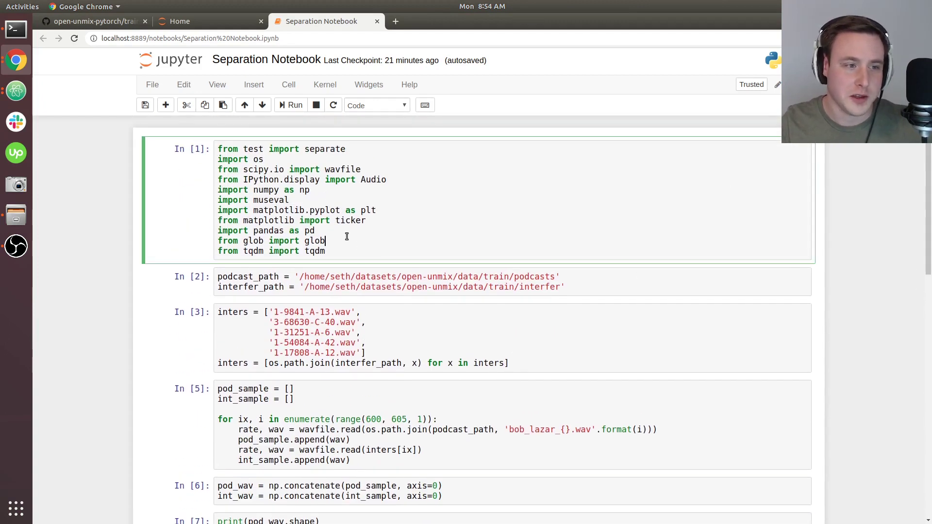
{"action": "mouse_move", "coordinate": [420, 238]}
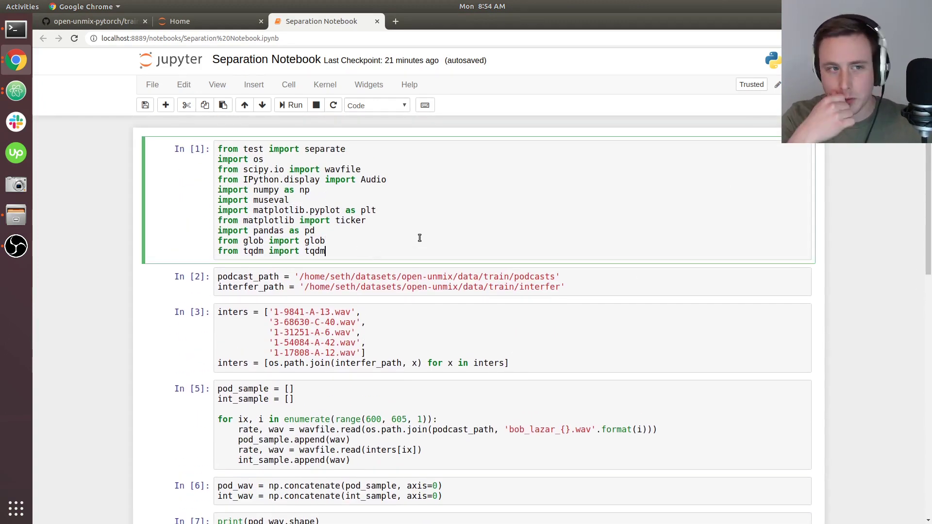
{"action": "mouse_move", "coordinate": [448, 127]}
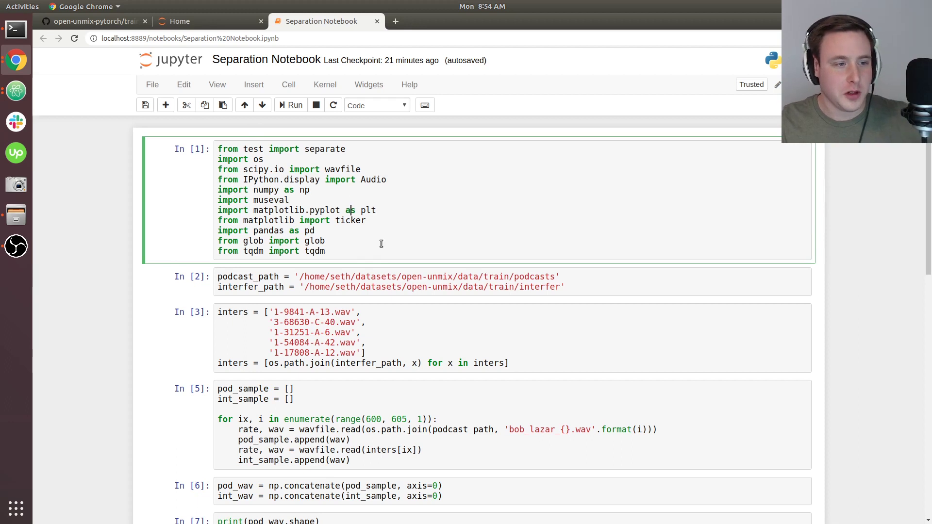
{"action": "left_click", "coordinate": [93, 22]}
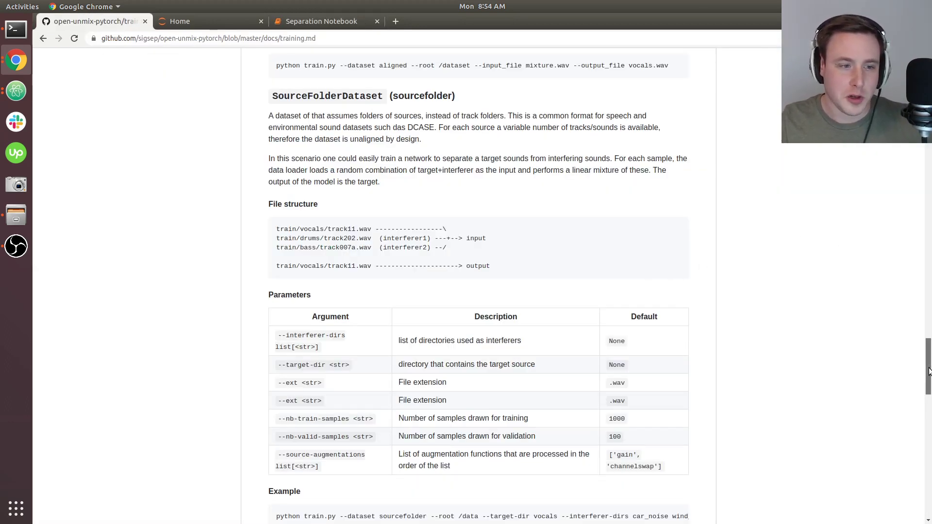
- Scroll through open-unmix docs/training.md, reviewing datasets, parameters and the train.py command
{"action": "scroll", "scroll_direction": "up", "scroll_amount": 3}
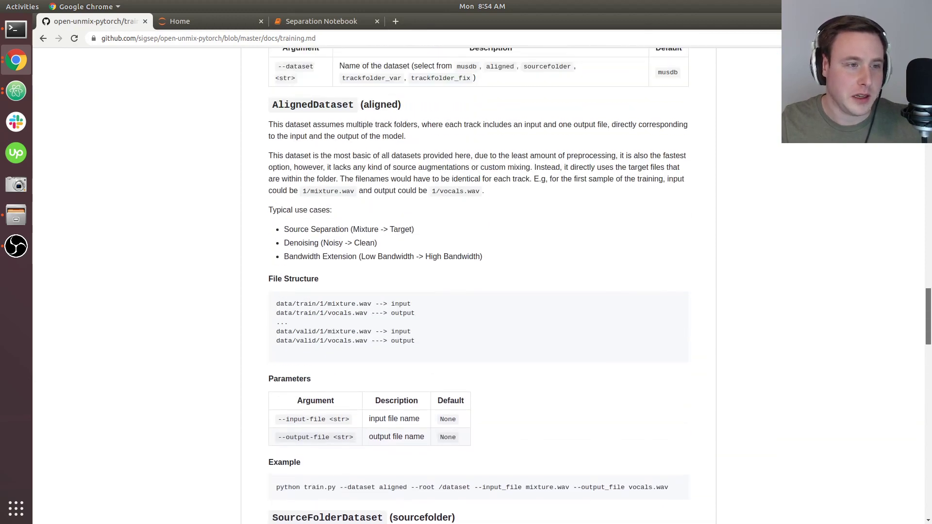
{"action": "scroll", "scroll_direction": "up", "scroll_amount": 3}
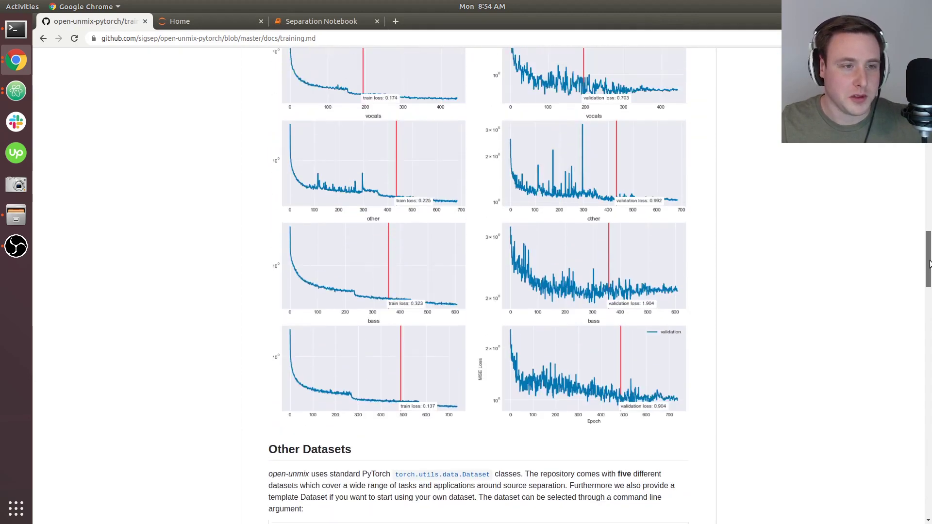
{"action": "scroll", "scroll_direction": "up", "scroll_amount": 3}
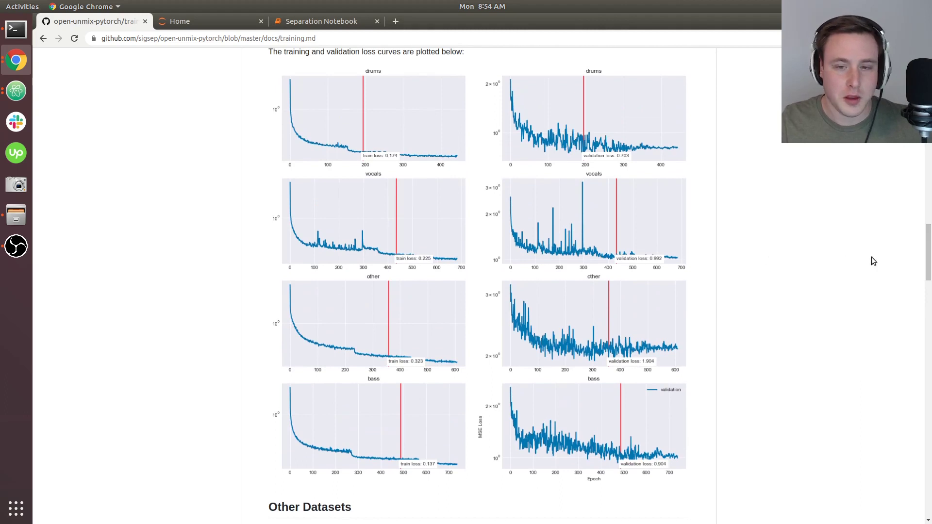
{"action": "mouse_move", "coordinate": [786, 249]}
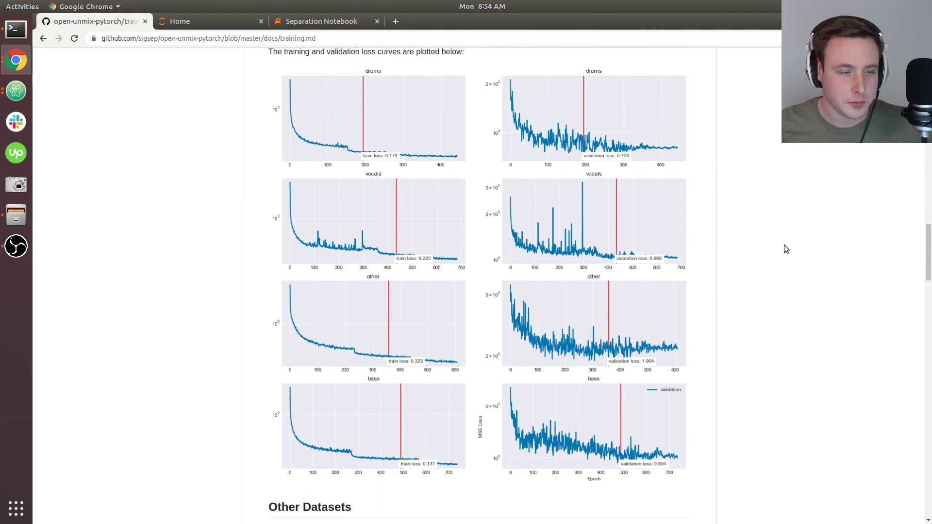
{"action": "mouse_move", "coordinate": [486, 396]}
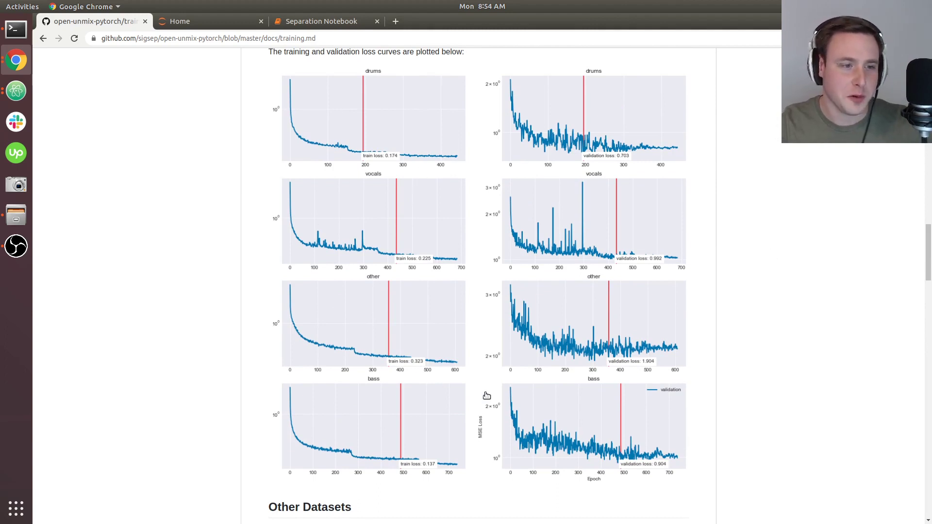
{"action": "scroll", "scroll_direction": "up", "scroll_amount": 3}
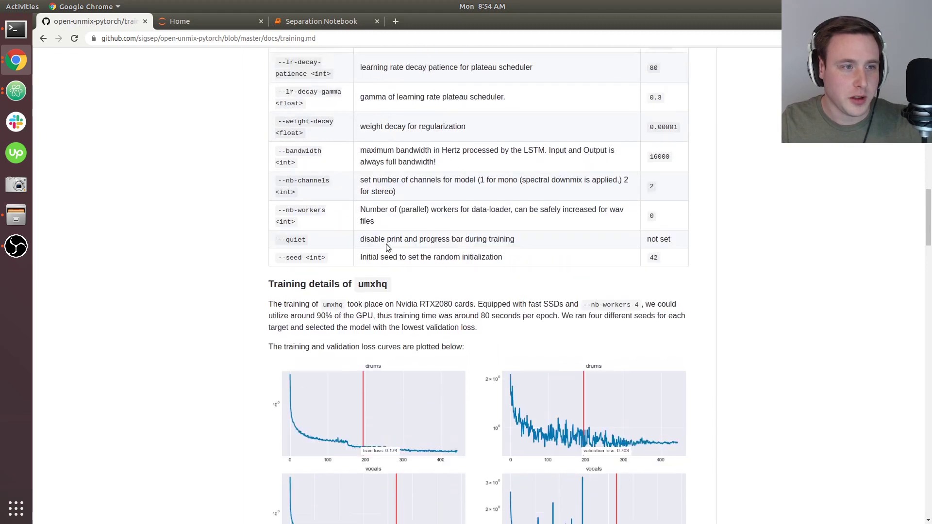
{"action": "scroll", "scroll_direction": "up", "scroll_amount": 3}
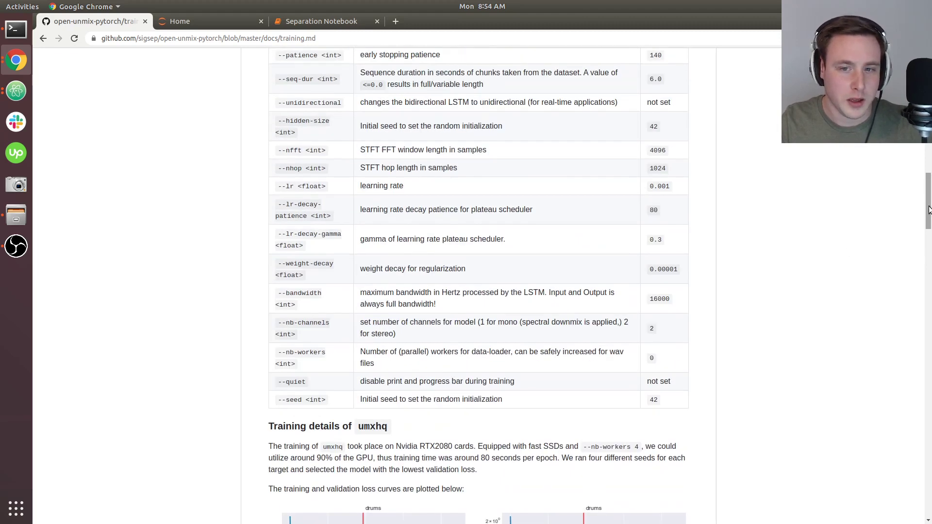
{"action": "scroll", "scroll_direction": "up", "scroll_amount": 3}
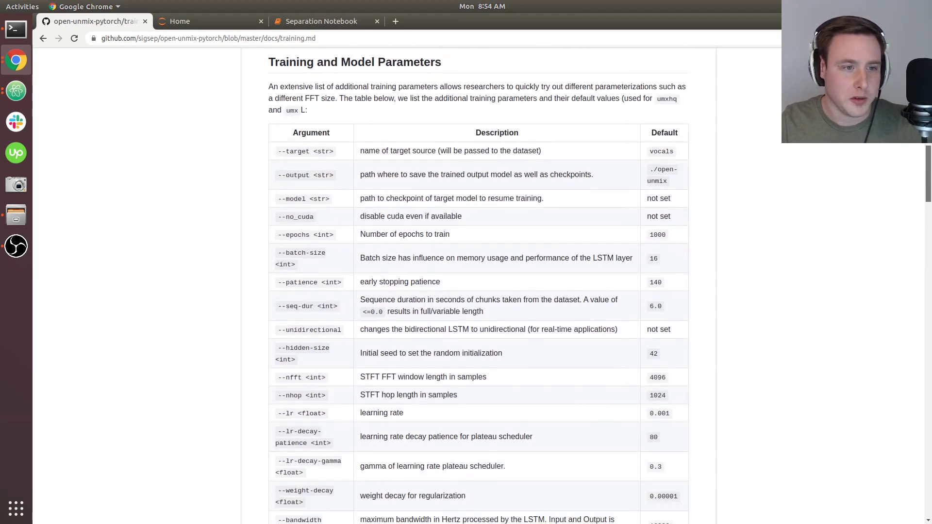
{"action": "scroll", "scroll_direction": "down", "scroll_amount": 3}
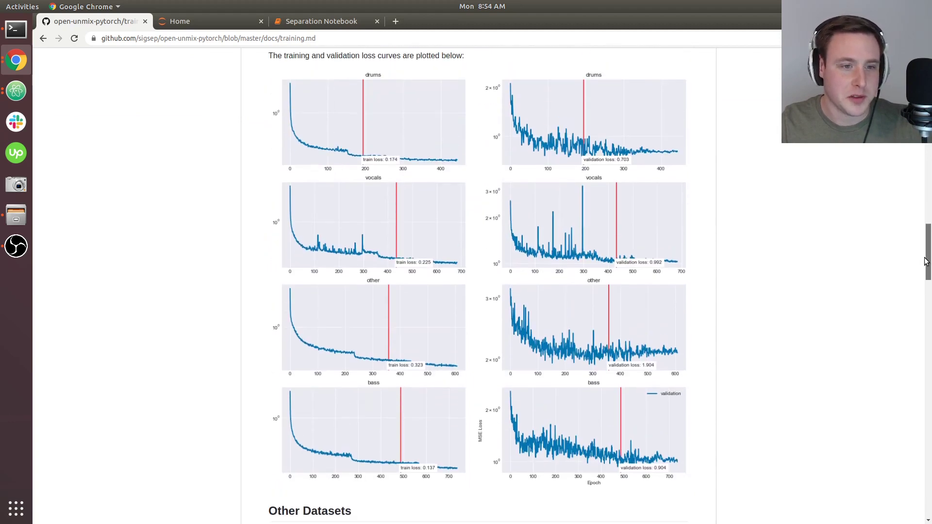
{"action": "scroll", "scroll_direction": "up", "scroll_amount": 3}
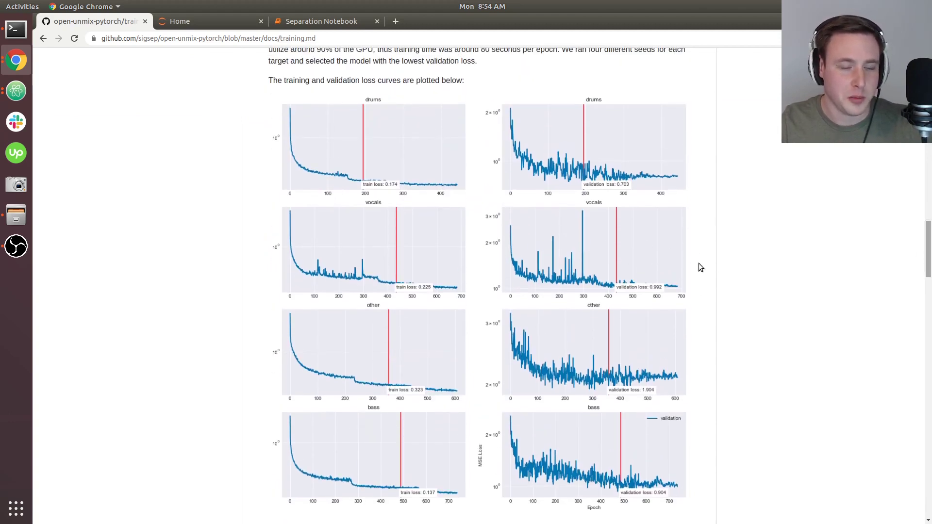
{"action": "mouse_move", "coordinate": [623, 271]}
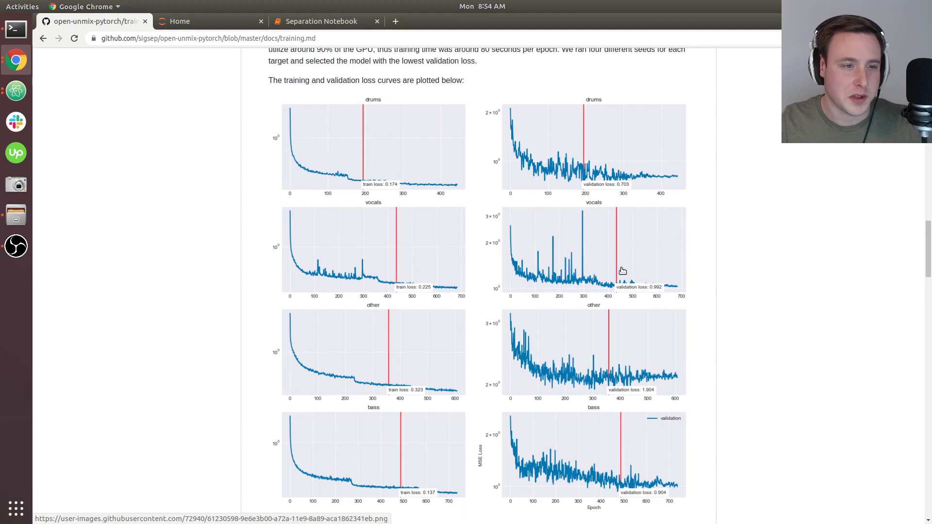
{"action": "mouse_move", "coordinate": [647, 239]}
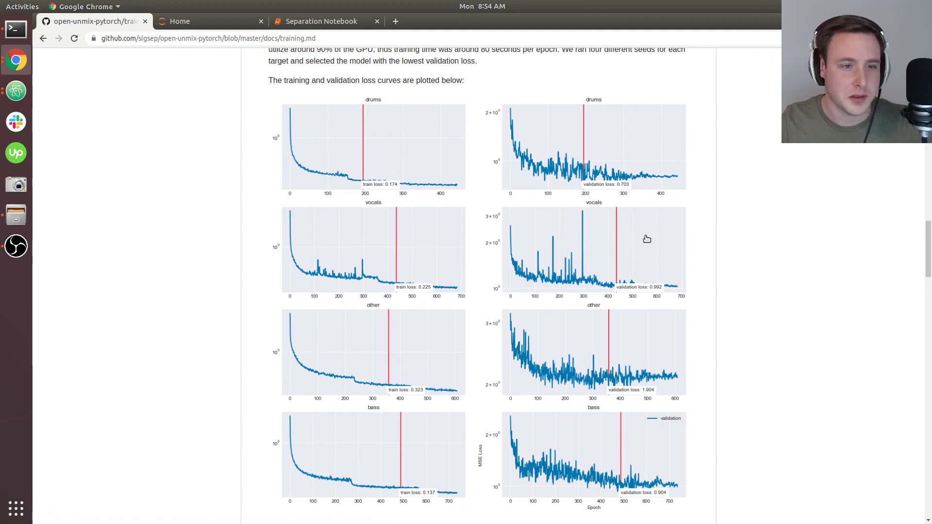
{"action": "mouse_move", "coordinate": [658, 150]}
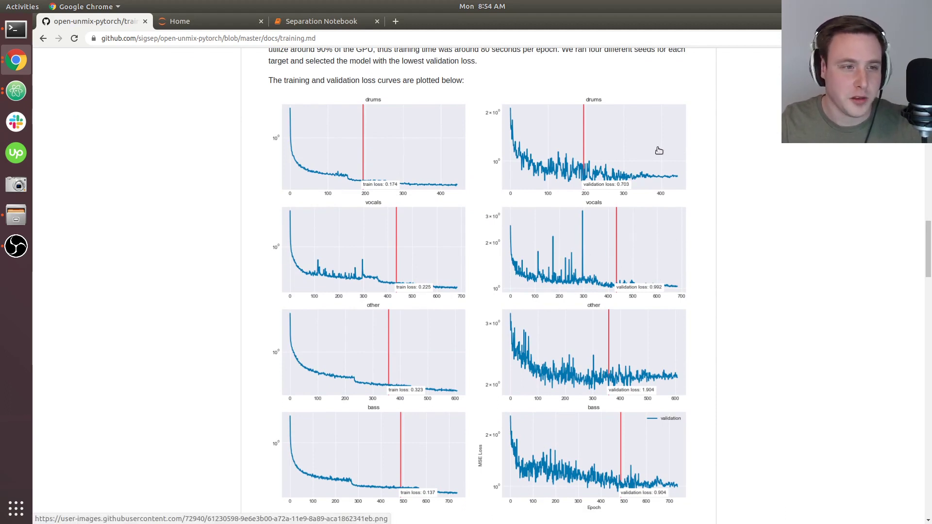
{"action": "mouse_move", "coordinate": [659, 157]}
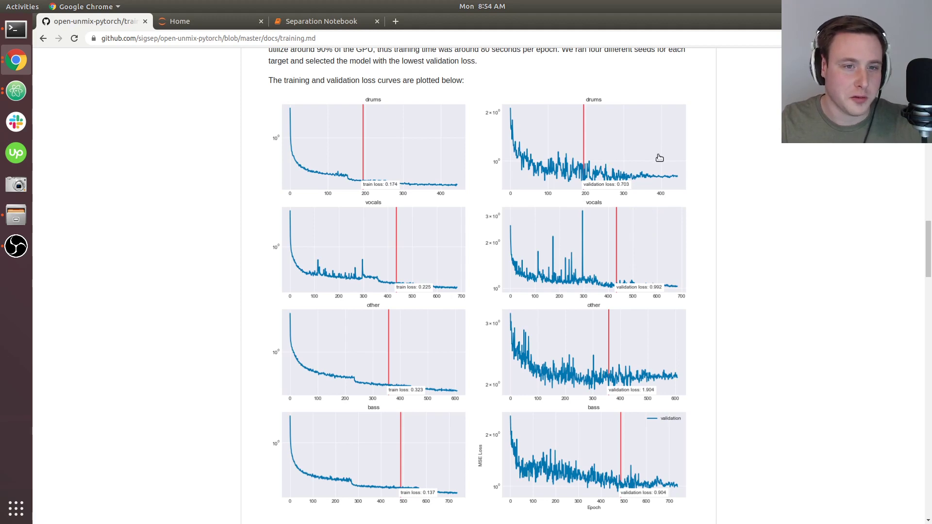
{"action": "mouse_move", "coordinate": [919, 268]}
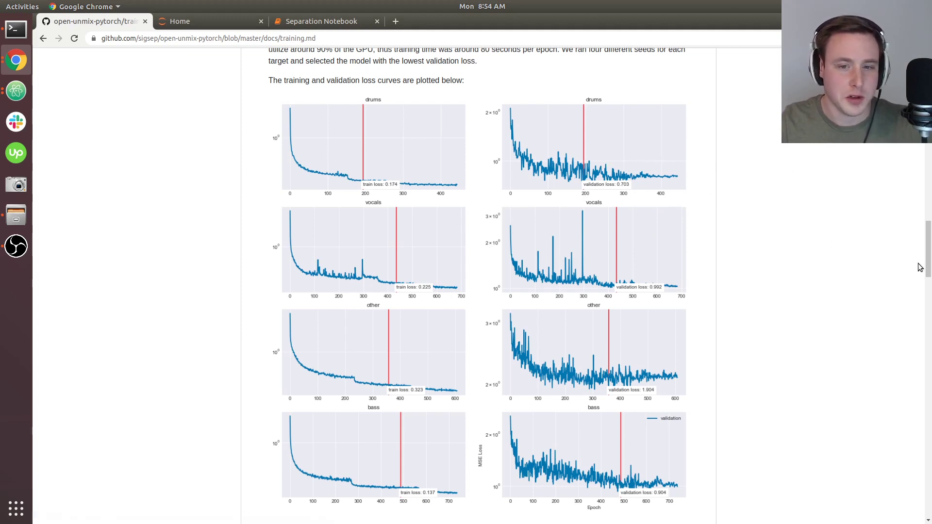
{"action": "scroll", "scroll_direction": "up", "scroll_amount": 3}
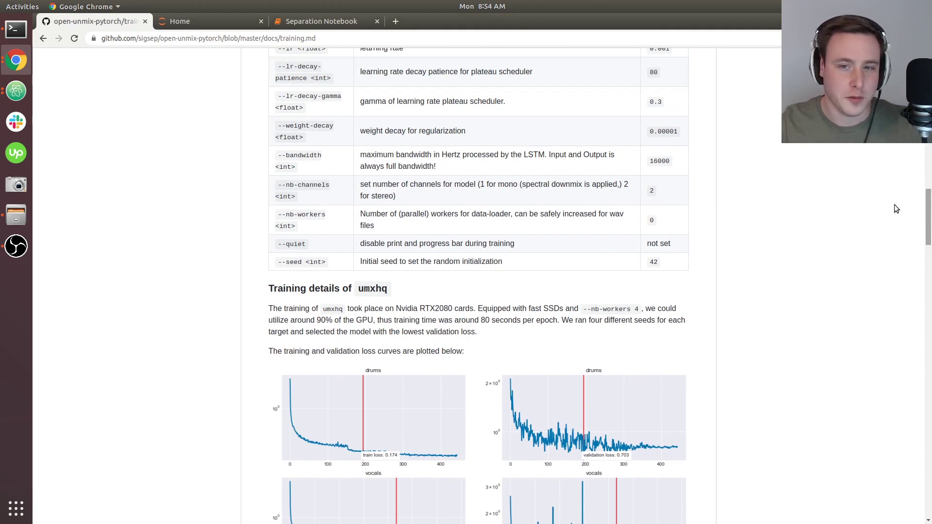
{"action": "scroll", "scroll_direction": "up", "scroll_amount": 3}
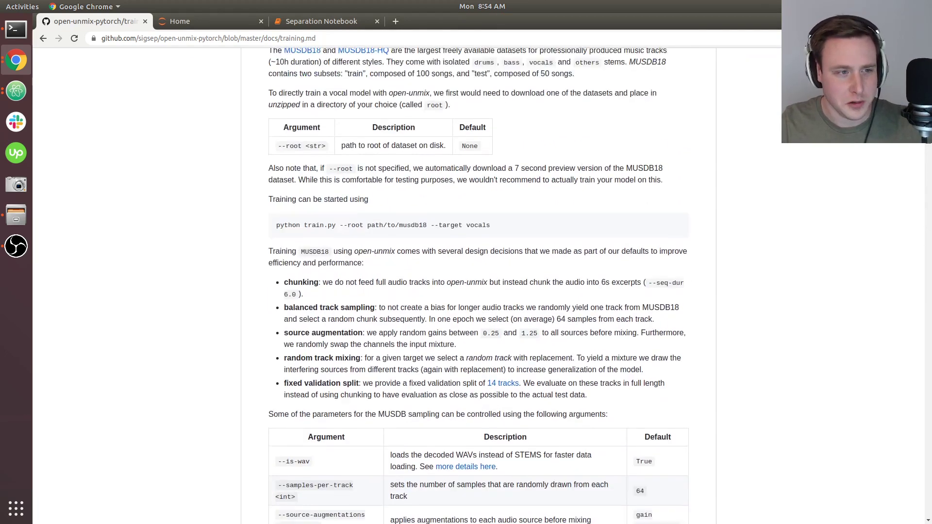
{"action": "scroll", "scroll_direction": "up", "scroll_amount": 3}
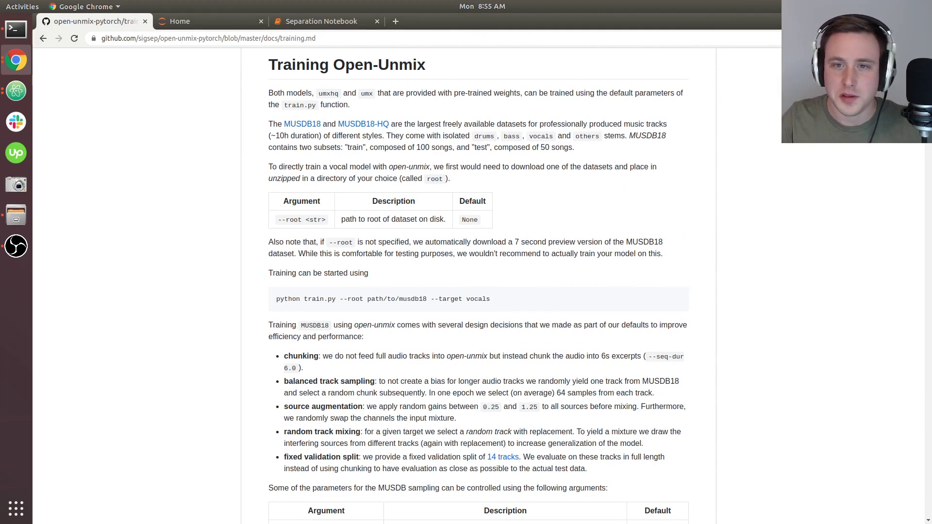
{"action": "scroll", "scroll_direction": "up", "scroll_amount": 3}
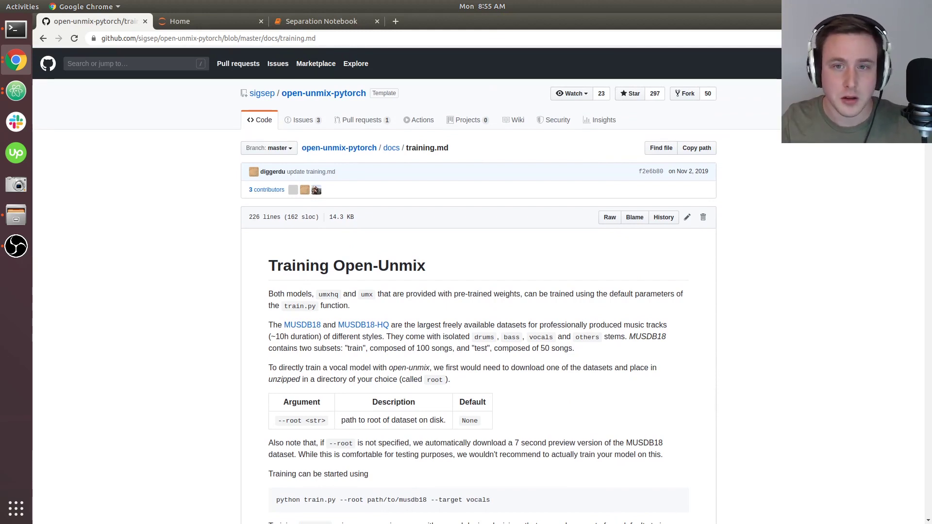
{"action": "scroll", "scroll_direction": "down", "scroll_amount": 3}
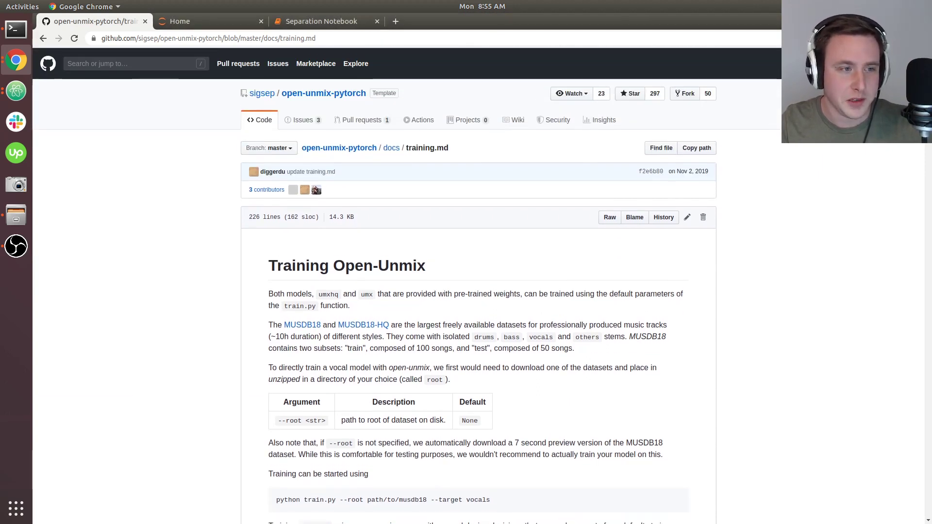
{"action": "scroll", "scroll_direction": "down", "scroll_amount": 3}
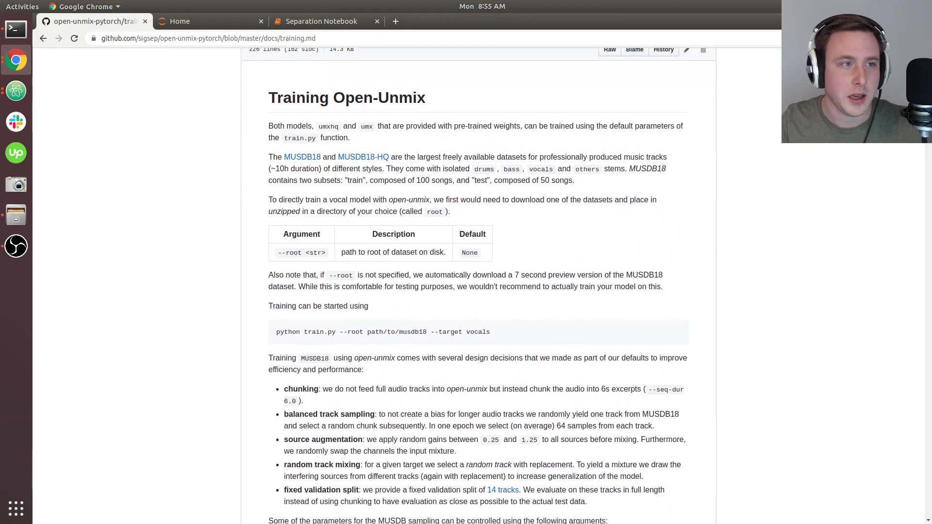